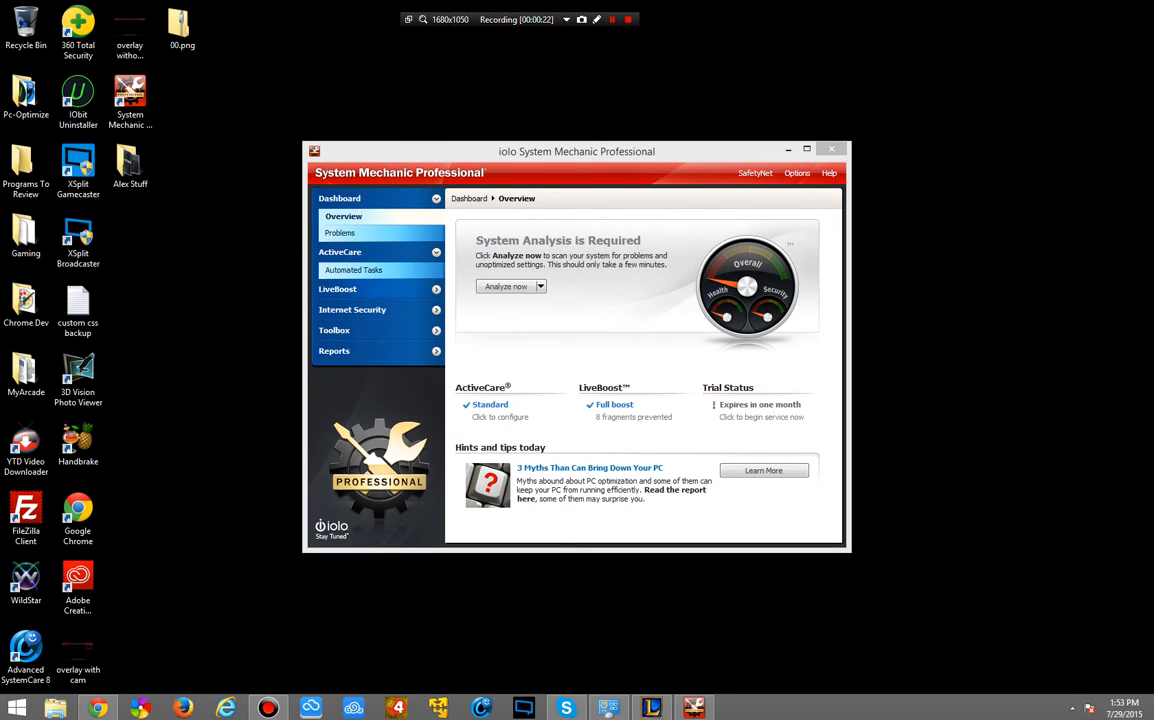
Expand the LiveBoost, Internet Security and Reports sidebar groups and drag the window left of centre
left_click(337, 289)
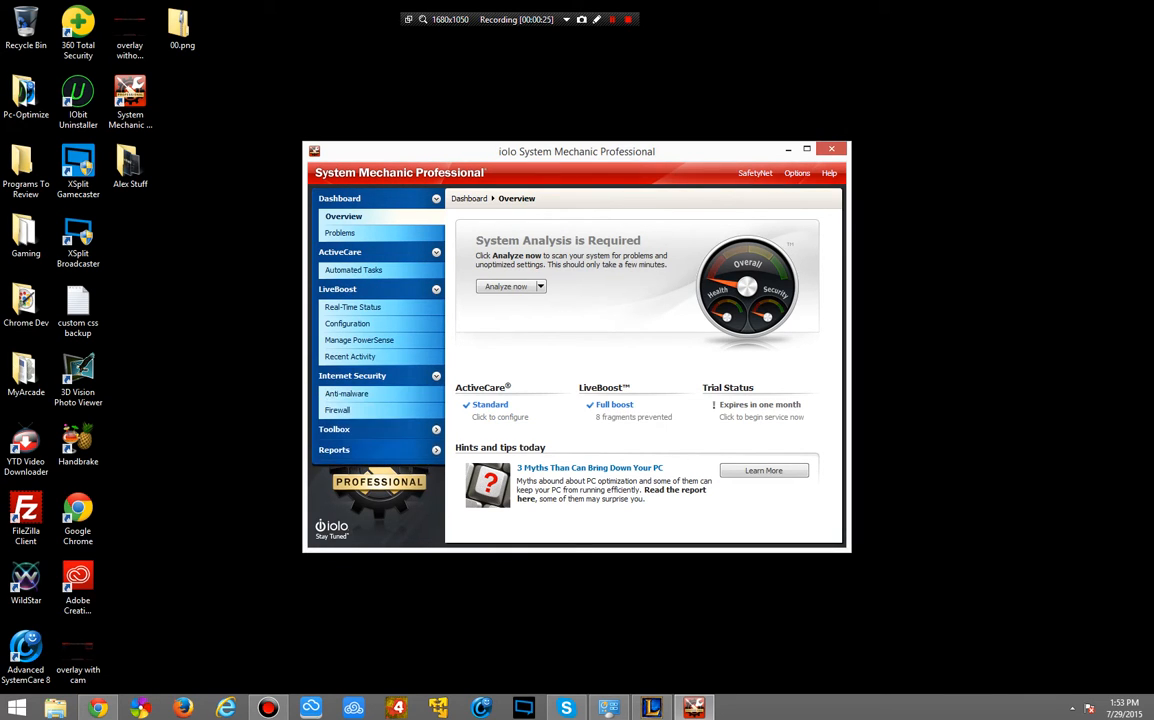
left_click(334, 449)
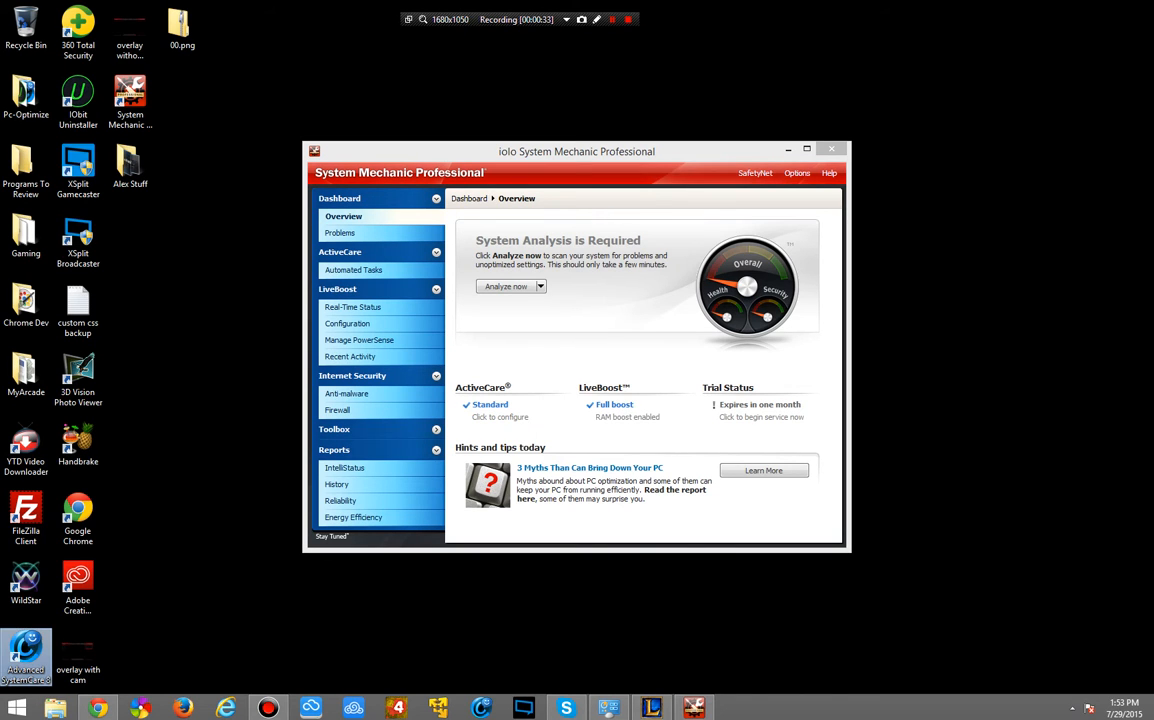
left_click_drag(576, 151, 355, 52)
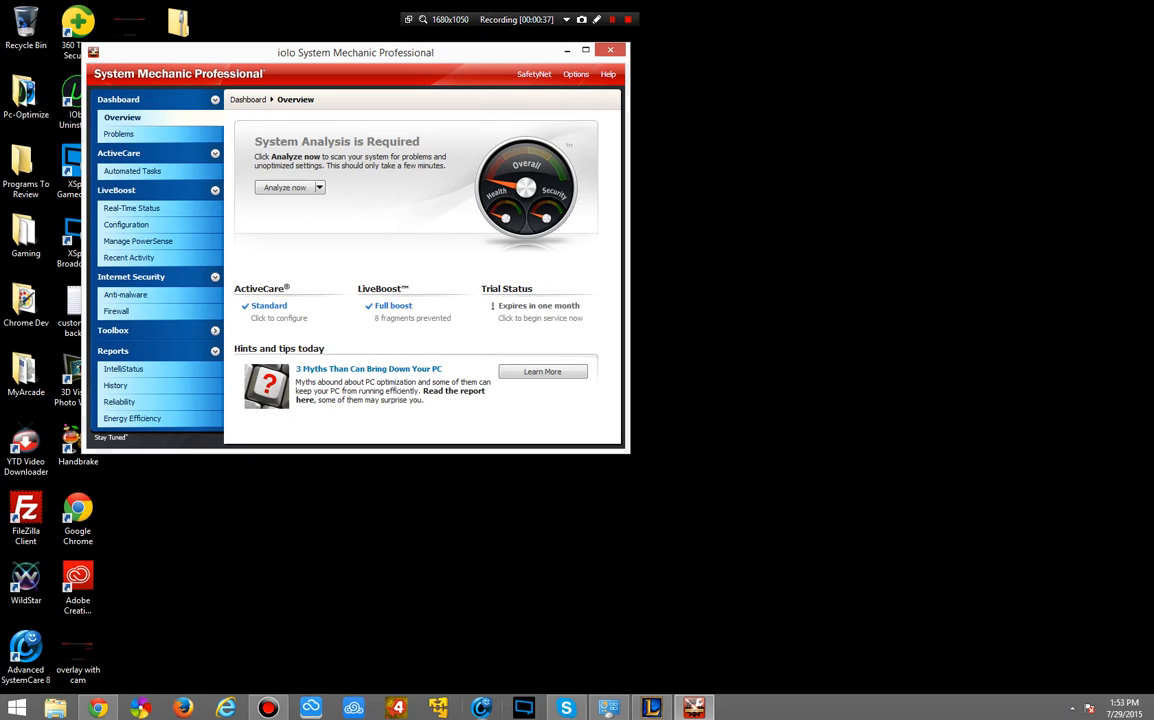
left_click_drag(355, 52, 438, 122)
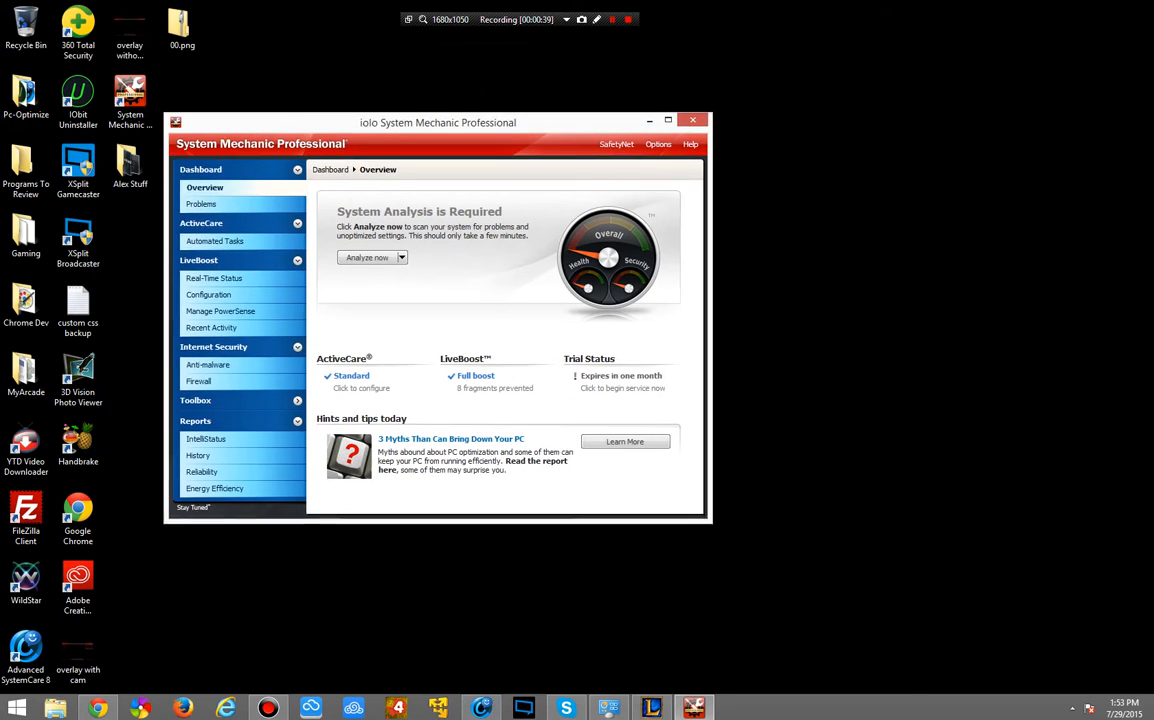
left_click_drag(438, 122, 446, 110)
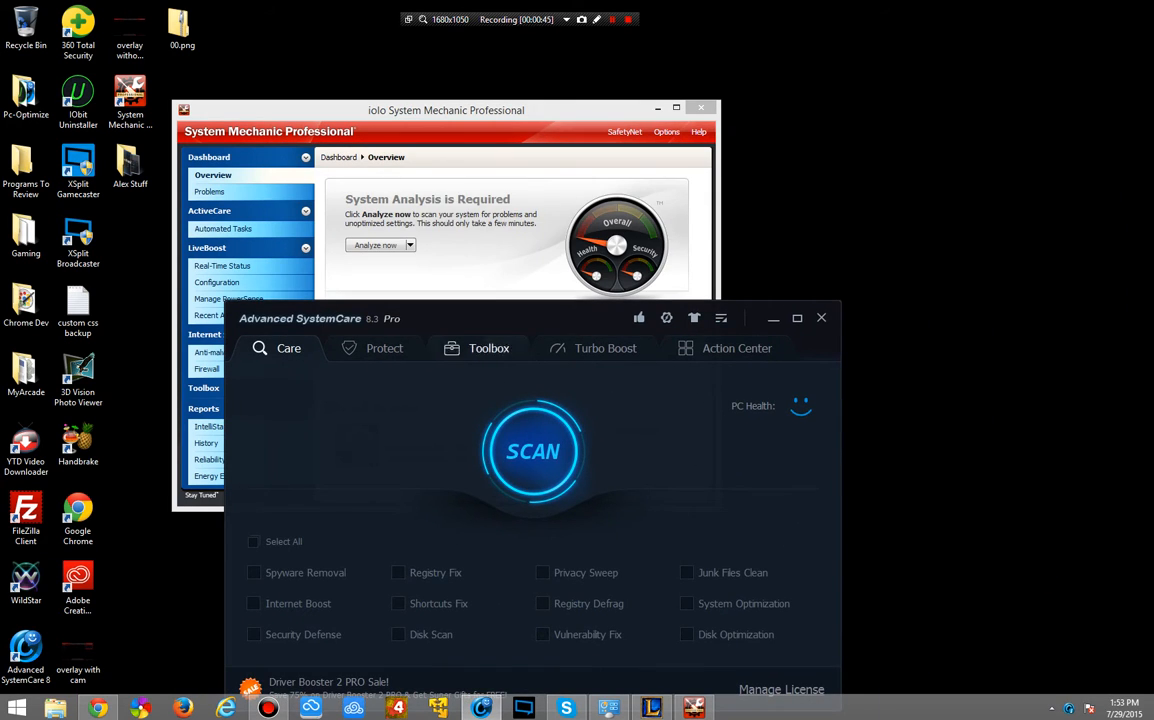
Launch Advanced SystemCare from its desktop shortcut and view its Care screen
left_click(737, 348)
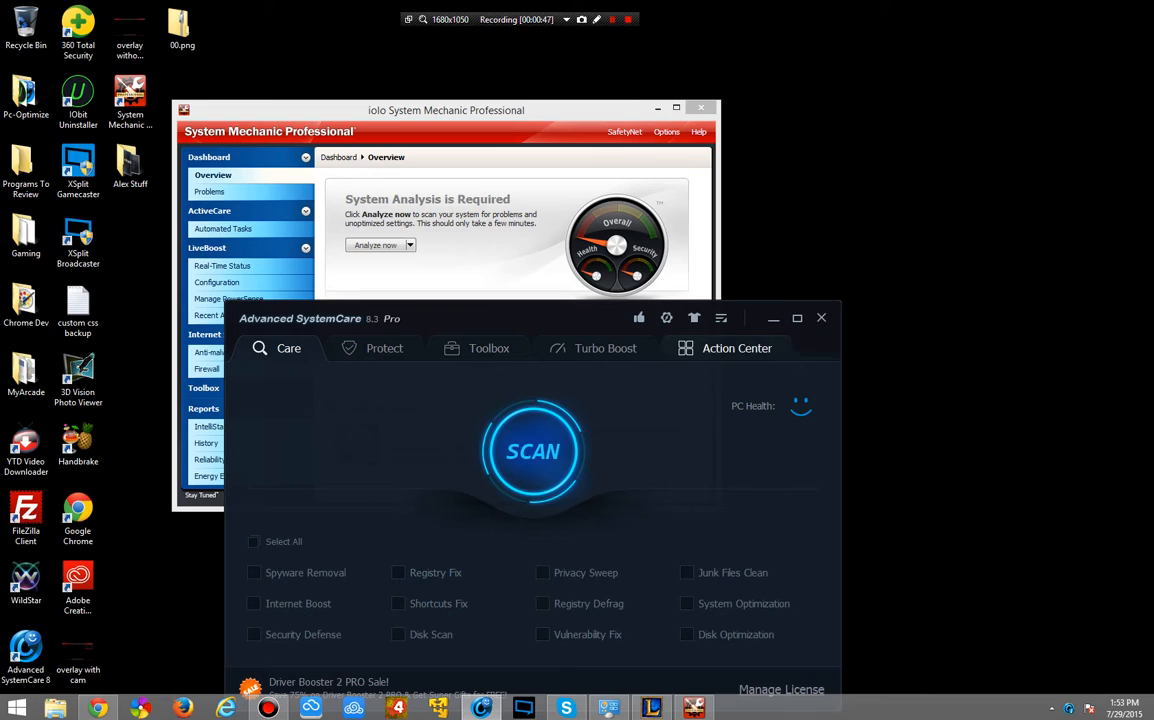
left_click(446, 110)
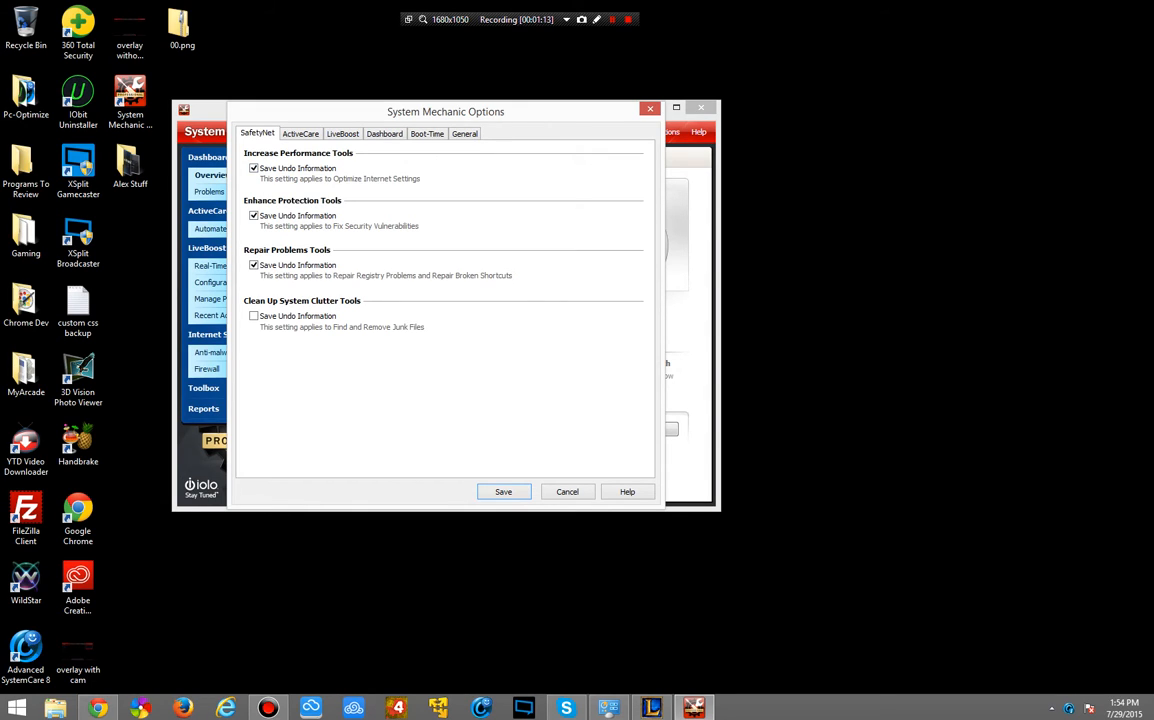
left_click(300, 133)
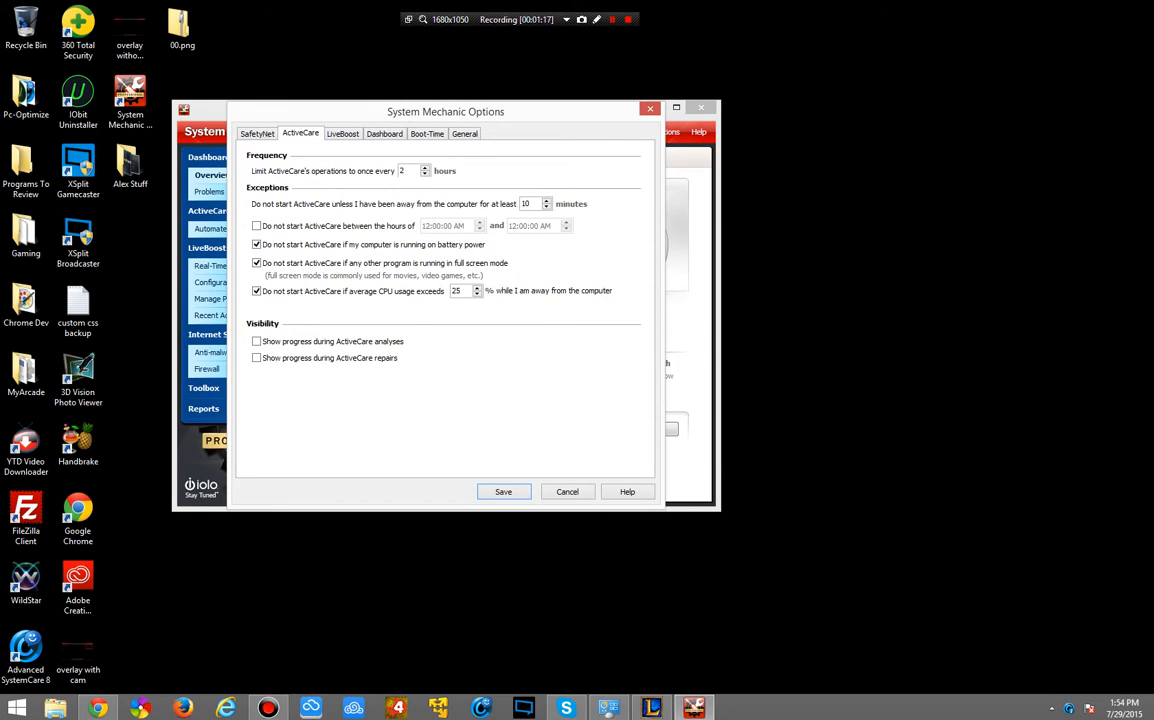
left_click(342, 133)
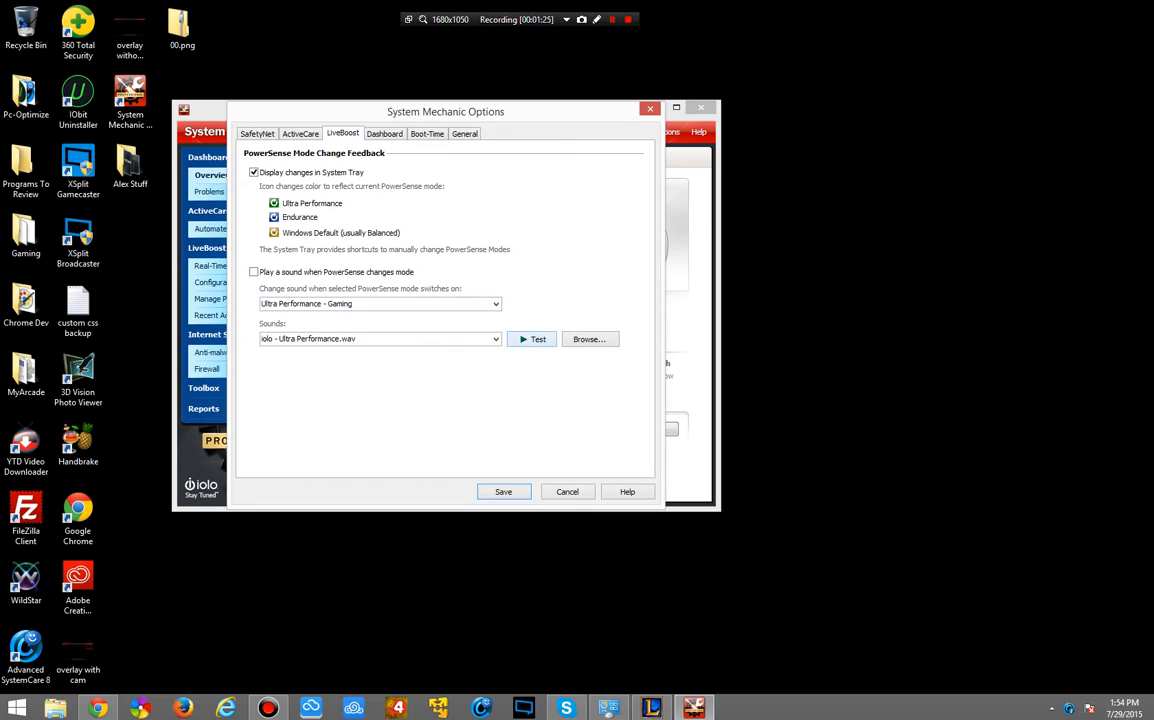
left_click(532, 339)
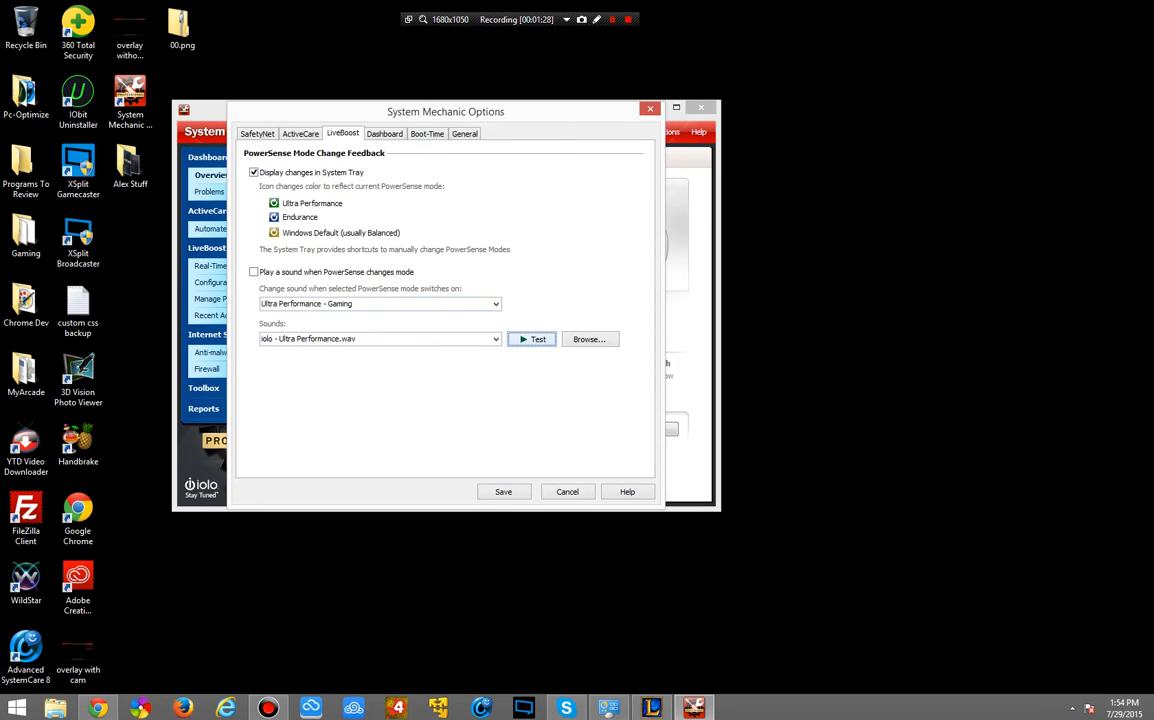
left_click(384, 133)
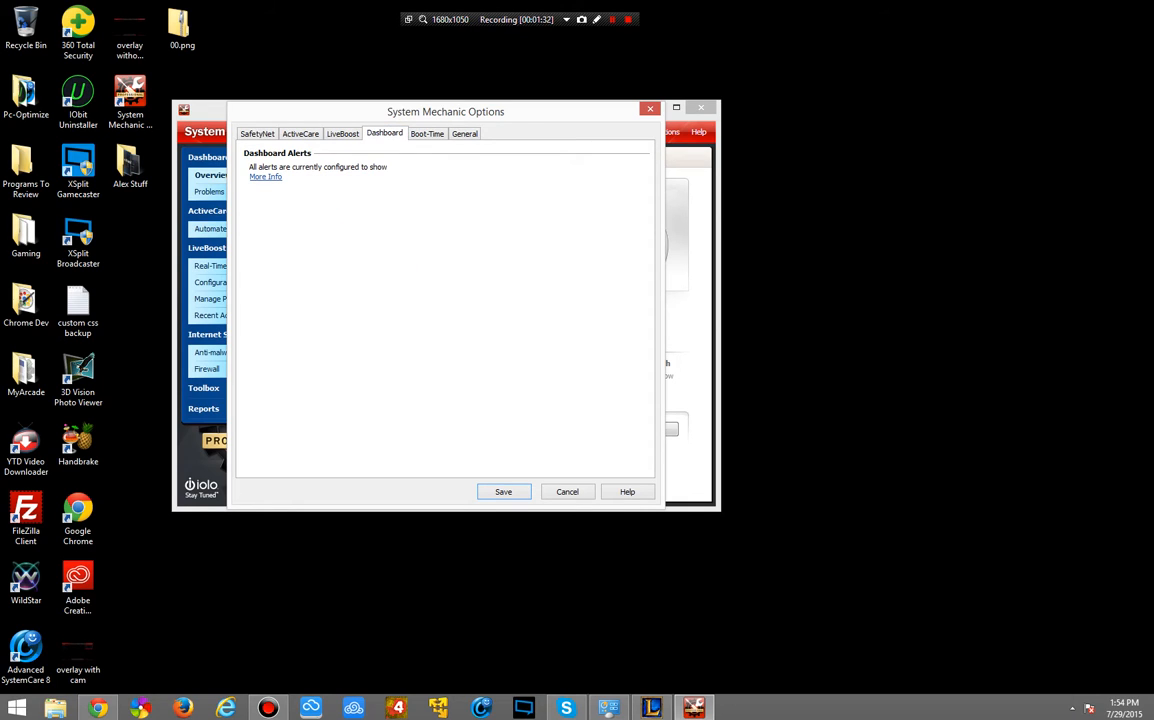
left_click(427, 133)
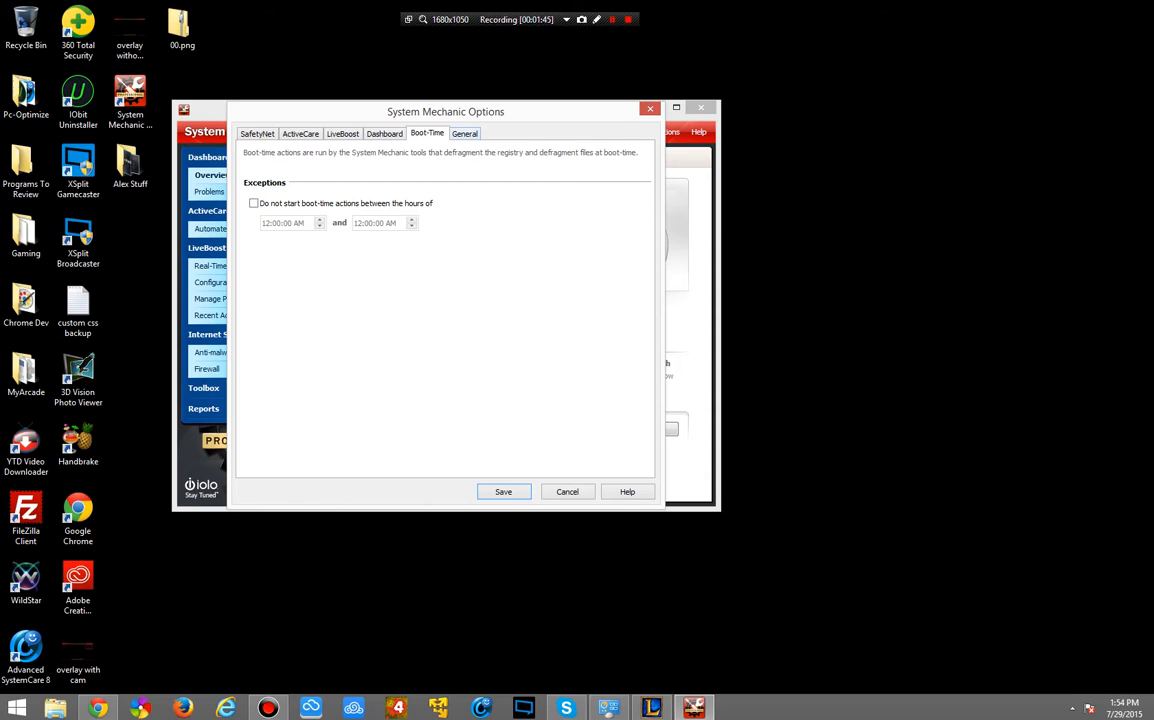
left_click(464, 133)
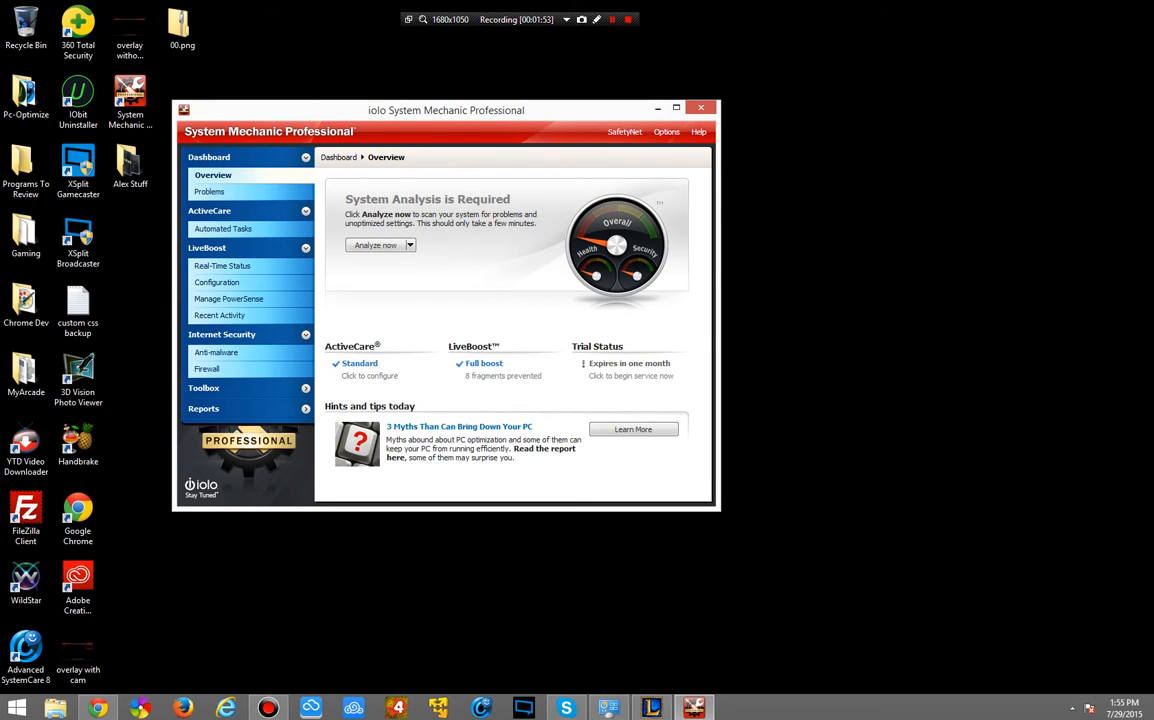
Run Analyze now and show the Problems page listing 5 problems including 307 registry problems
left_click(376, 245)
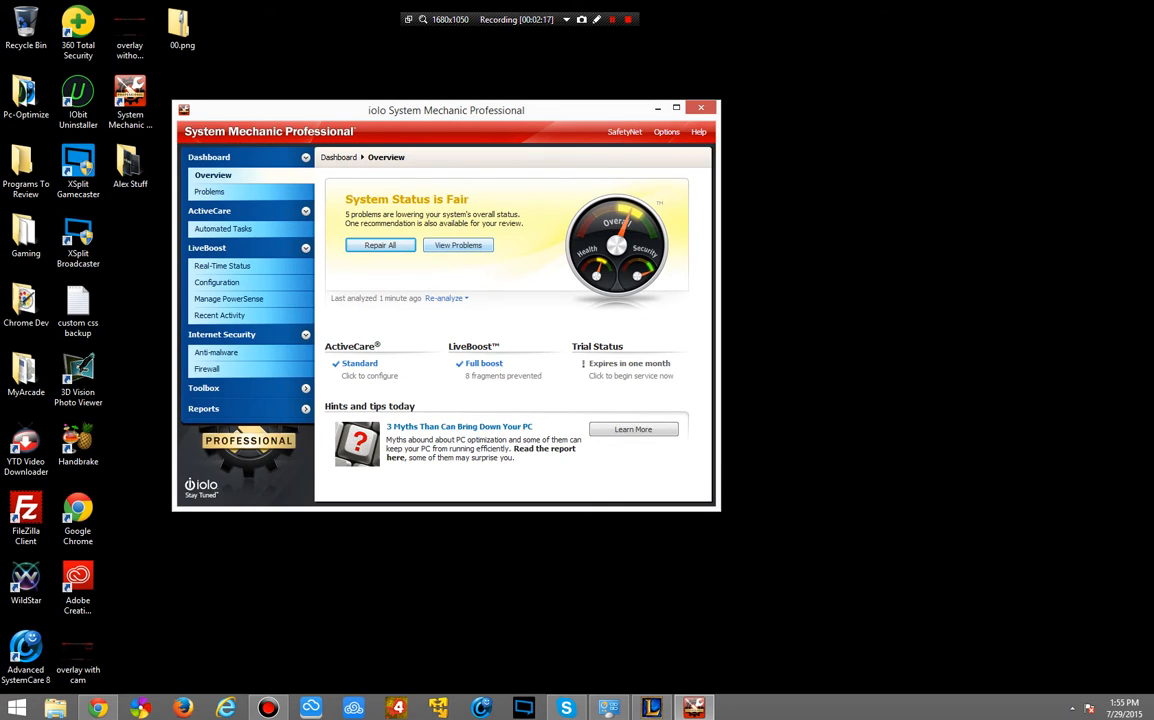
left_click(209, 191)
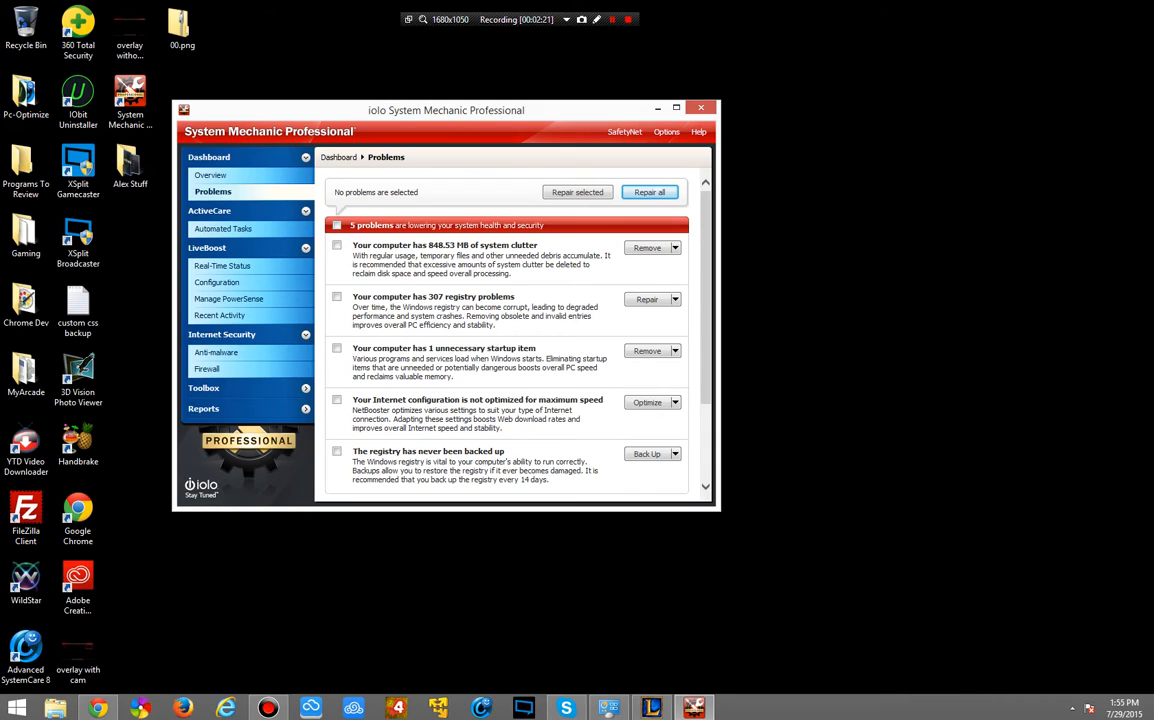
Mark the 307 registry problems item and choose Repair to bring up the resolve prompt
left_click(675, 351)
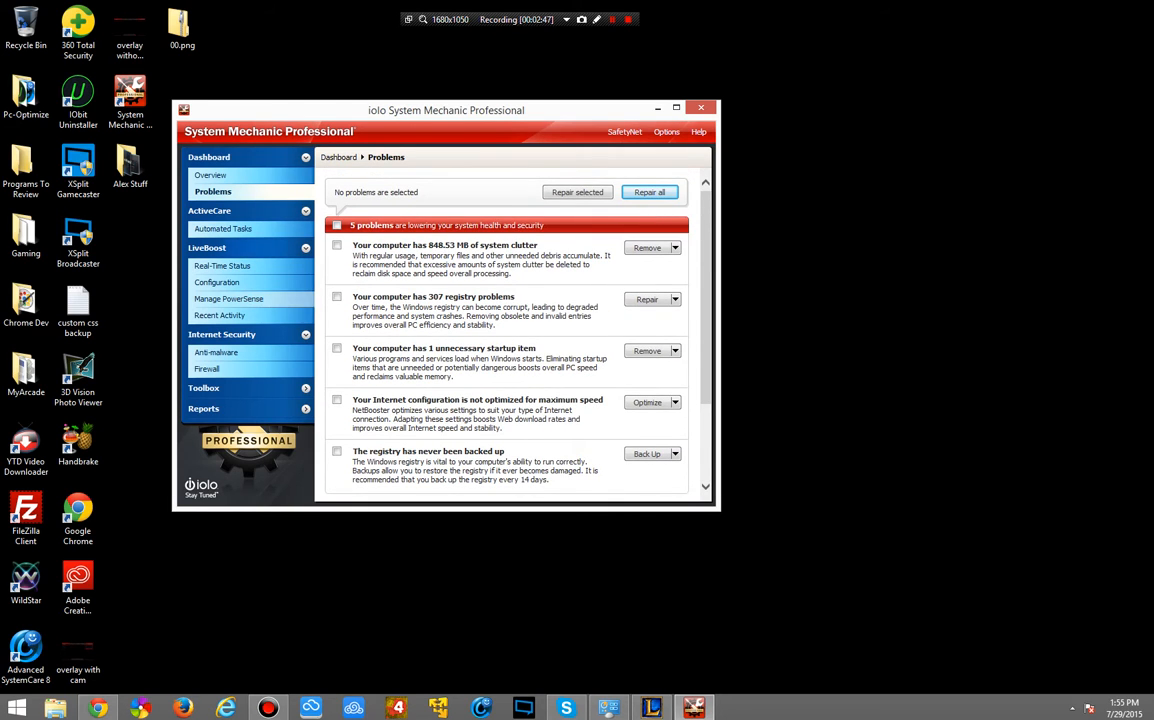
left_click(337, 296)
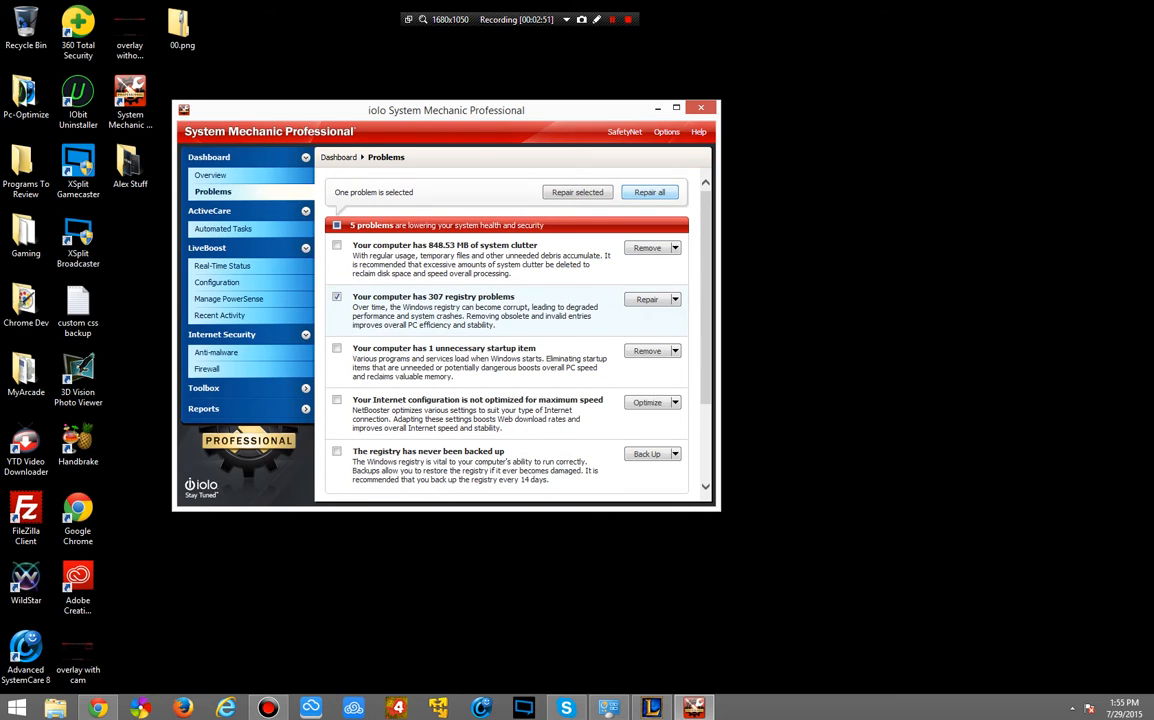
left_click(647, 299)
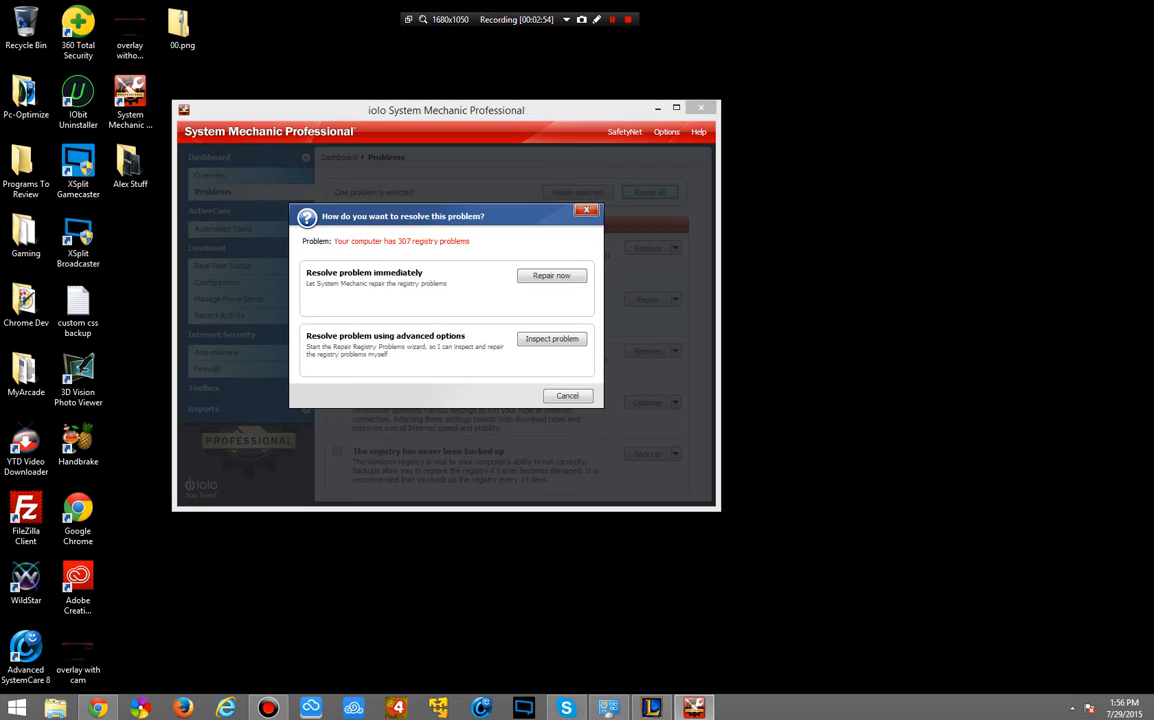
Inspect the registry problems, expand Invalid Uninstallers, exit unrepaired and unmark the item
left_click(552, 338)
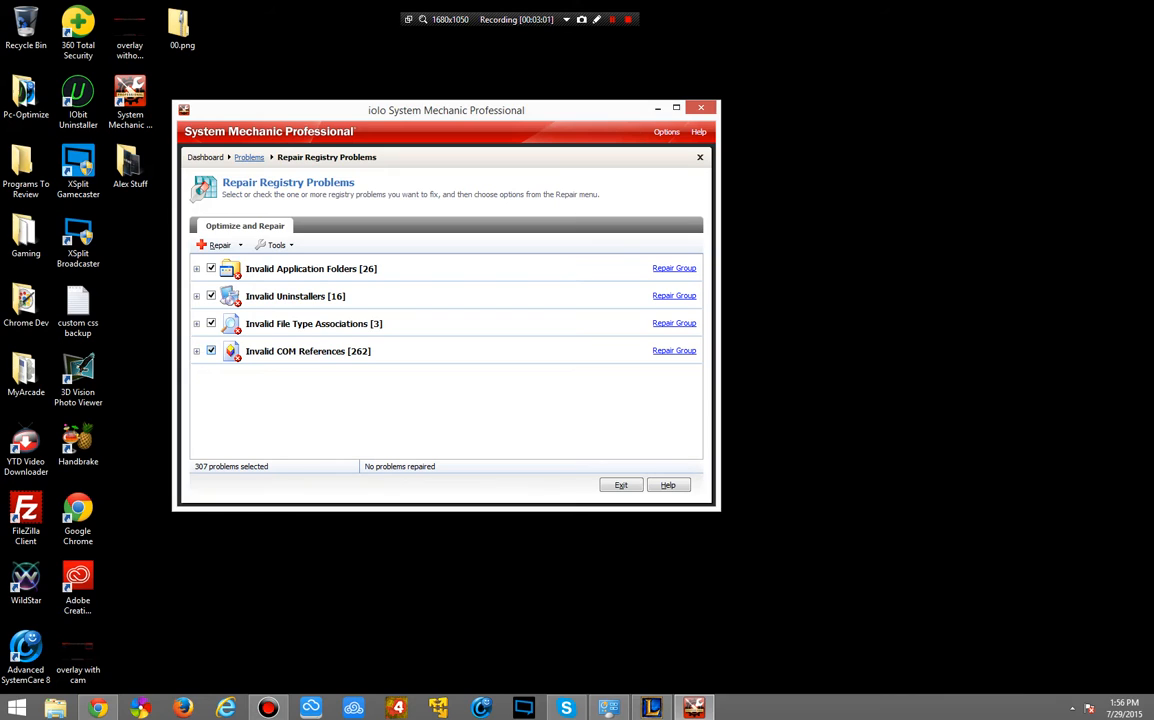
left_click(197, 351)
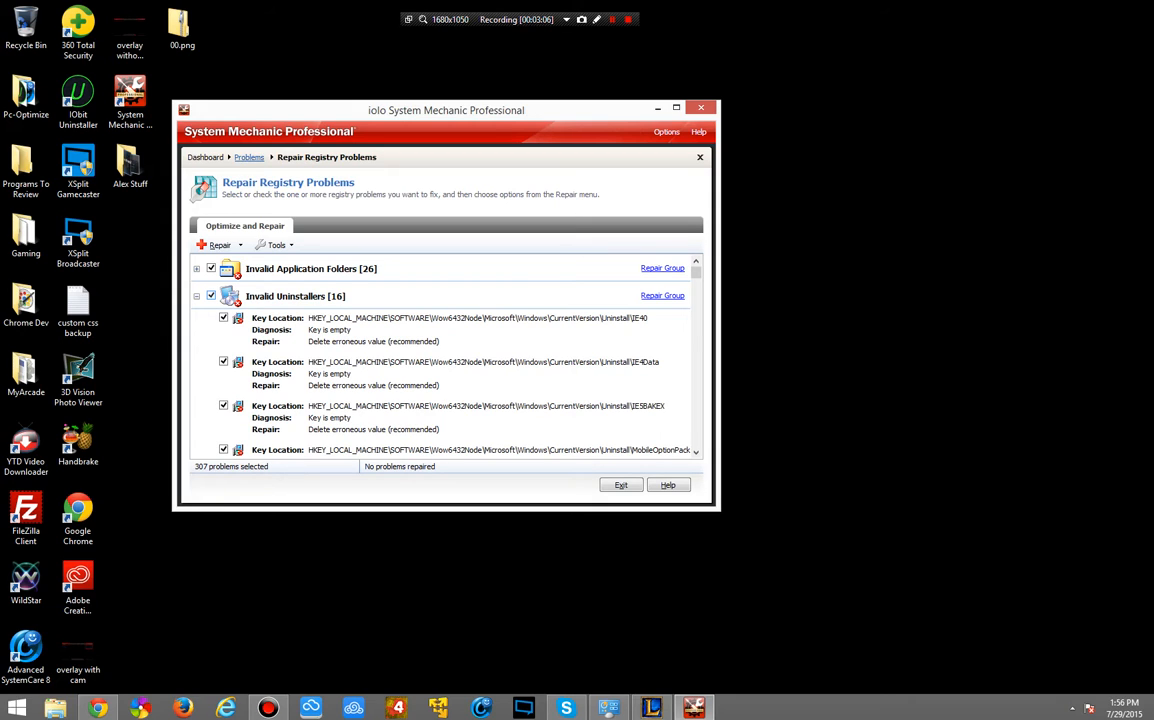
left_click(197, 296)
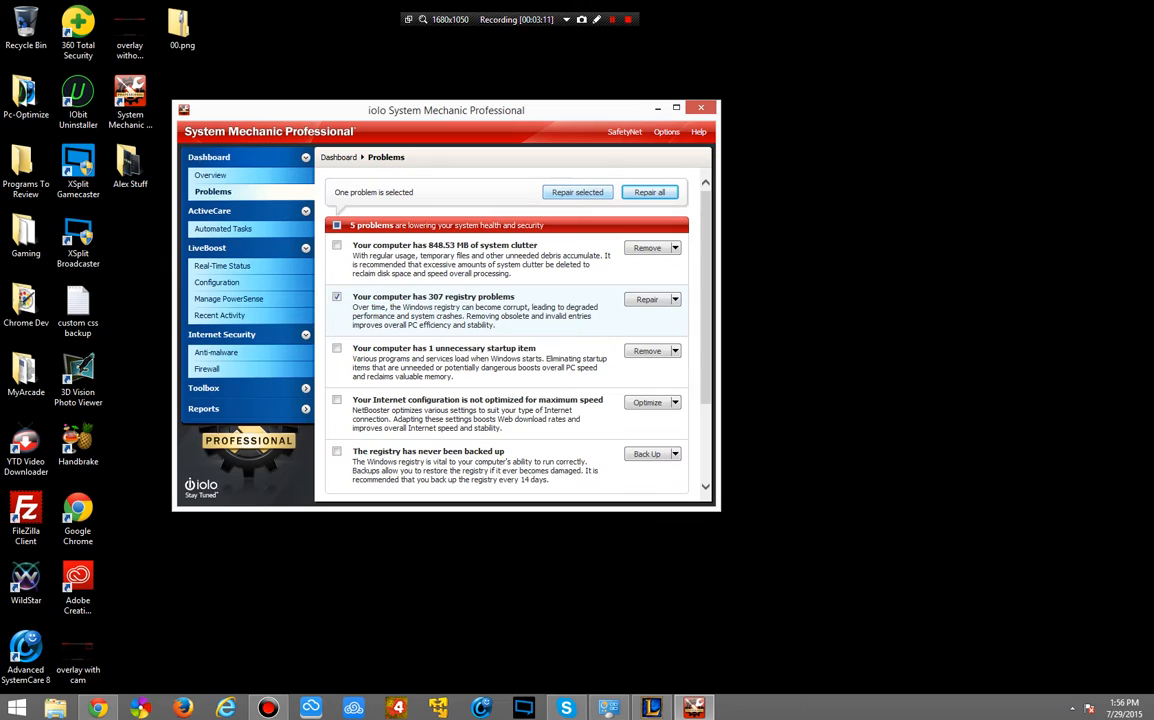
left_click(337, 296)
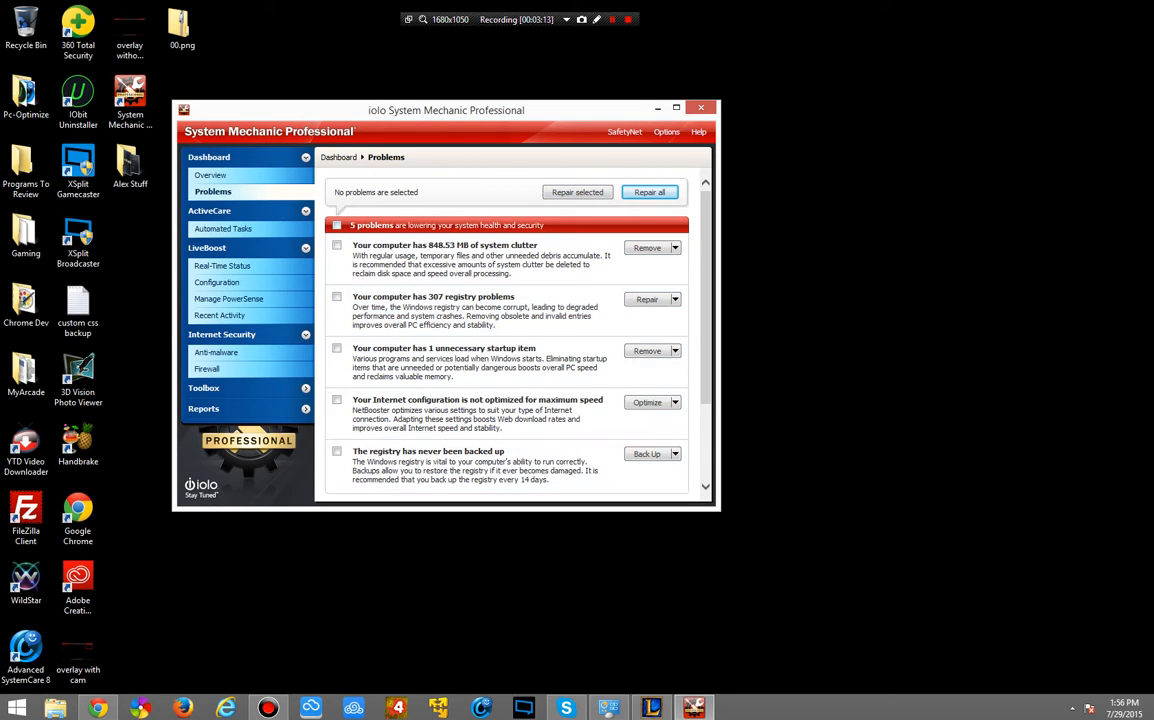
Stop Java Update Scheduler from running at startup and begin reviewing the 19 potentially unwanted startup programs
scroll("down", 3)
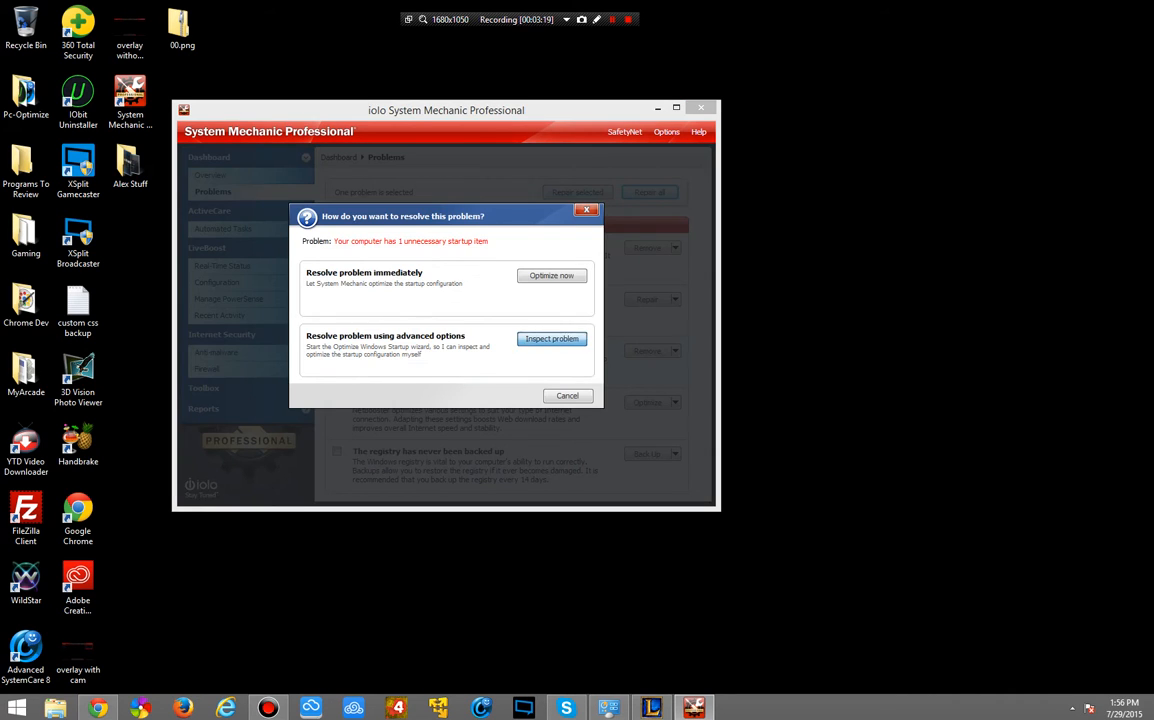
left_click(551, 339)
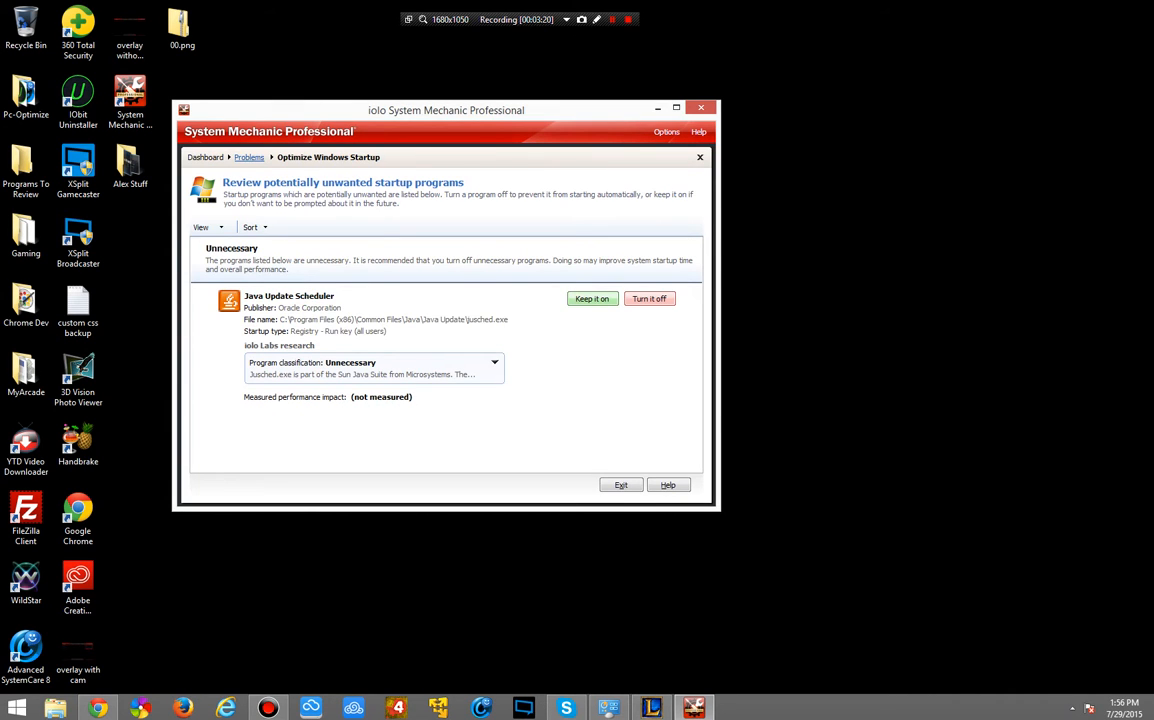
left_click(649, 298)
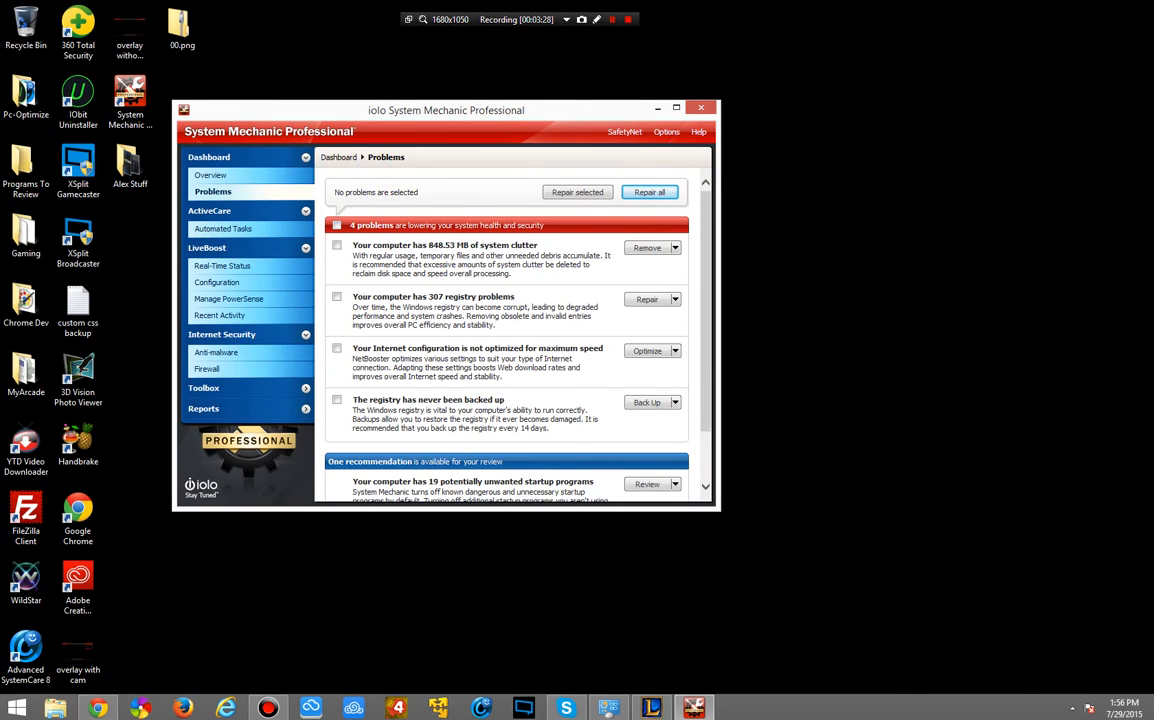
left_click(647, 484)
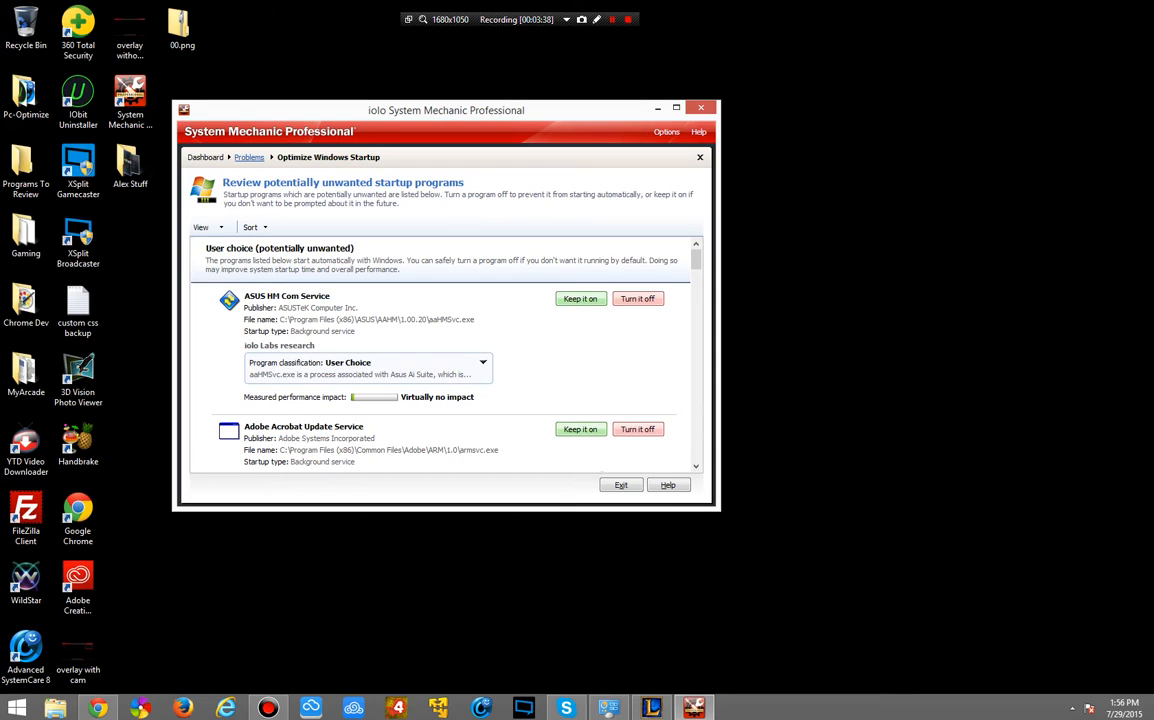
Scroll through the full list of potentially unwanted startup programs, including Google Update Service
scroll("down", 3)
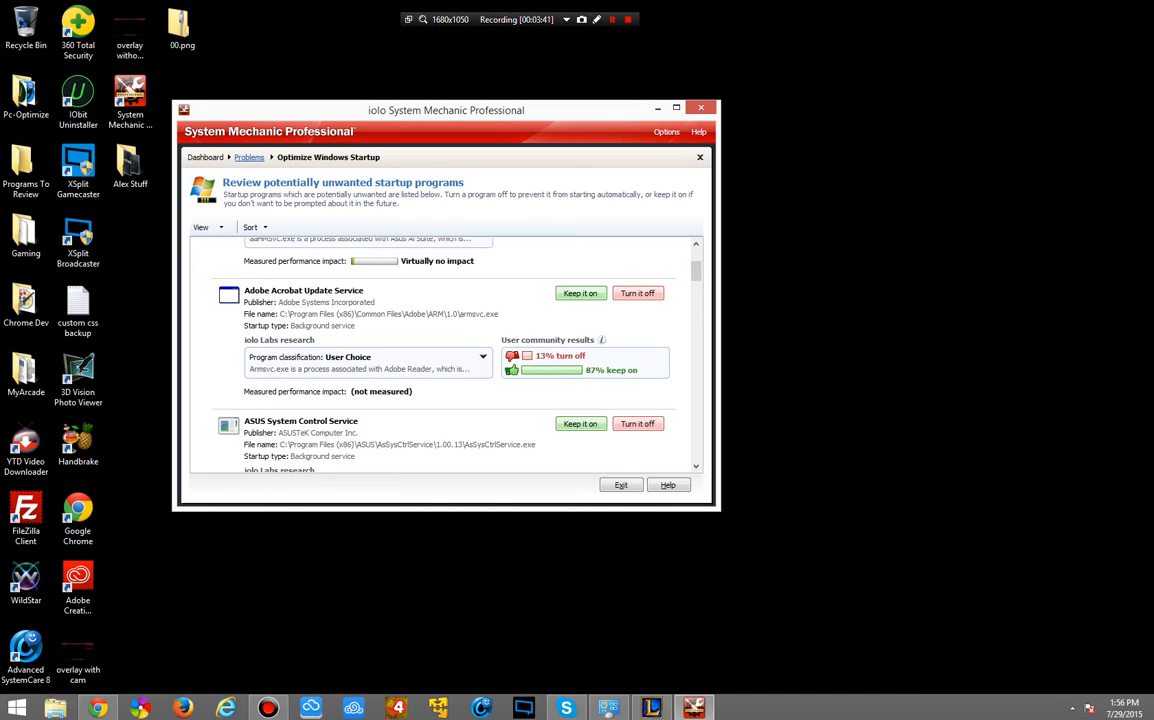
scroll("down", 3)
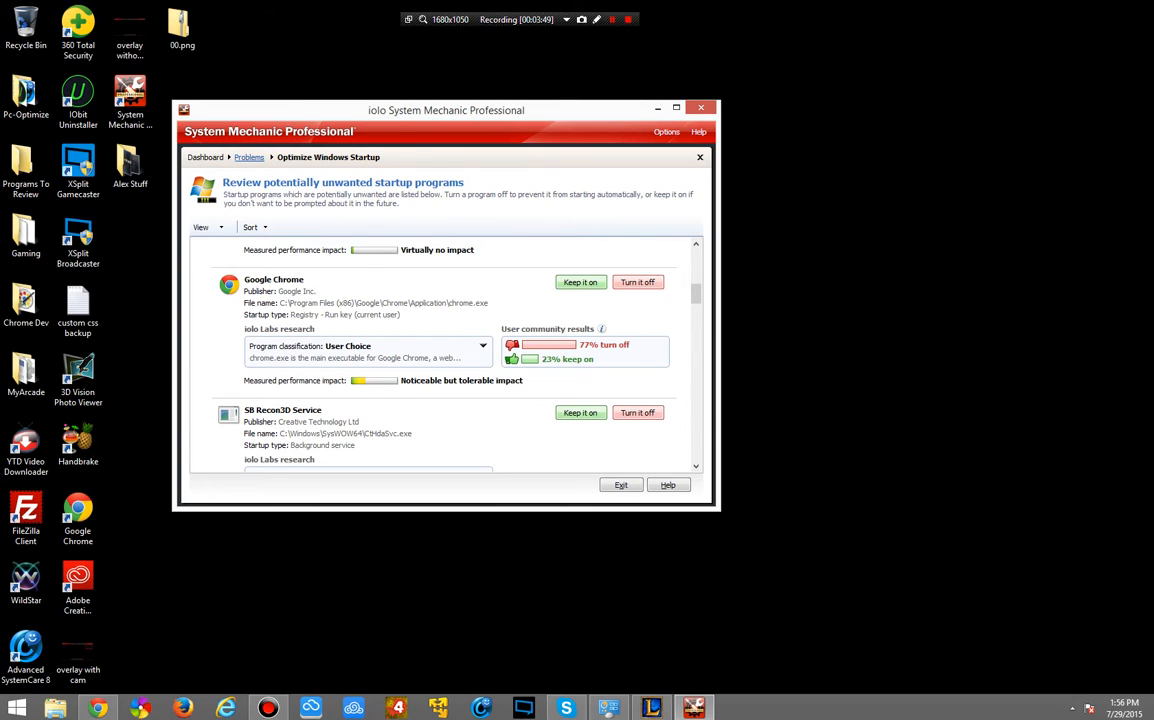
scroll("down", 3)
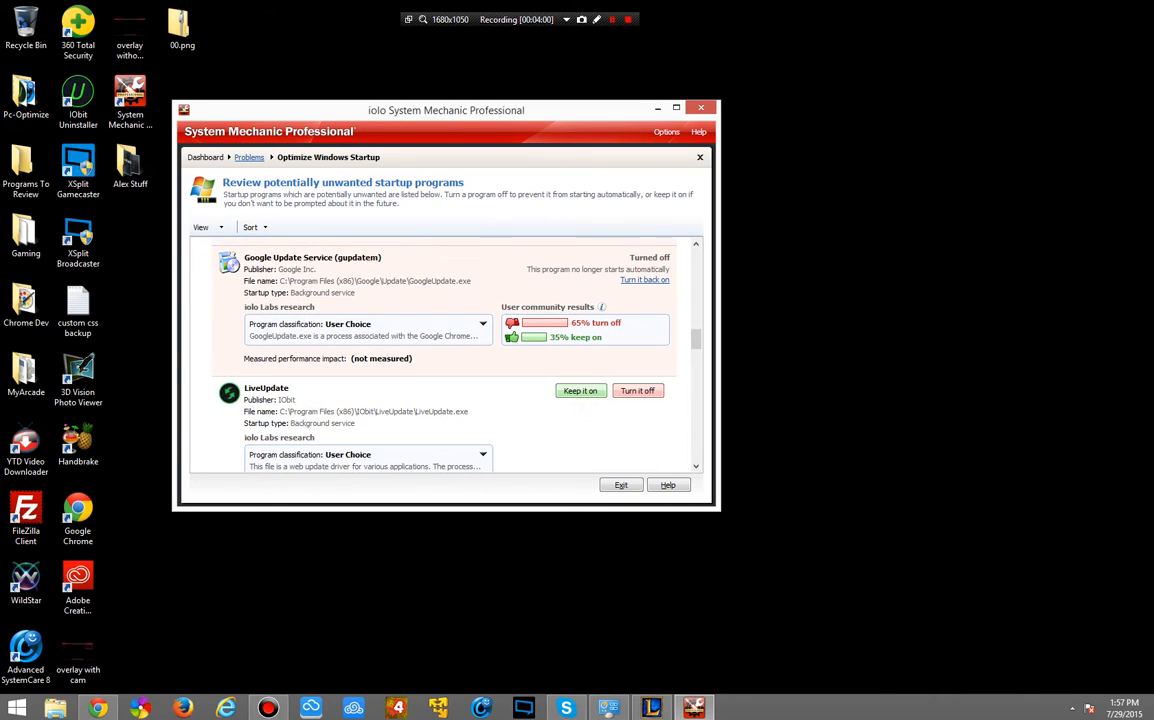
scroll("down", 3)
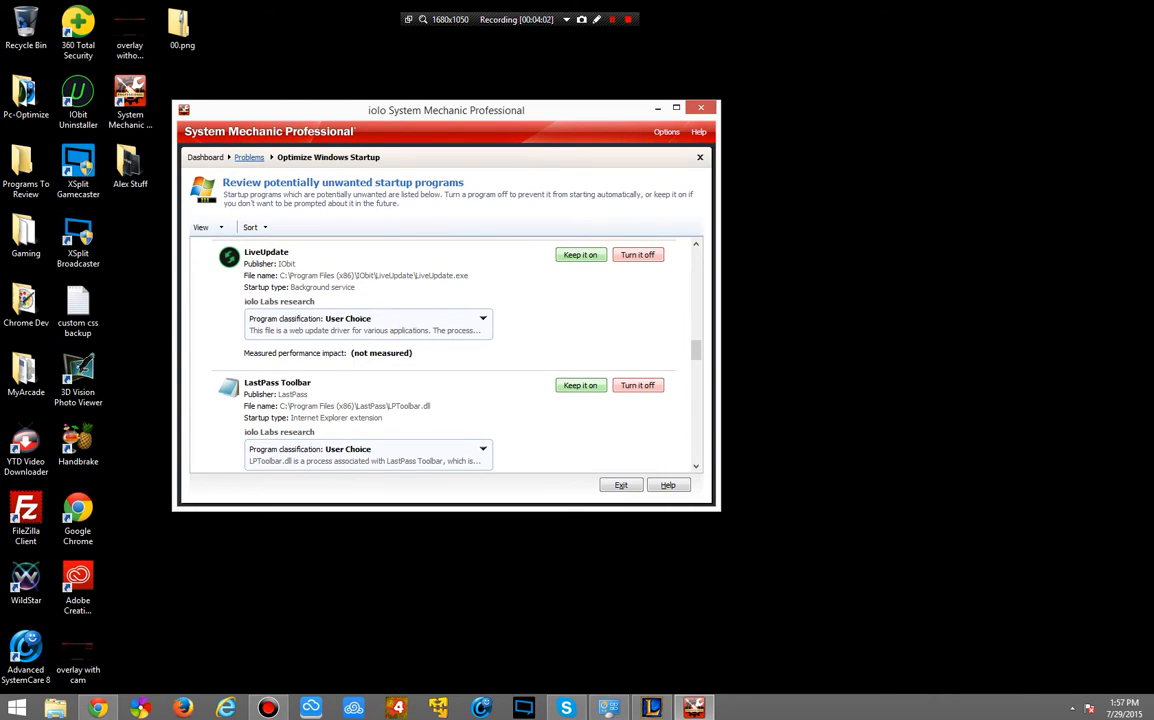
scroll("down", 3)
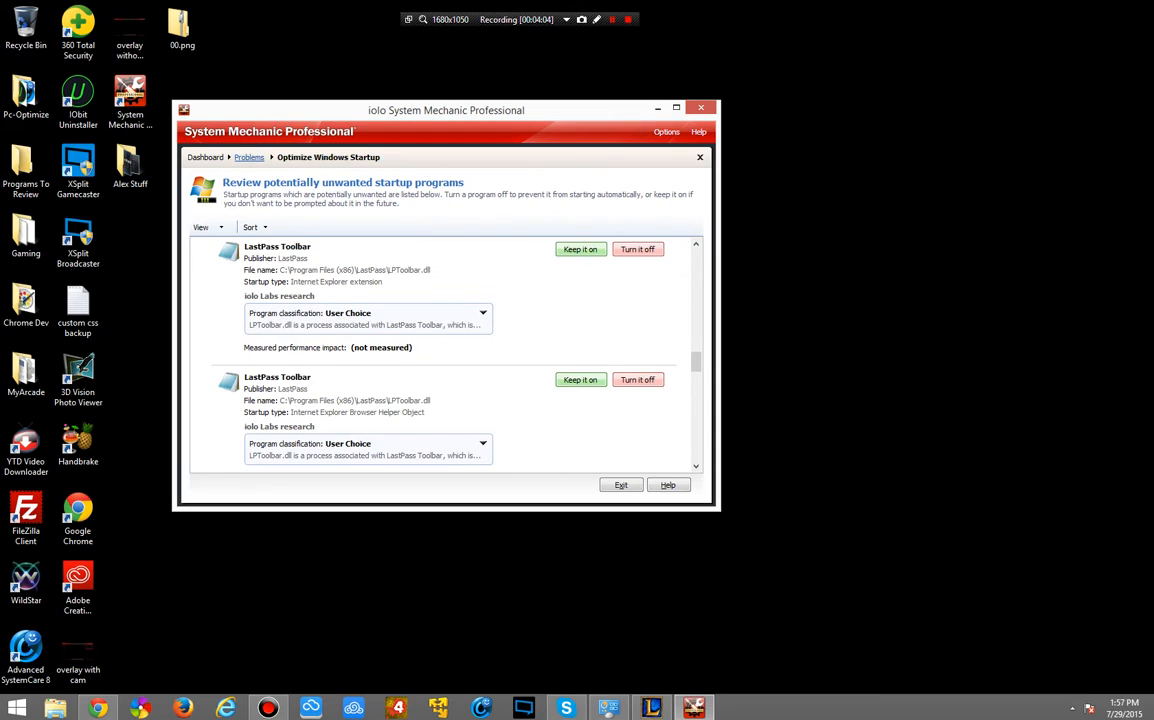
scroll("down", 3)
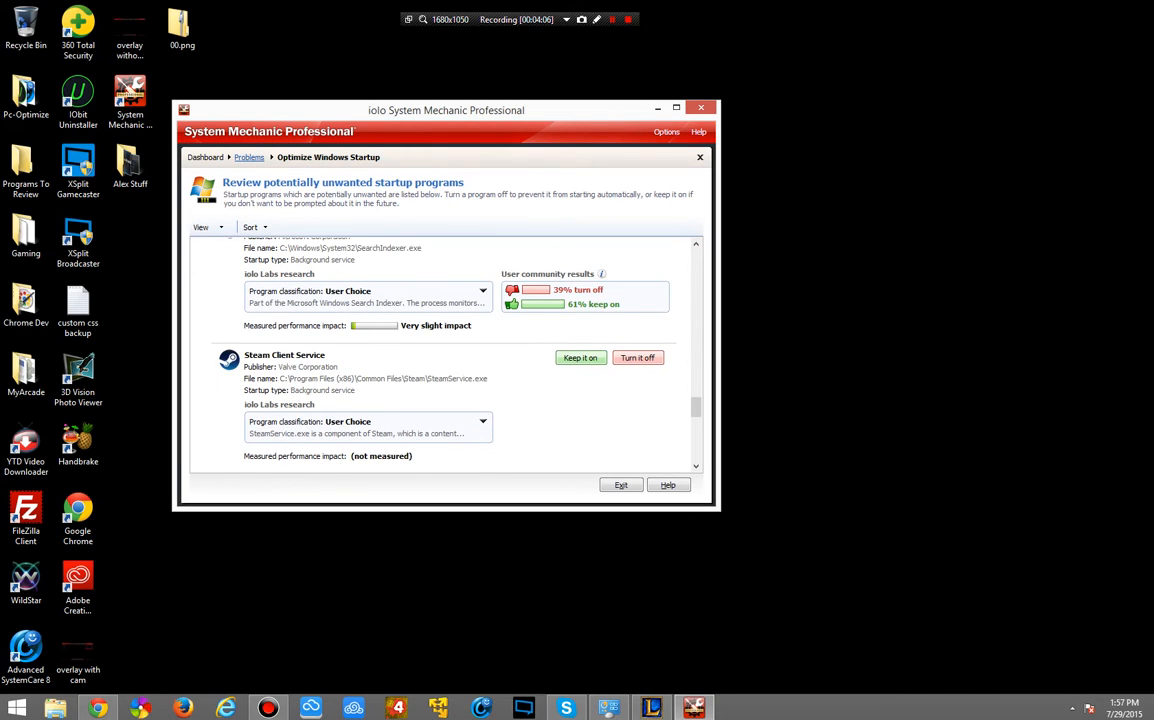
scroll("down", 3)
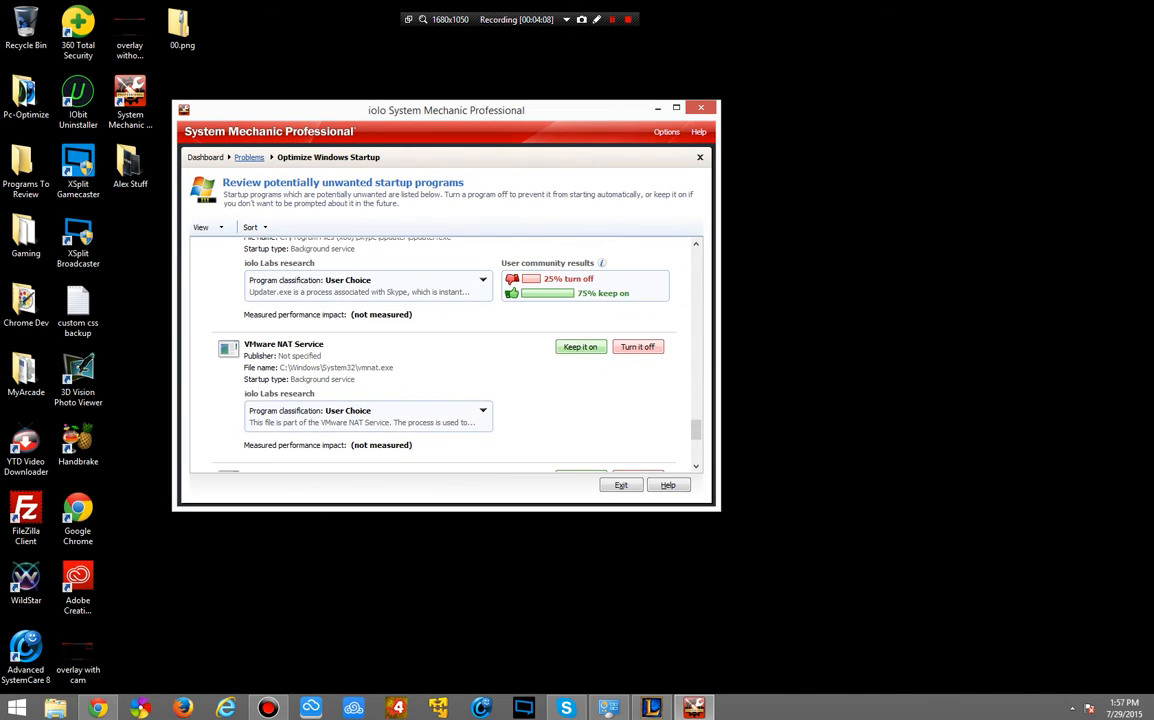
scroll("down", 3)
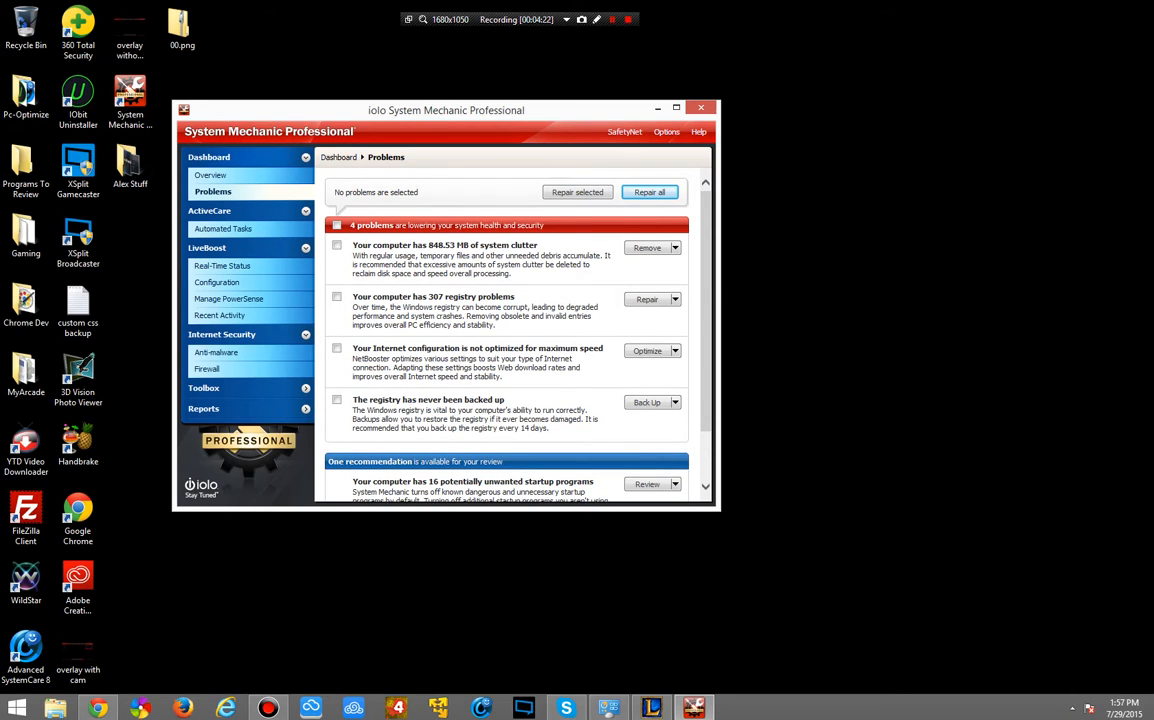
Return to the Dashboard Overview and show the ActiveCare Automated Tasks page
left_click(211, 175)
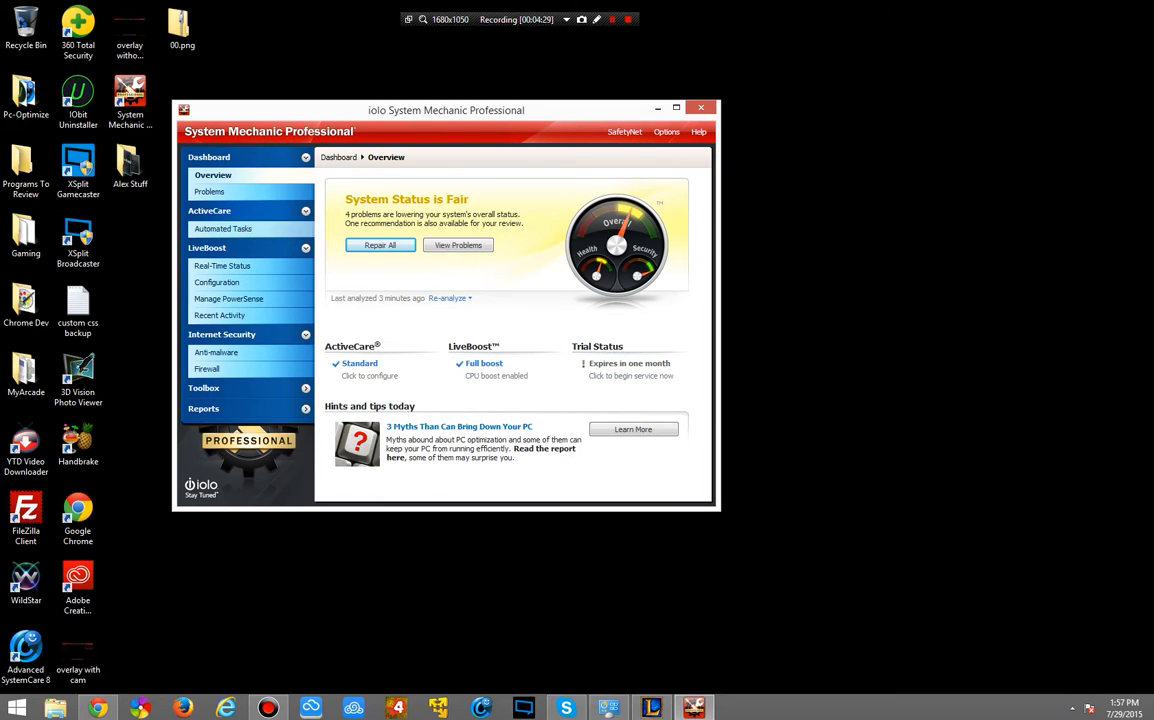
left_click(222, 228)
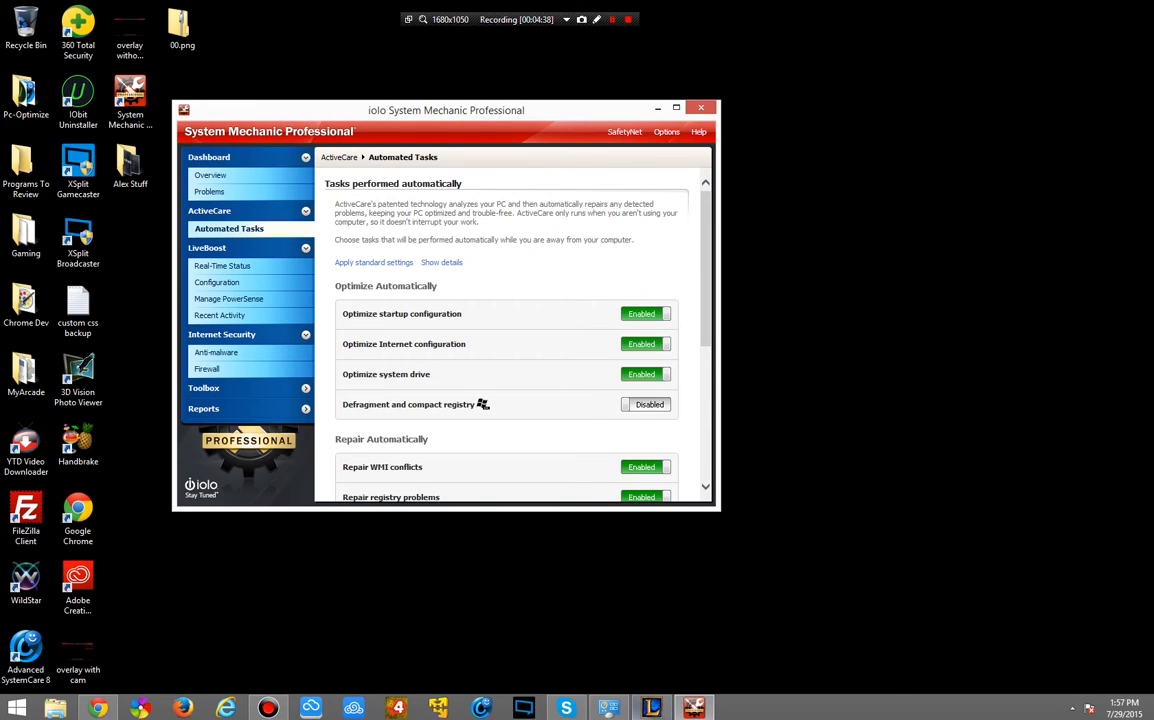
Try the Defragment and compact registry toggle, dismiss the tip, then show LiveBoost Real-Time Status
scroll("down", 3)
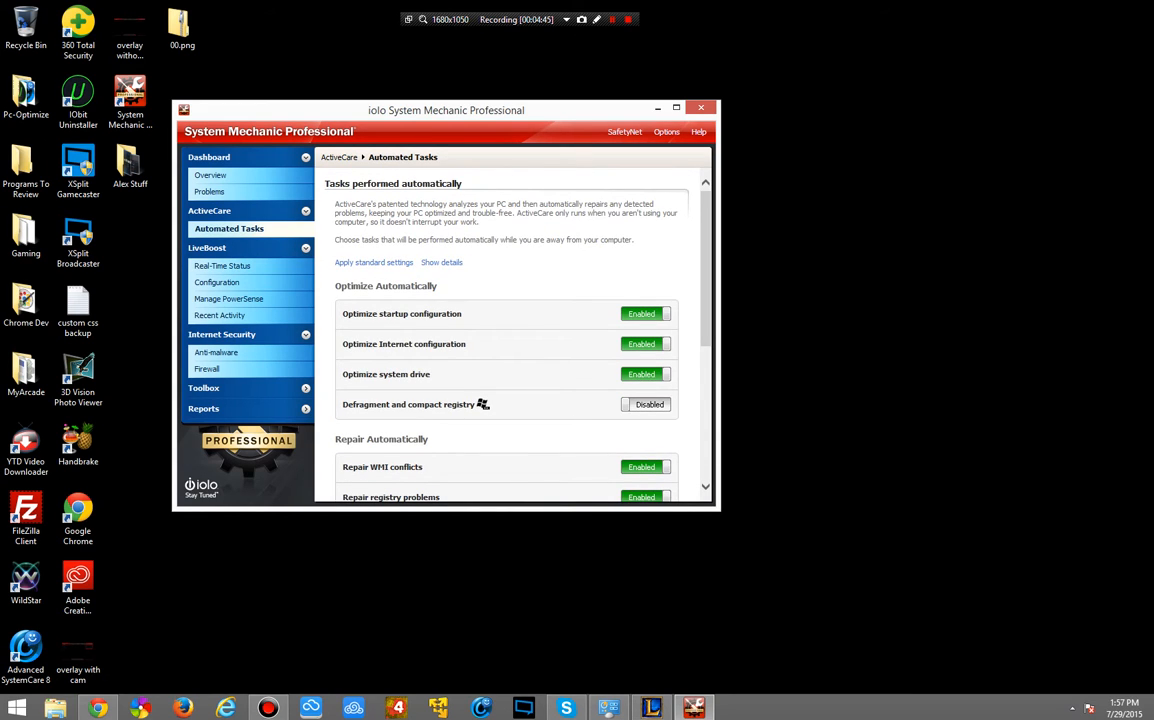
left_click(649, 404)
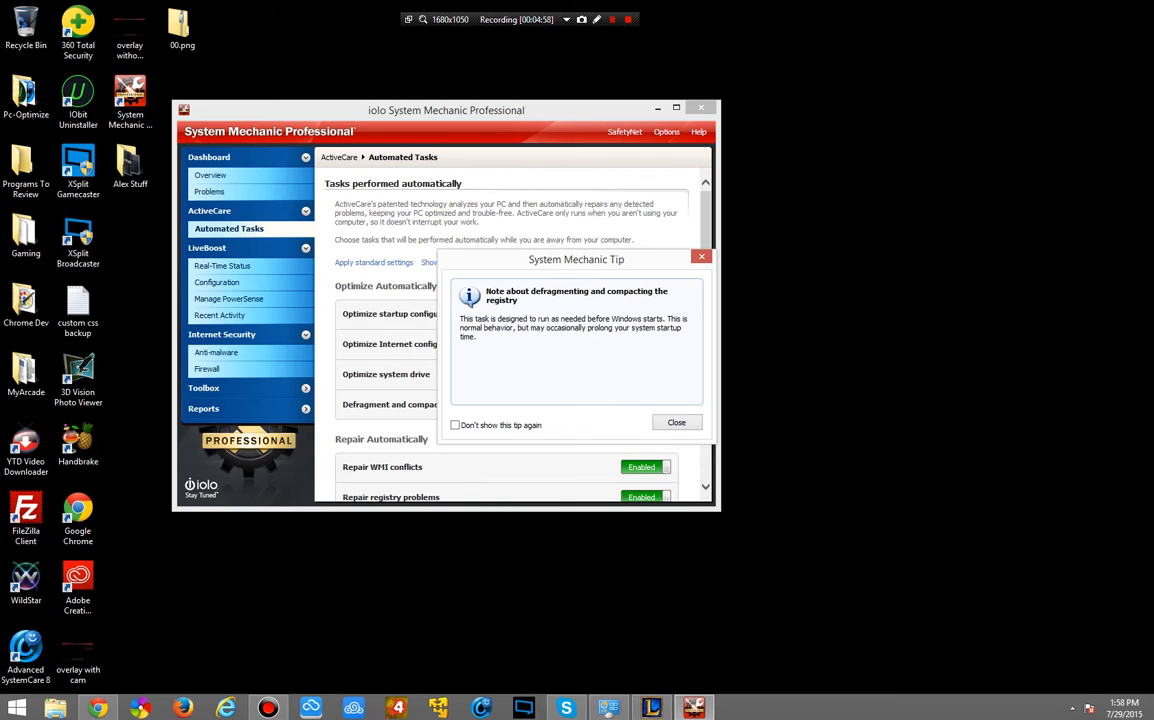
left_click(676, 422)
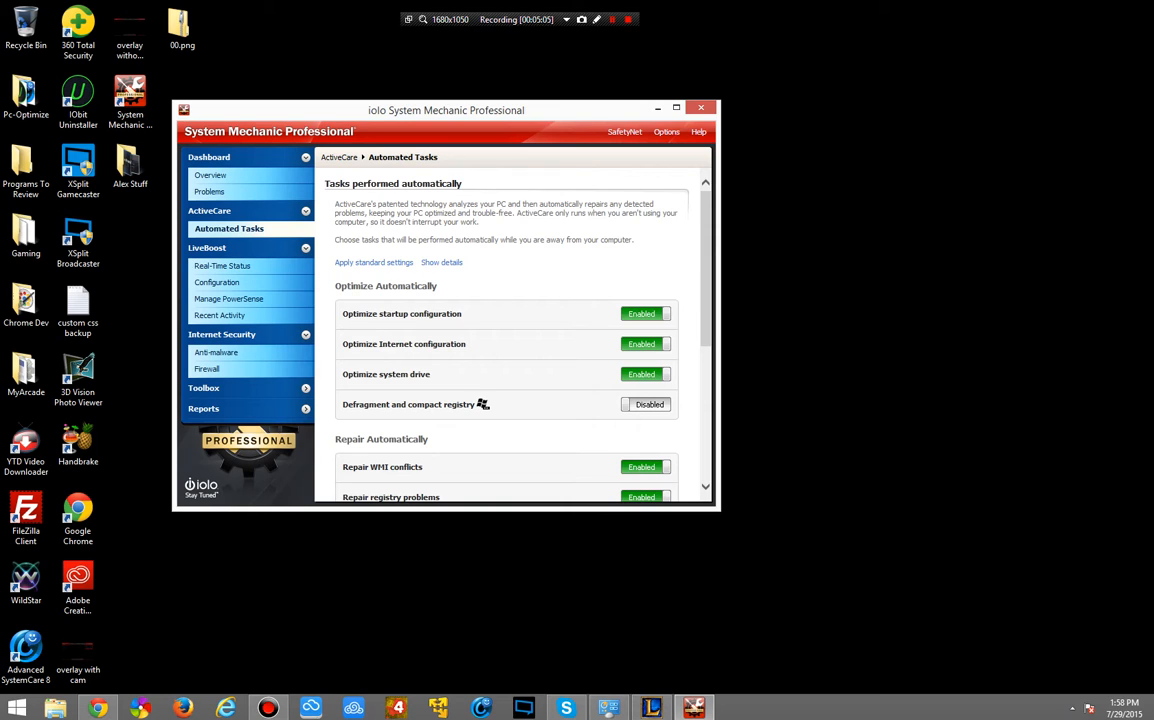
scroll("down", 3)
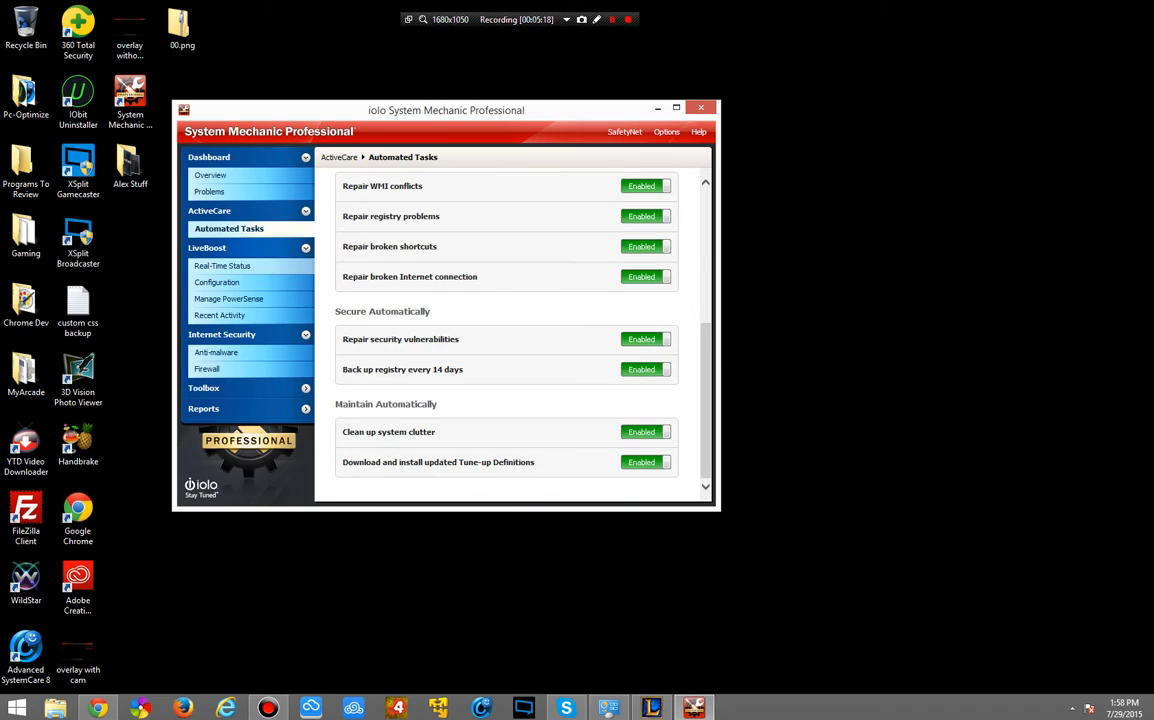
left_click(222, 265)
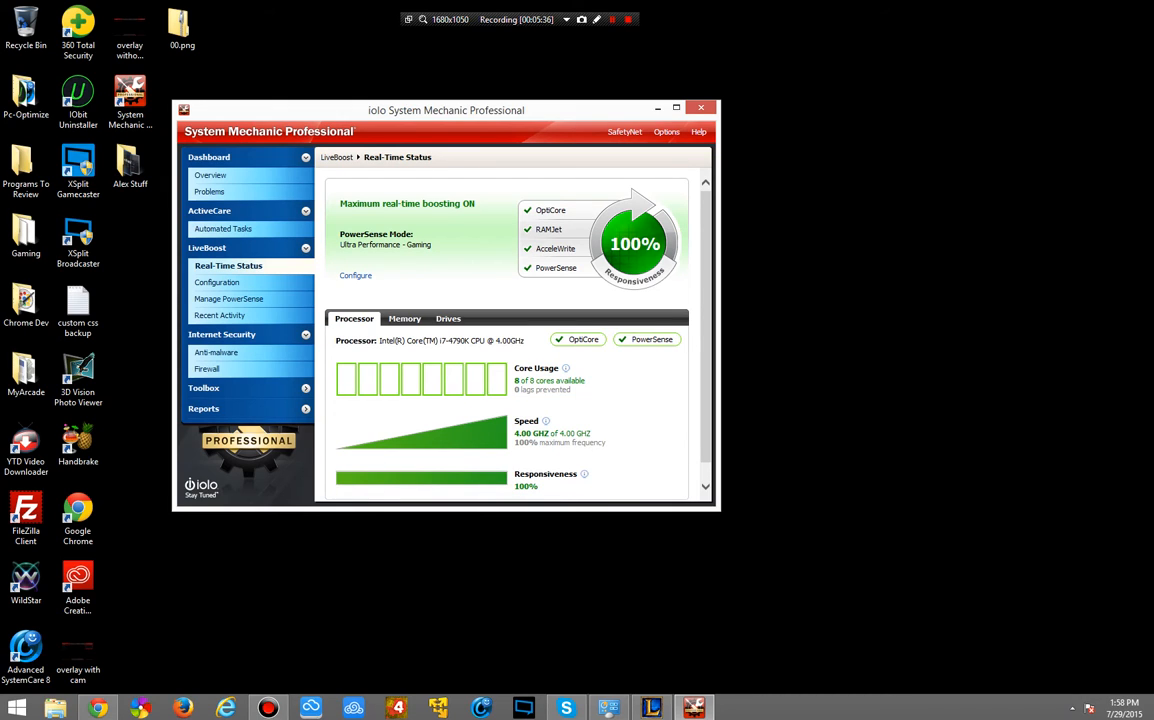
left_click(404, 318)
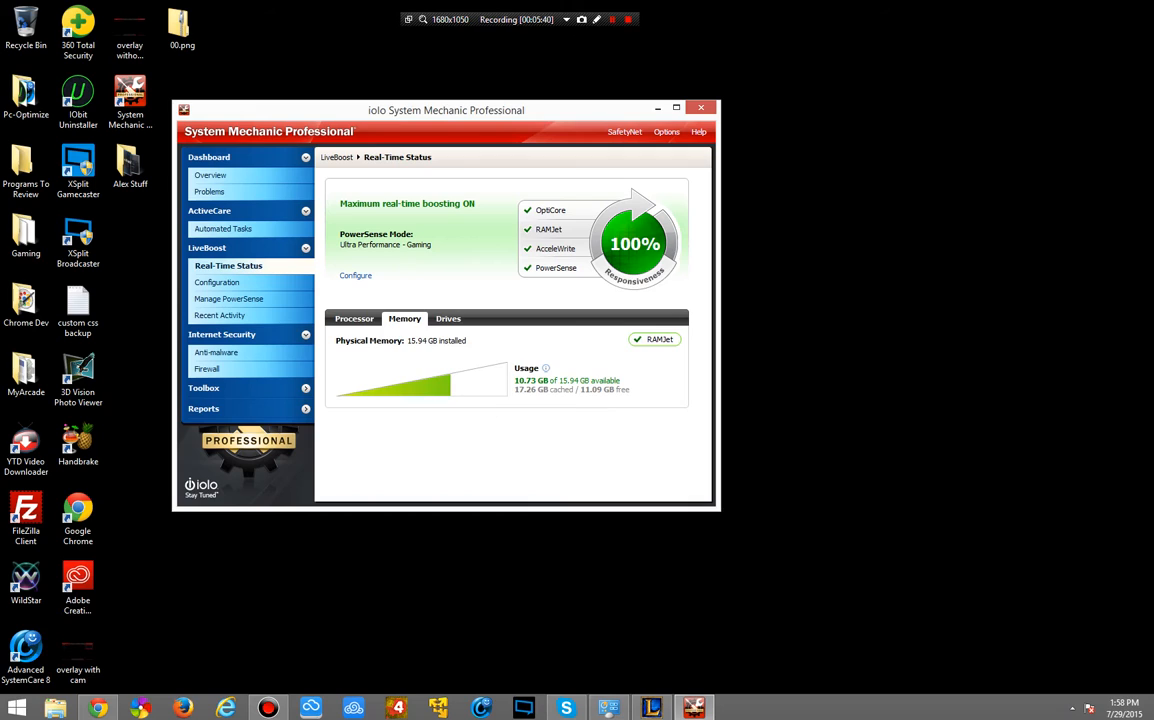
left_click(654, 339)
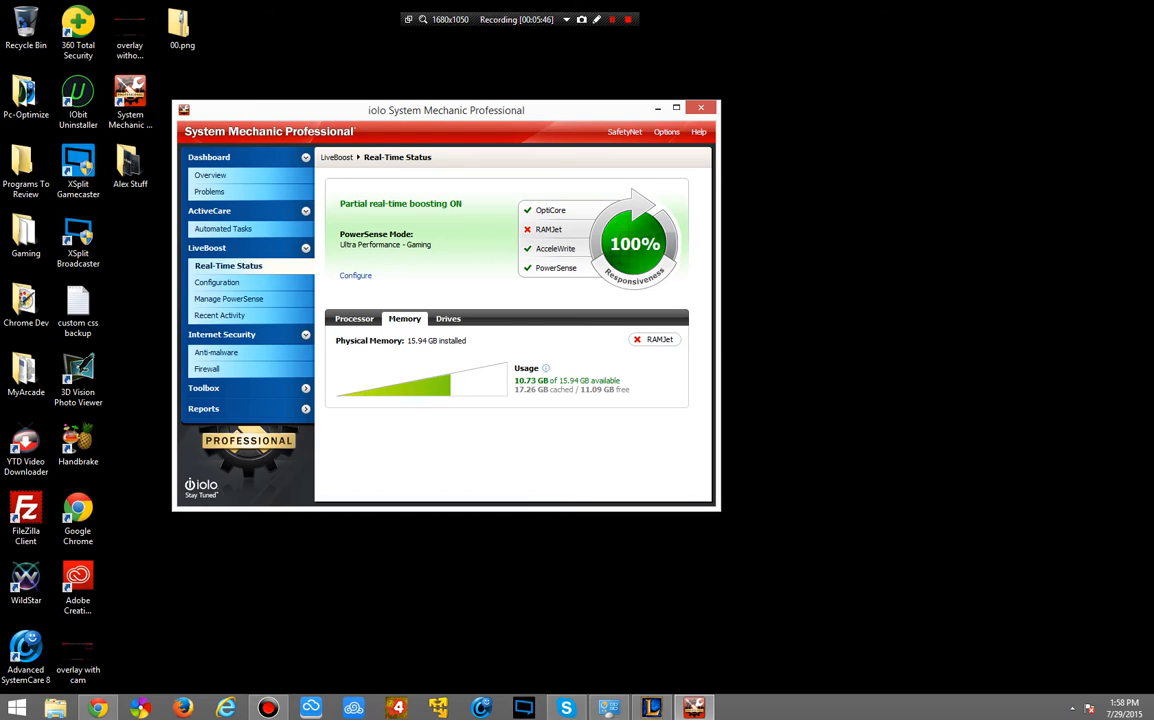
left_click(654, 339)
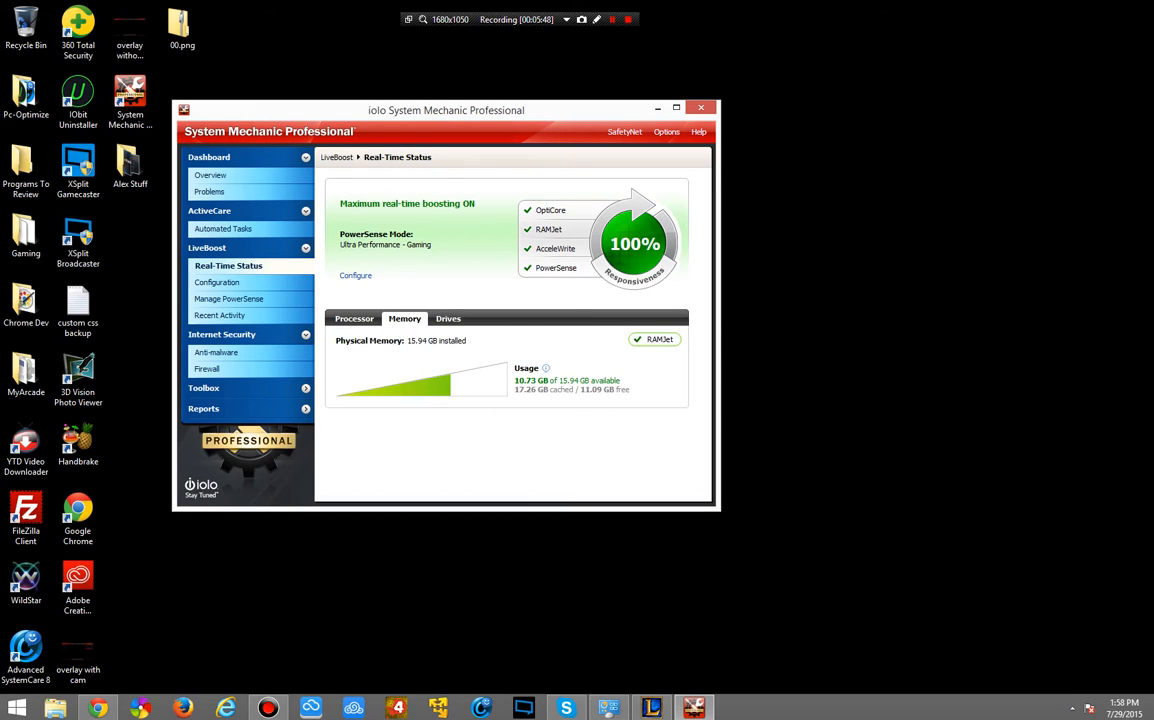
left_click(448, 318)
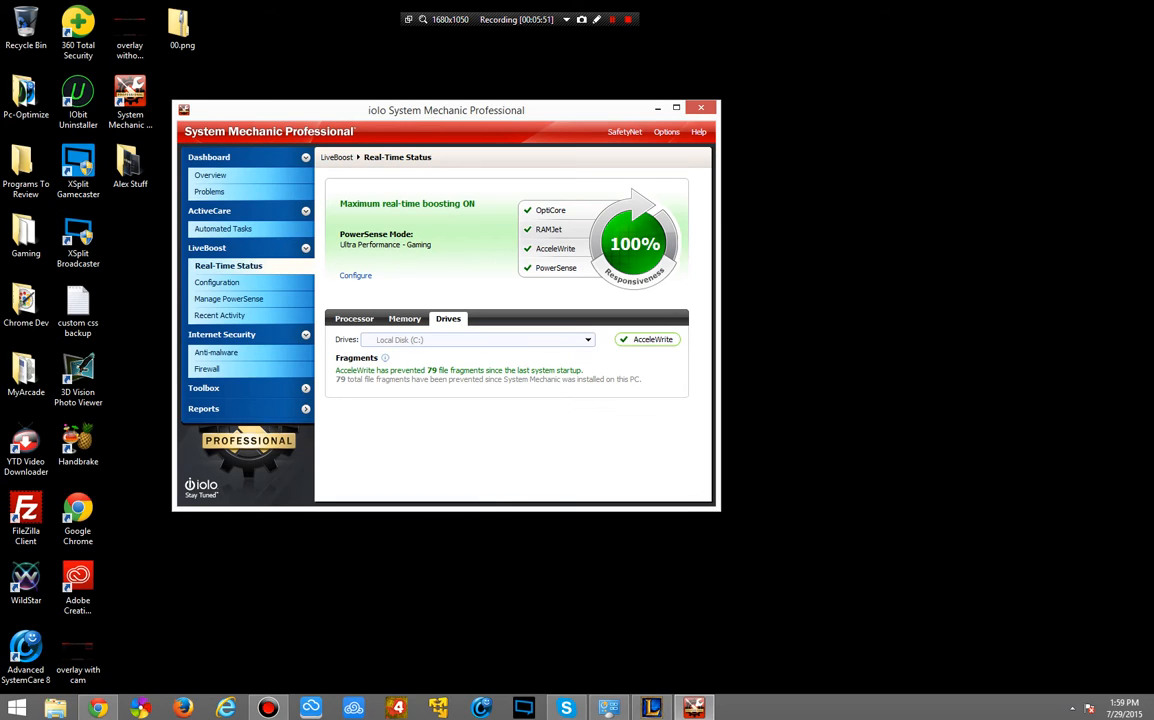
mouse_move(385, 357)
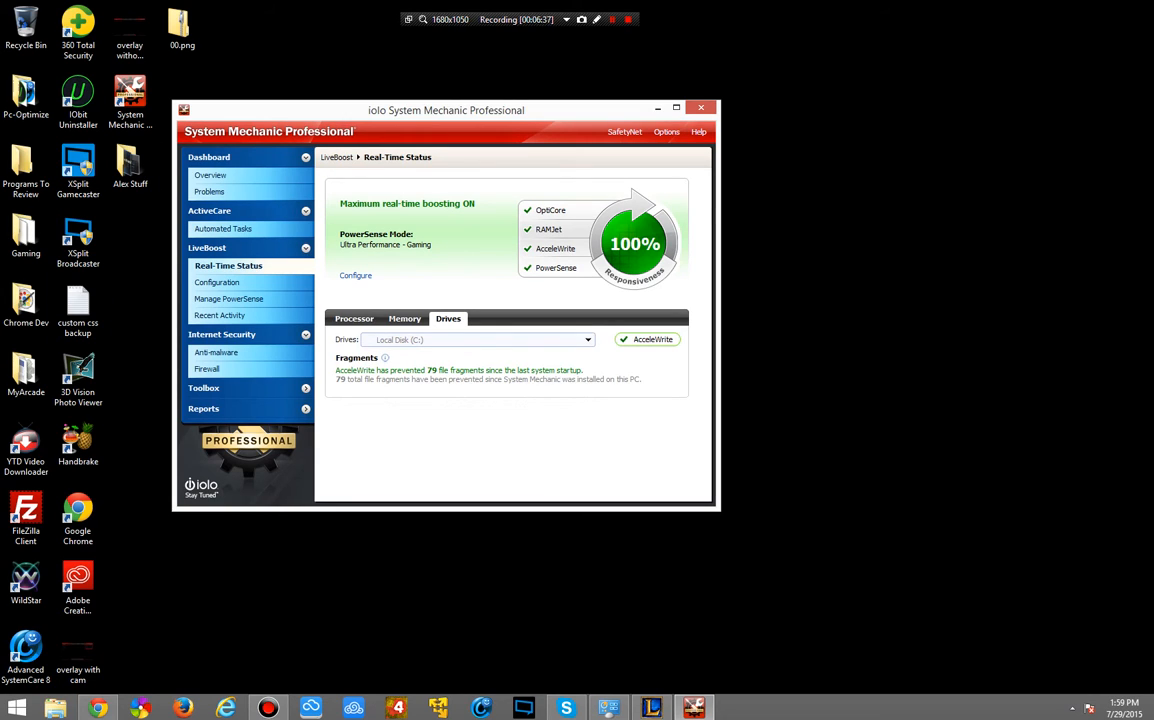
left_click(404, 318)
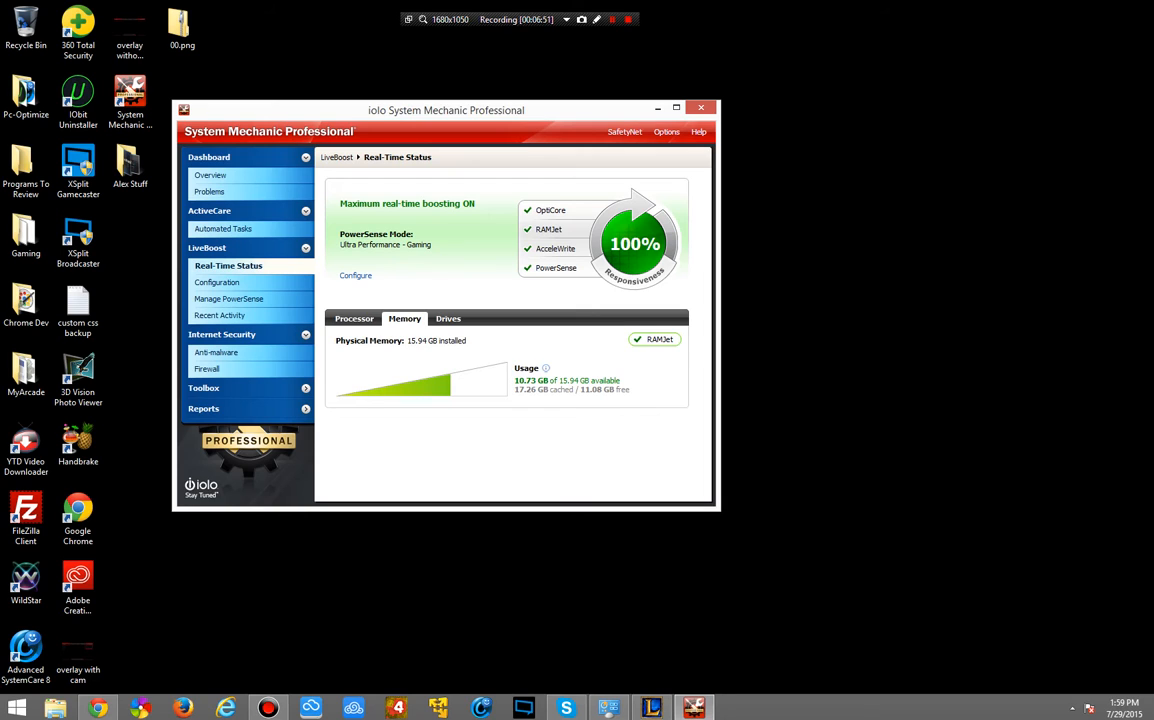
left_click(354, 318)
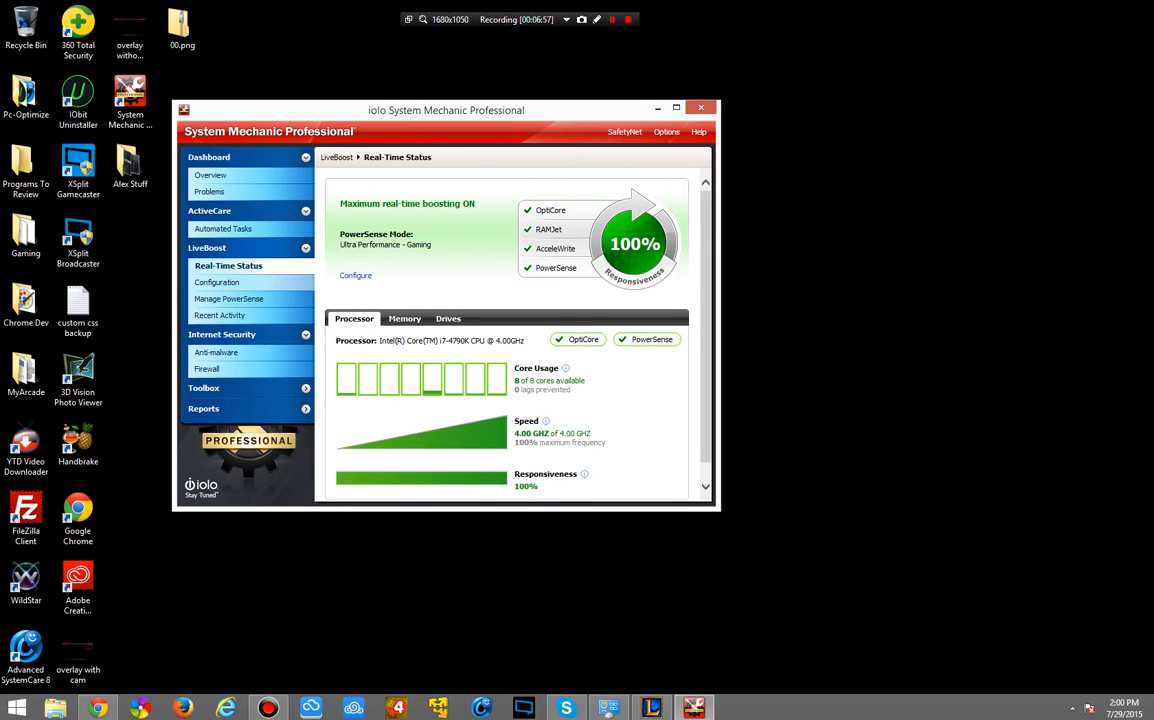
Browse LiveBoost Configuration and Manage PowerSense, then show Recent Activity reporting none available
left_click(217, 282)
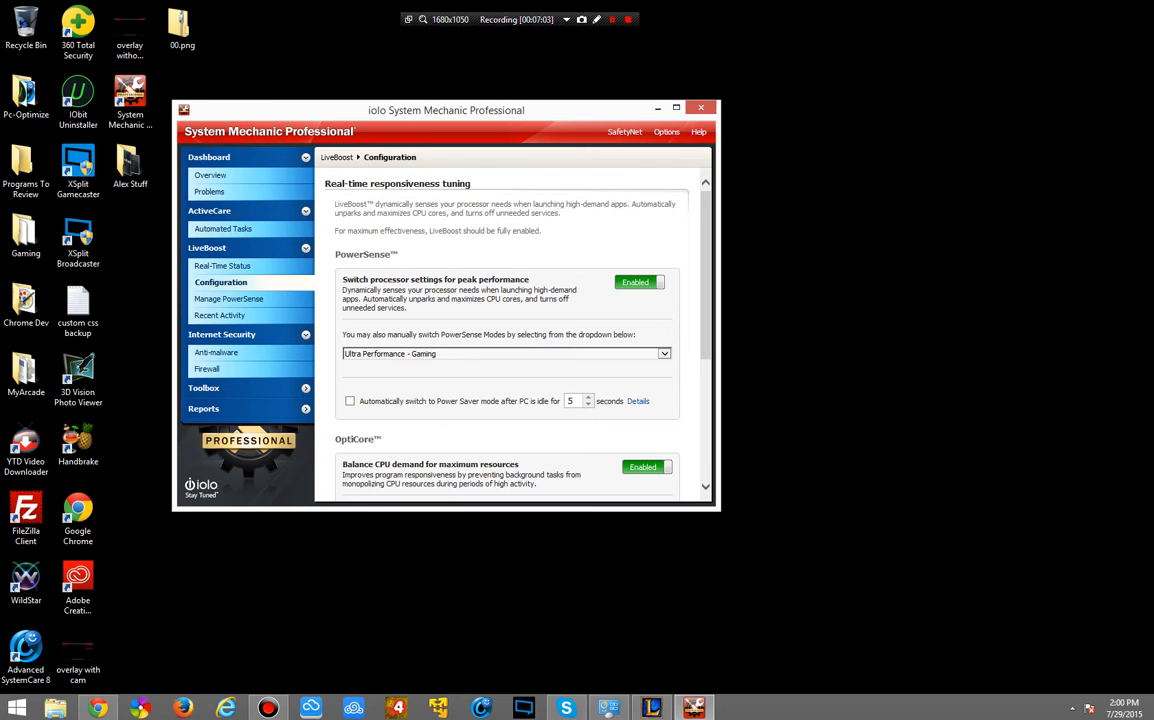
scroll("down", 3)
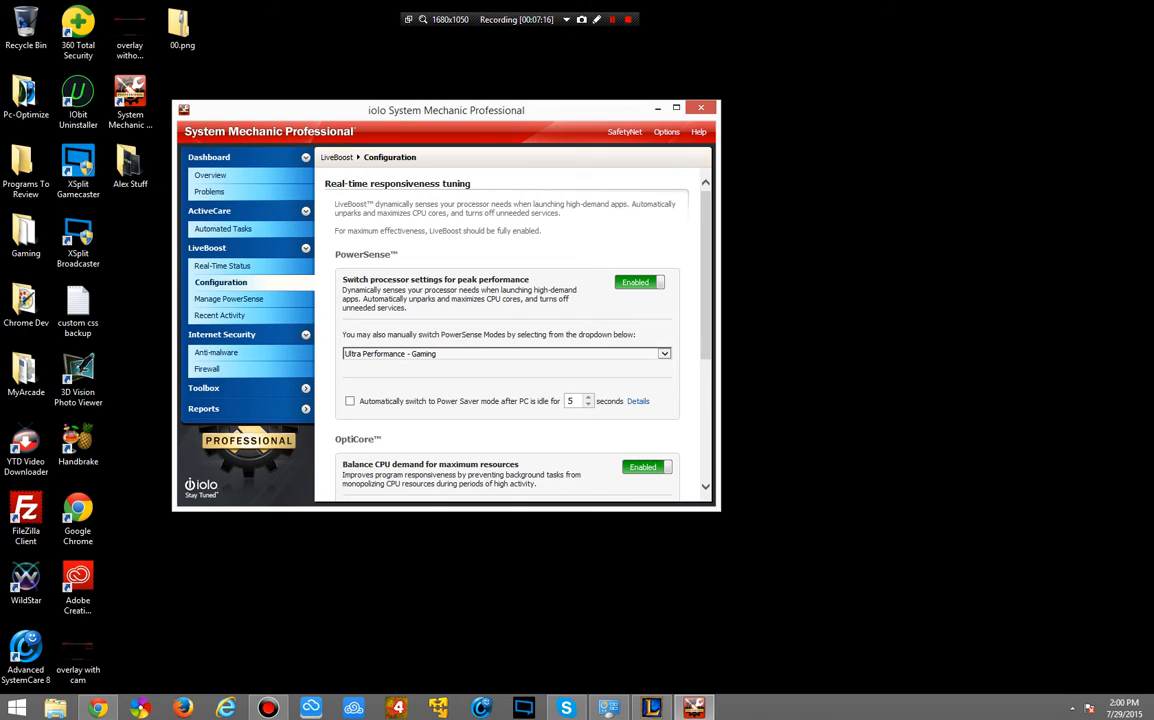
scroll("down", 3)
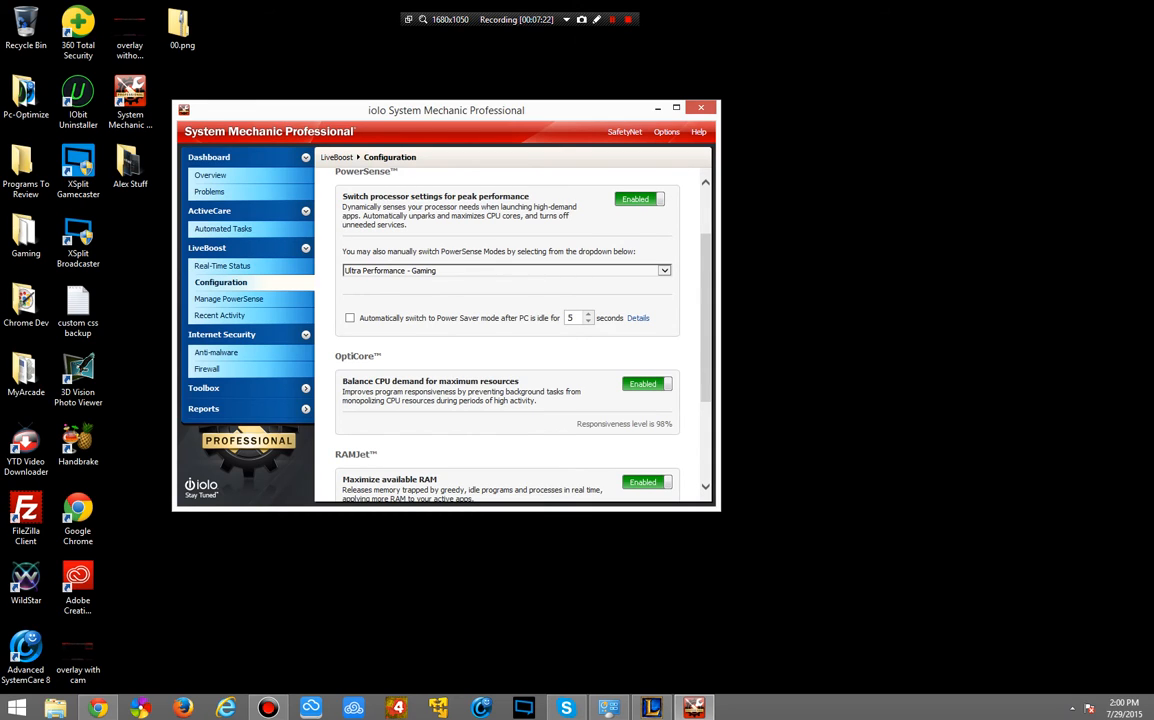
left_click(228, 298)
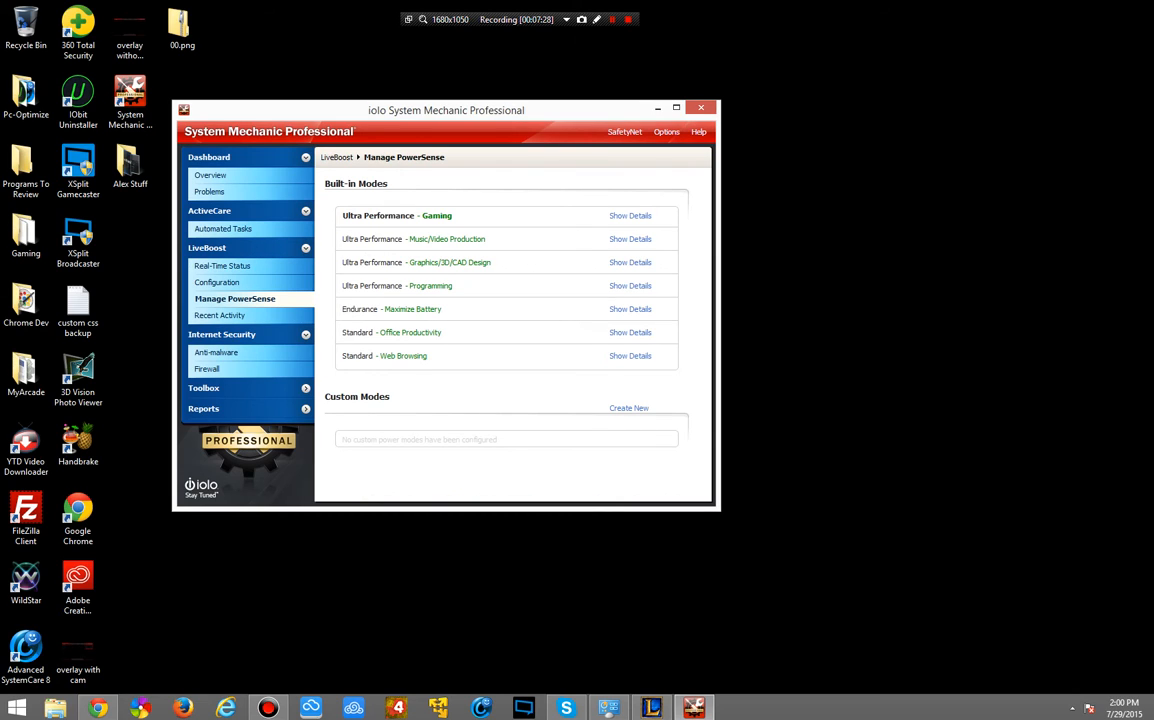
left_click(218, 315)
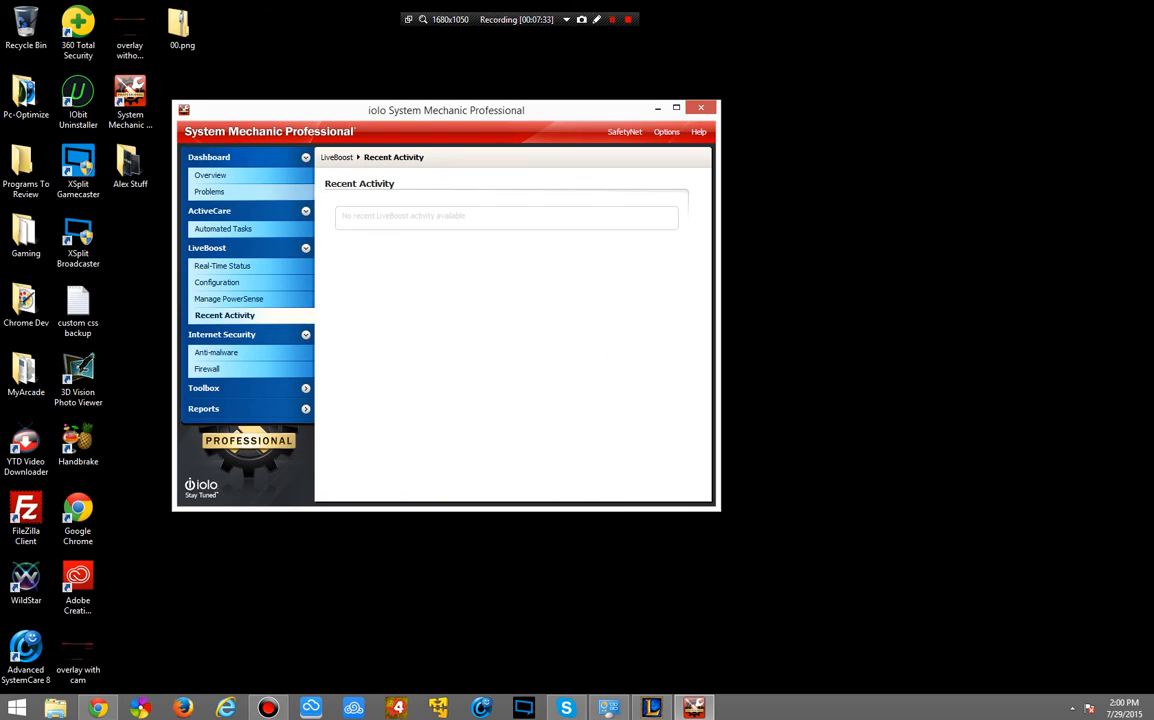
View the Anti-malware page confirming Windows Defender and reveal the hidden tray icons
left_click(216, 352)
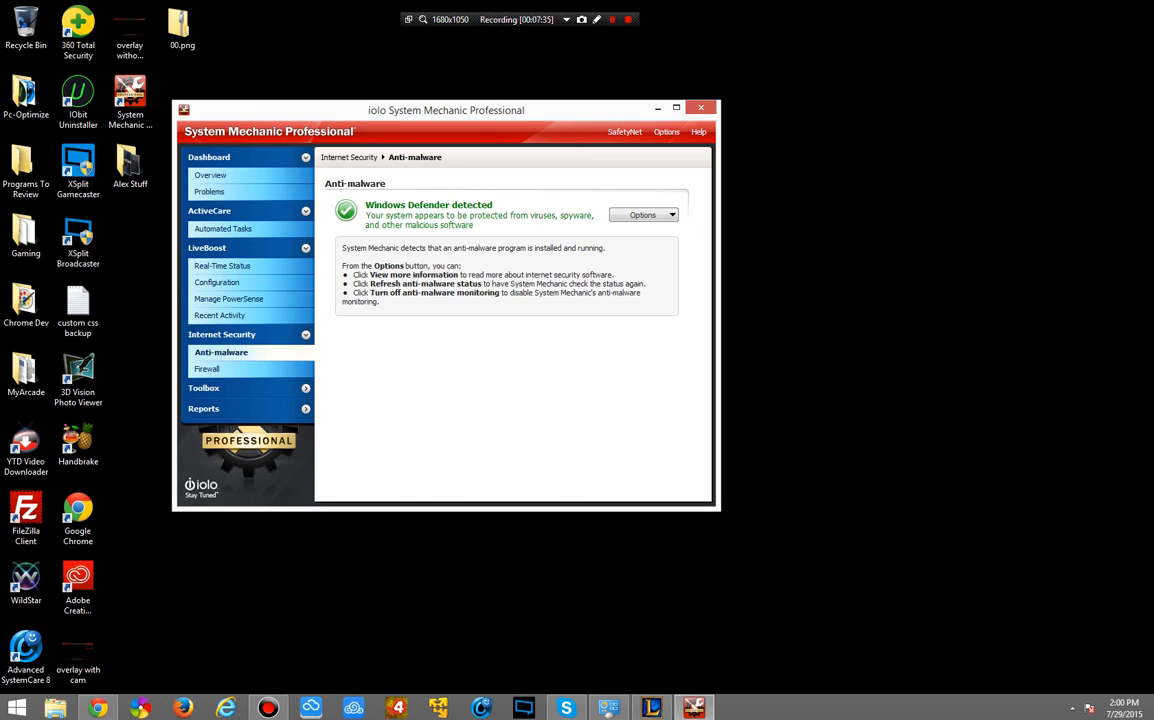
left_click(643, 215)
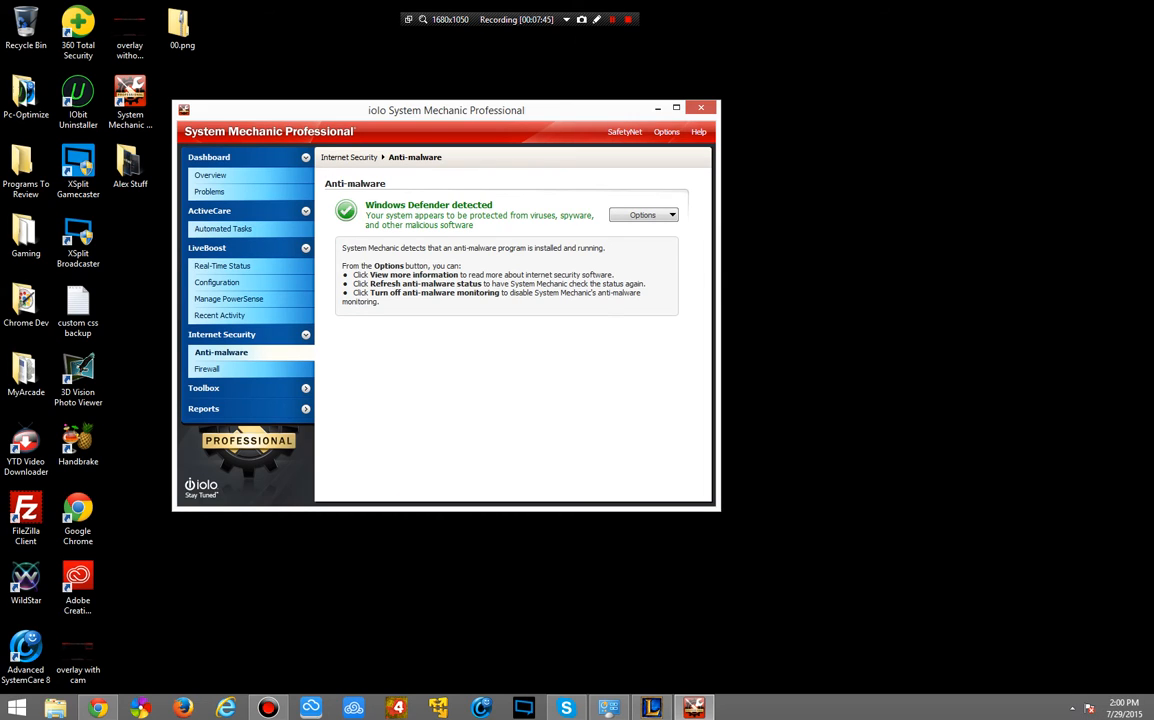
left_click(1072, 708)
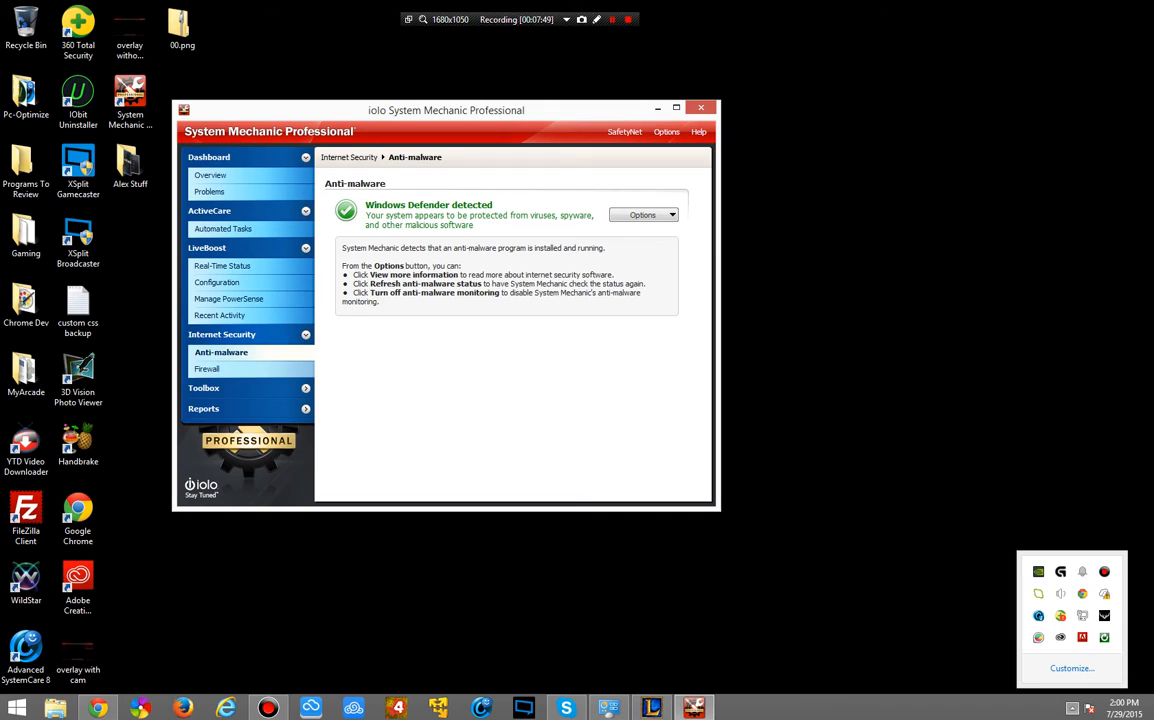
View the Firewall status page, then the Toolbox All-in-one Tools page
left_click(206, 368)
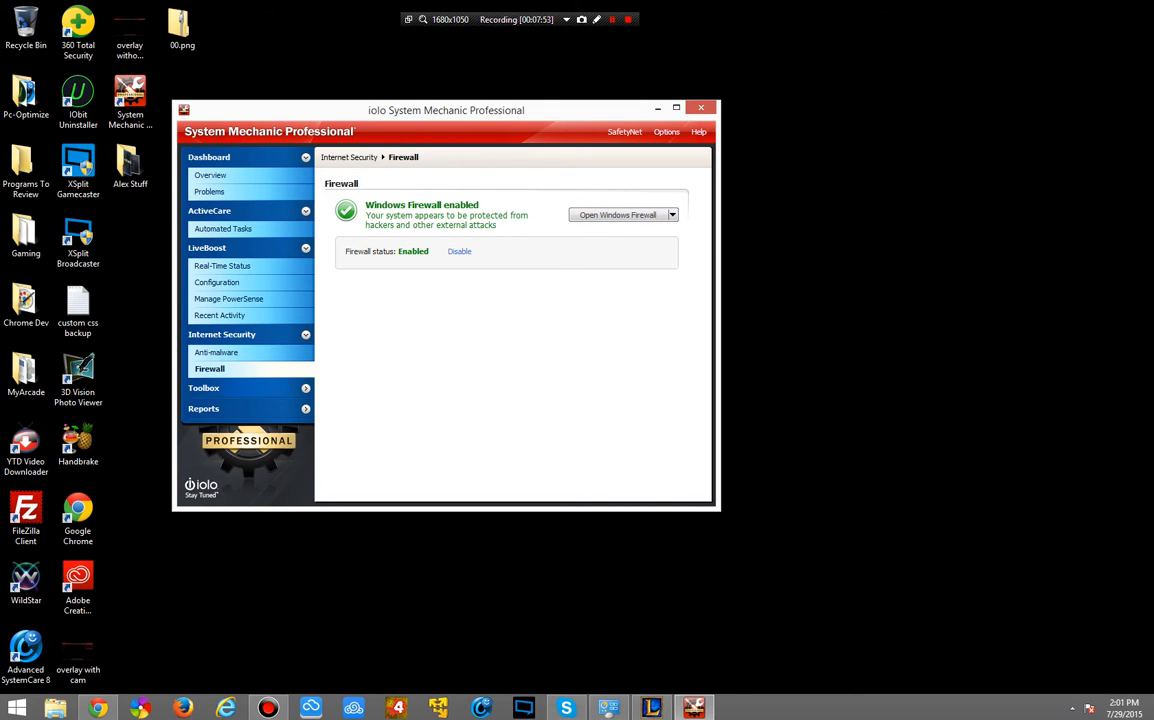
left_click(204, 388)
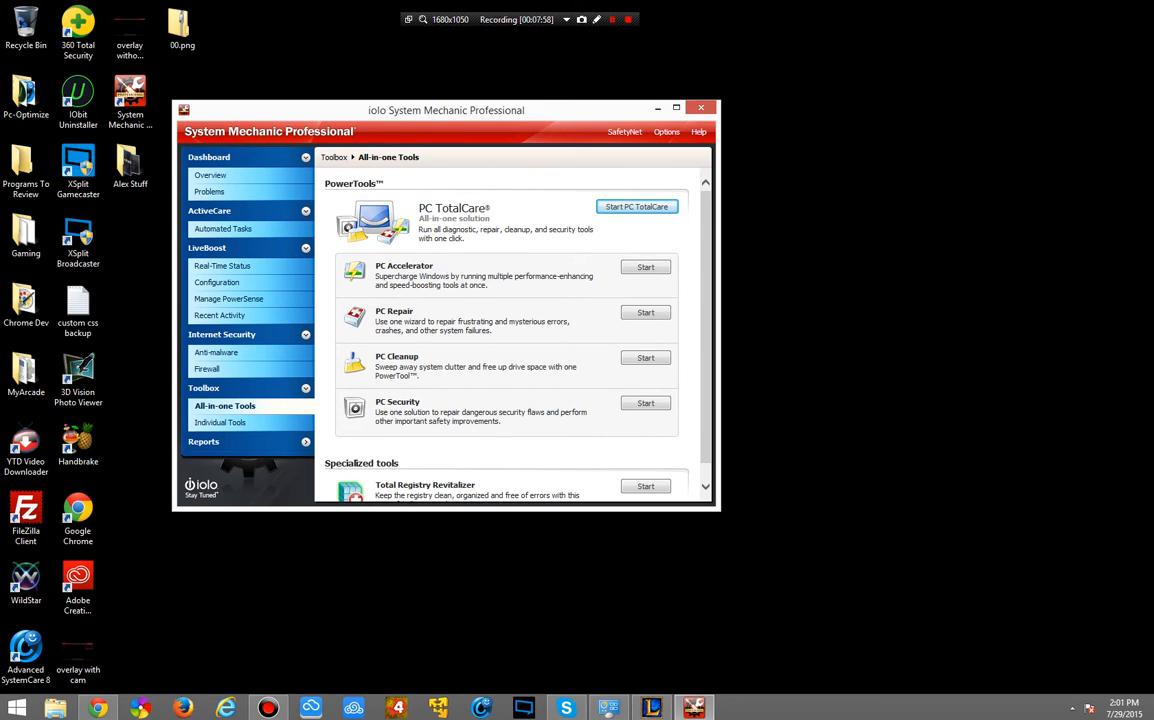
Browse Individual Tools briefly, then return to the All-in-one Tools collection
scroll("down", 3)
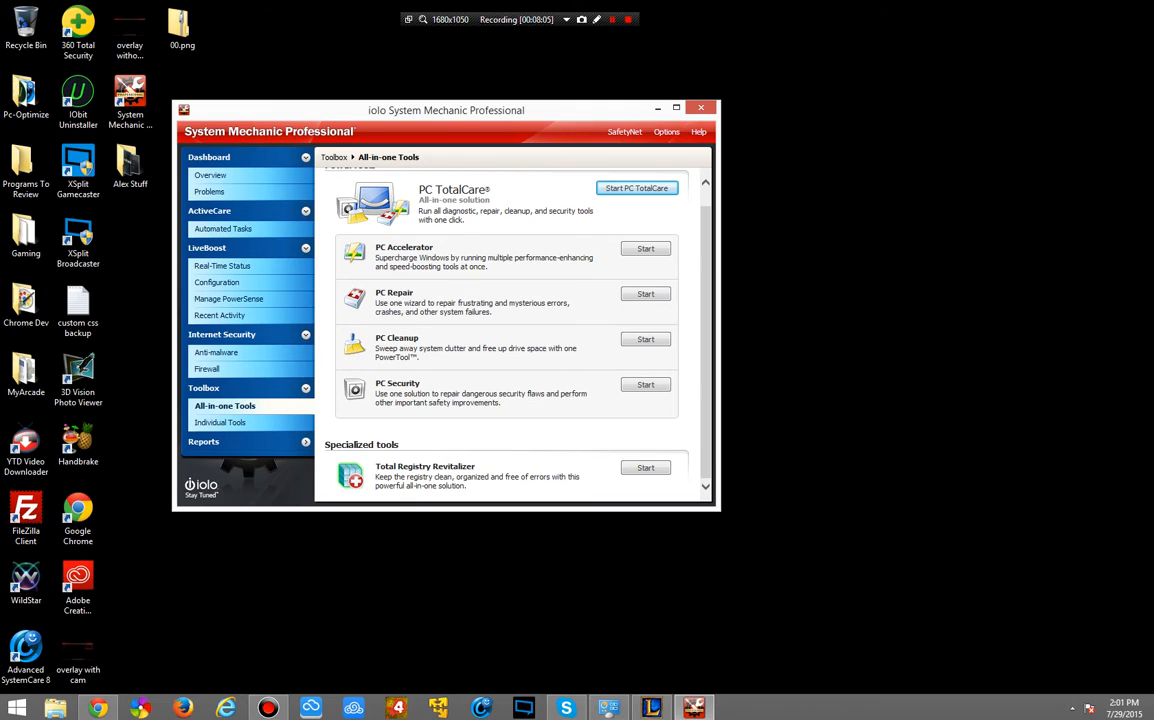
left_click(219, 422)
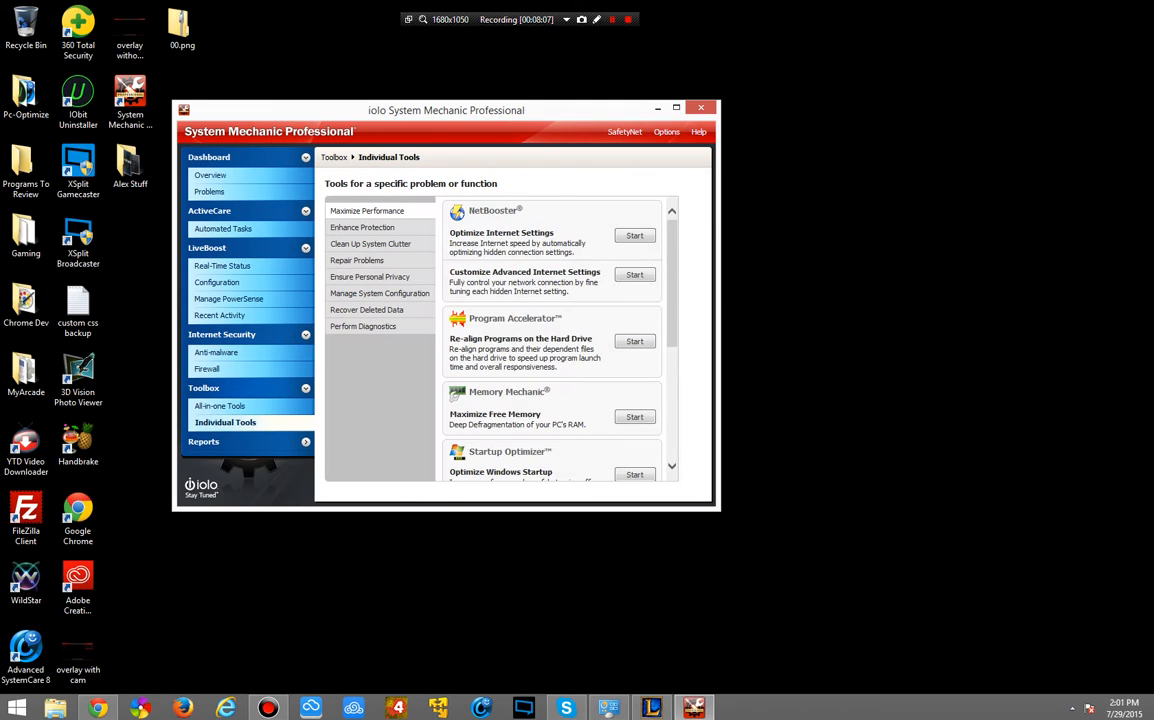
scroll("down", 3)
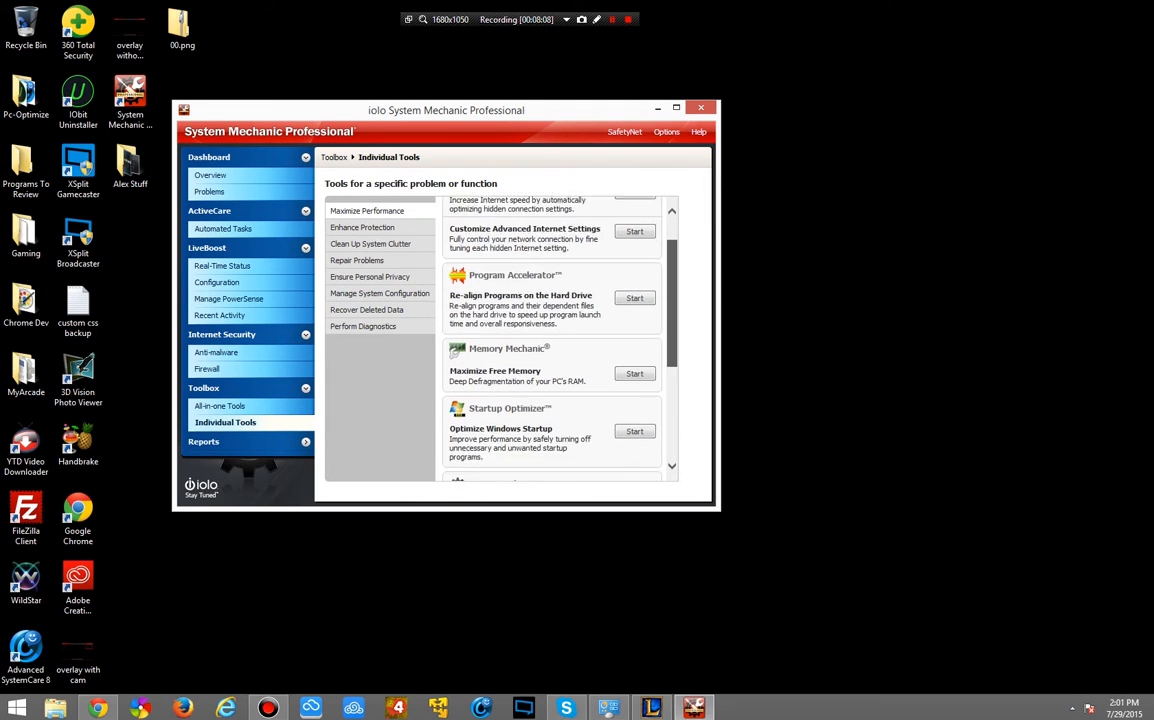
left_click(219, 405)
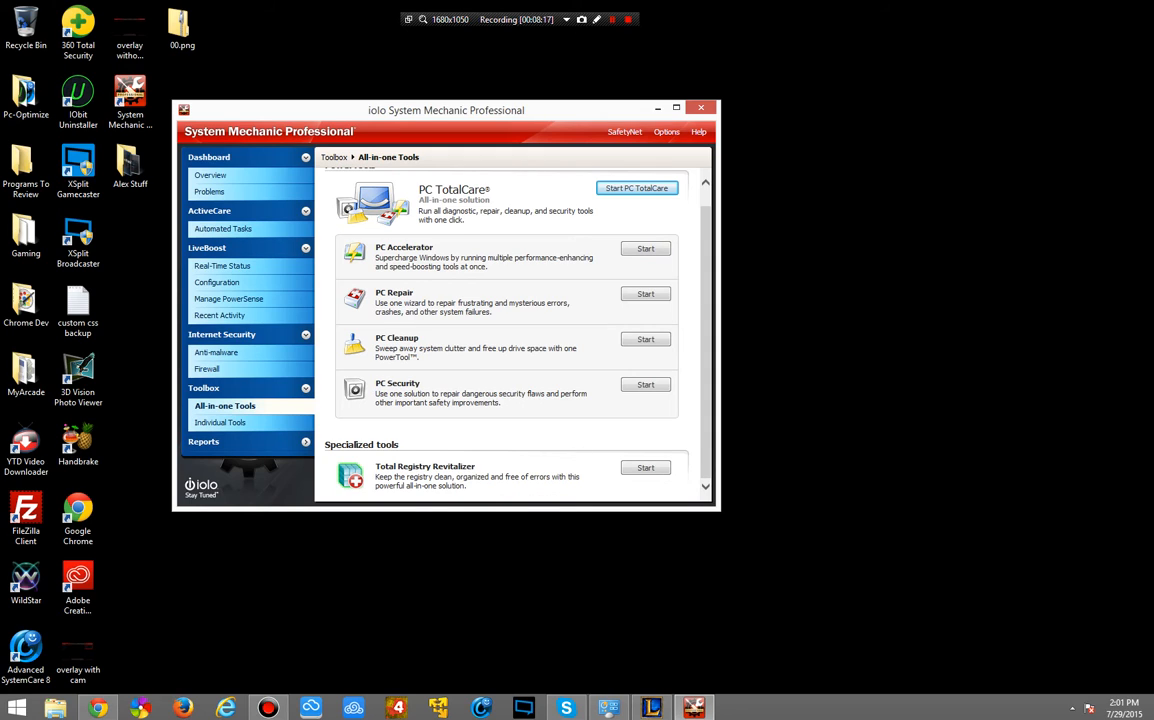
Maximize the window and show the Enhance Protection tools: Security Optimizer, Registry Backup, System Guard
left_click(636, 188)
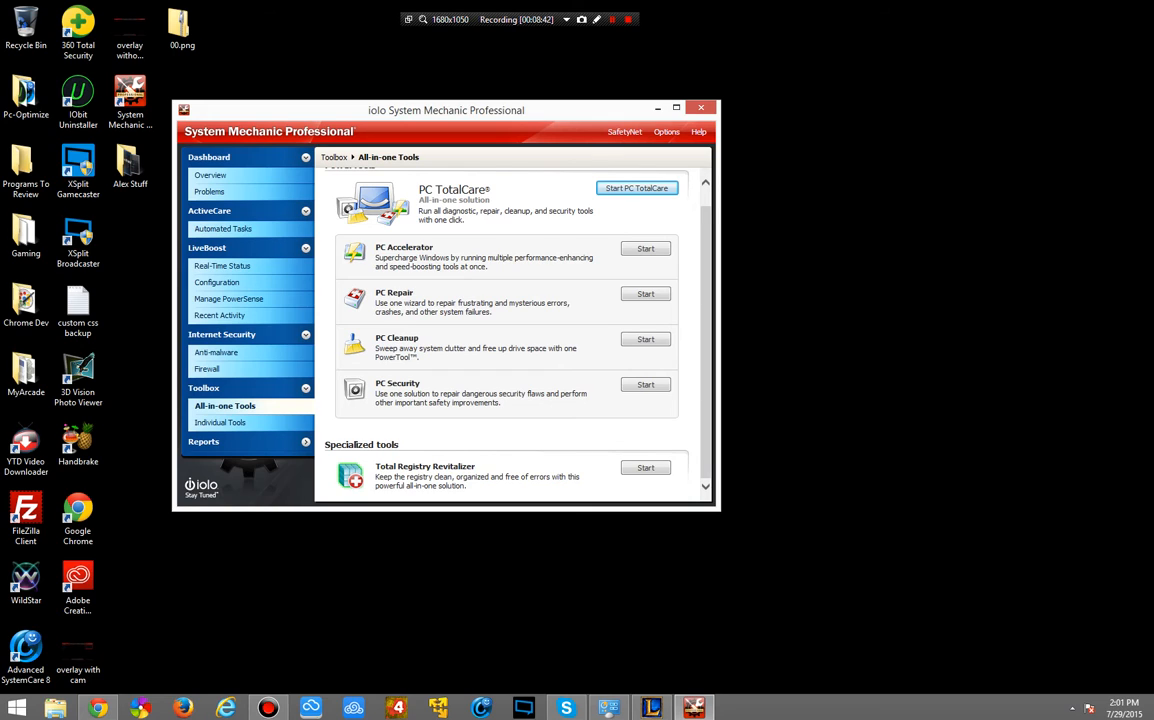
left_click(645, 467)
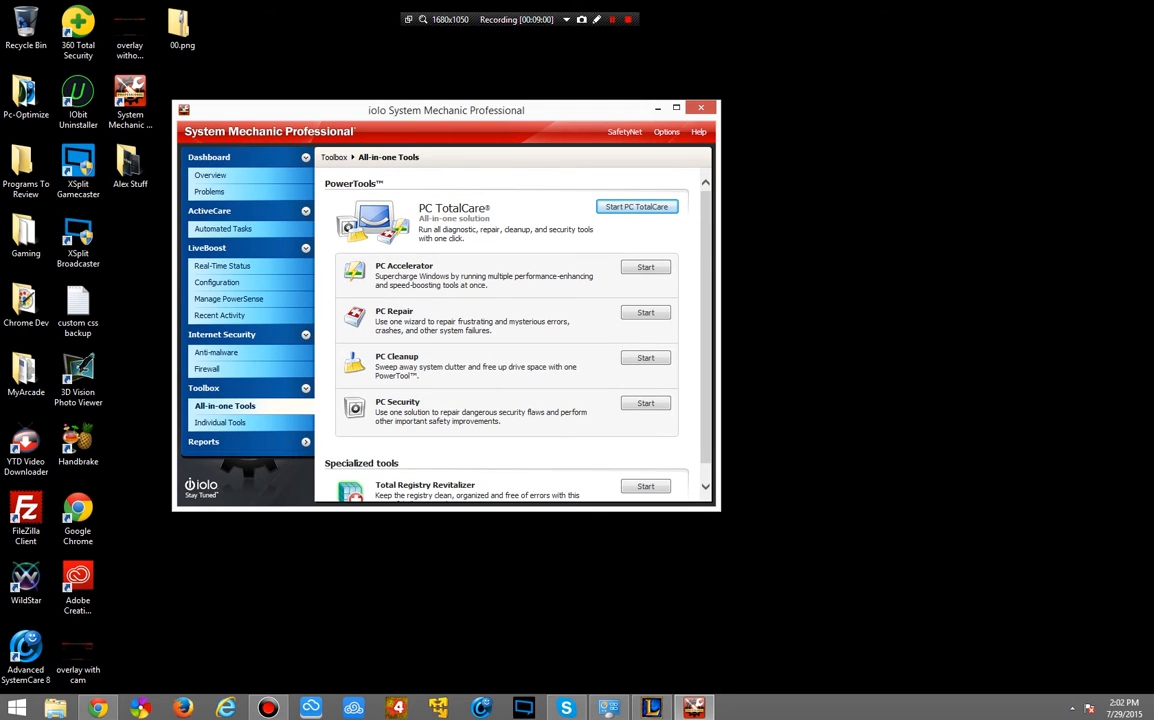
left_click(219, 422)
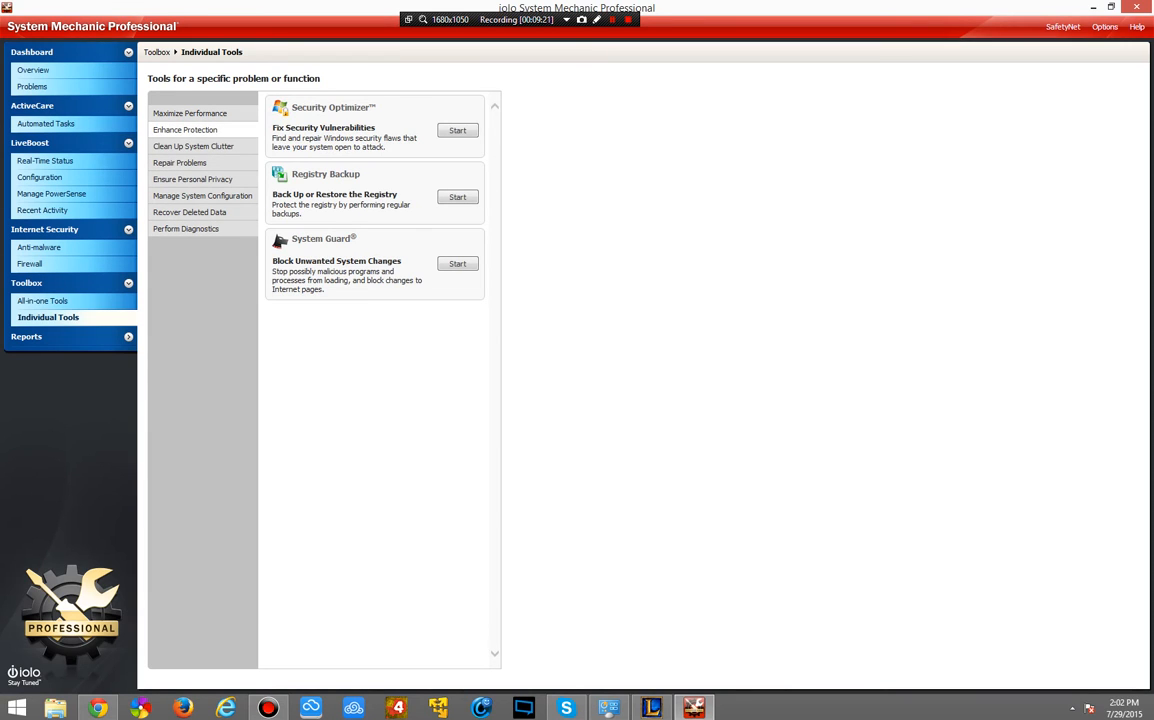
Browse Clean Up System Clutter, then launch Super Control Panel from Manage System Configuration
left_click(193, 146)
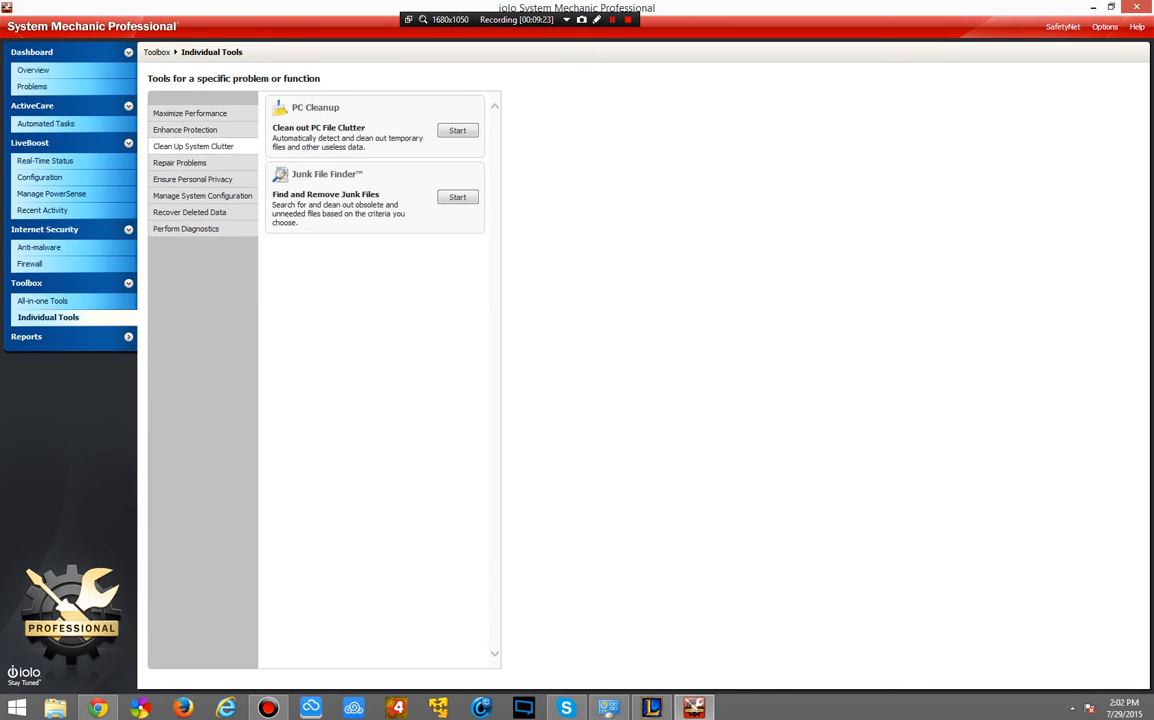
left_click(192, 179)
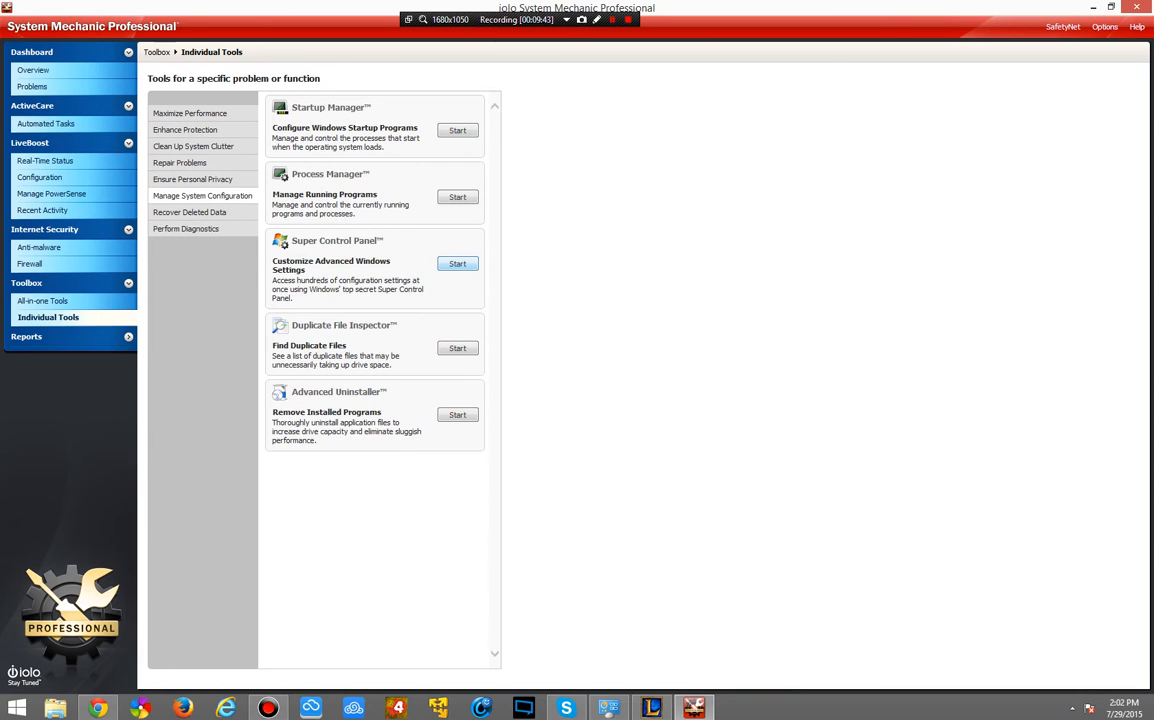
left_click(457, 263)
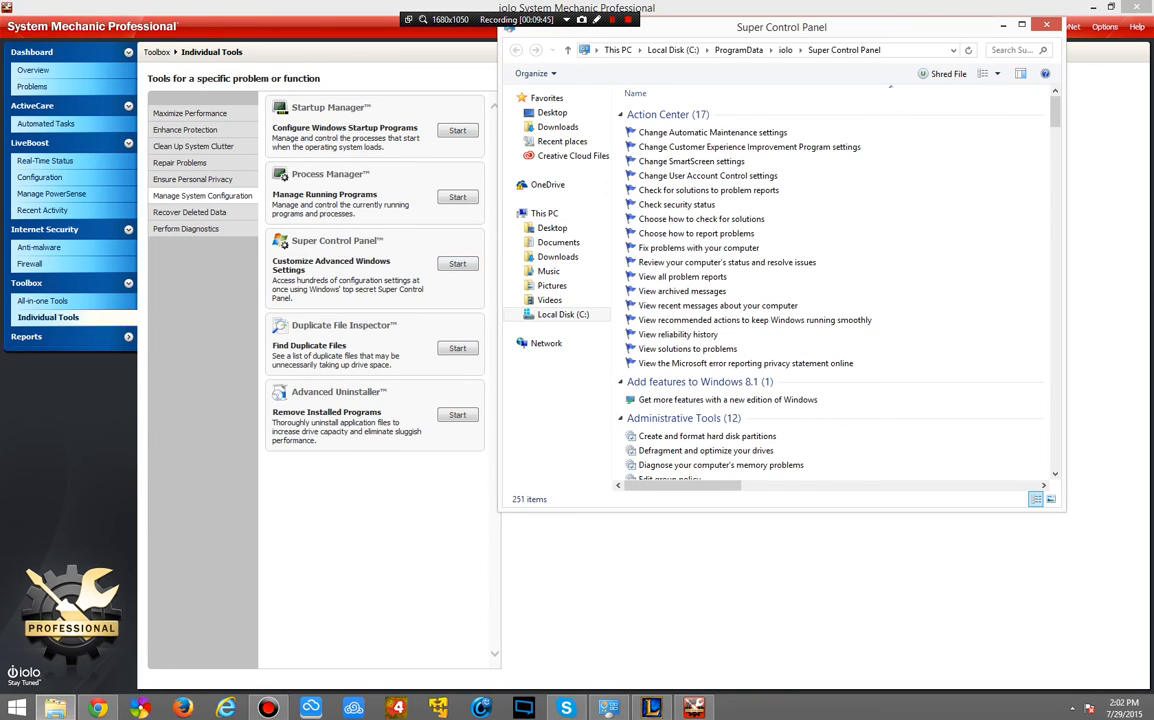
scroll("down", 3)
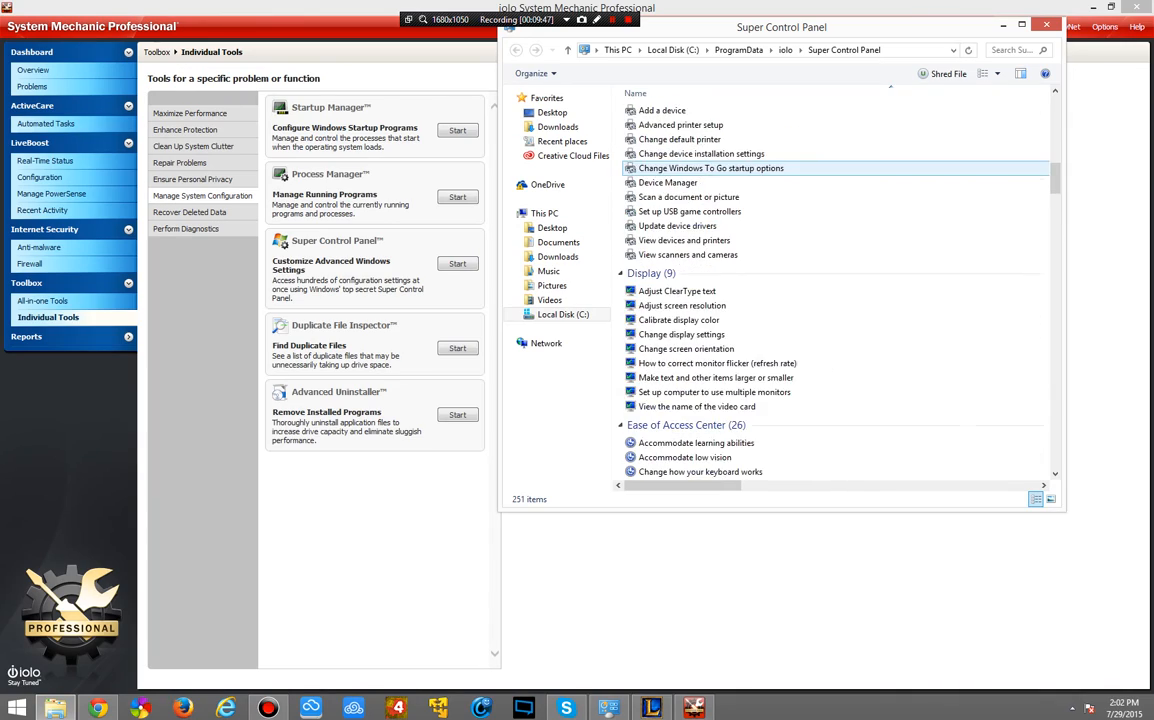
scroll("down", 3)
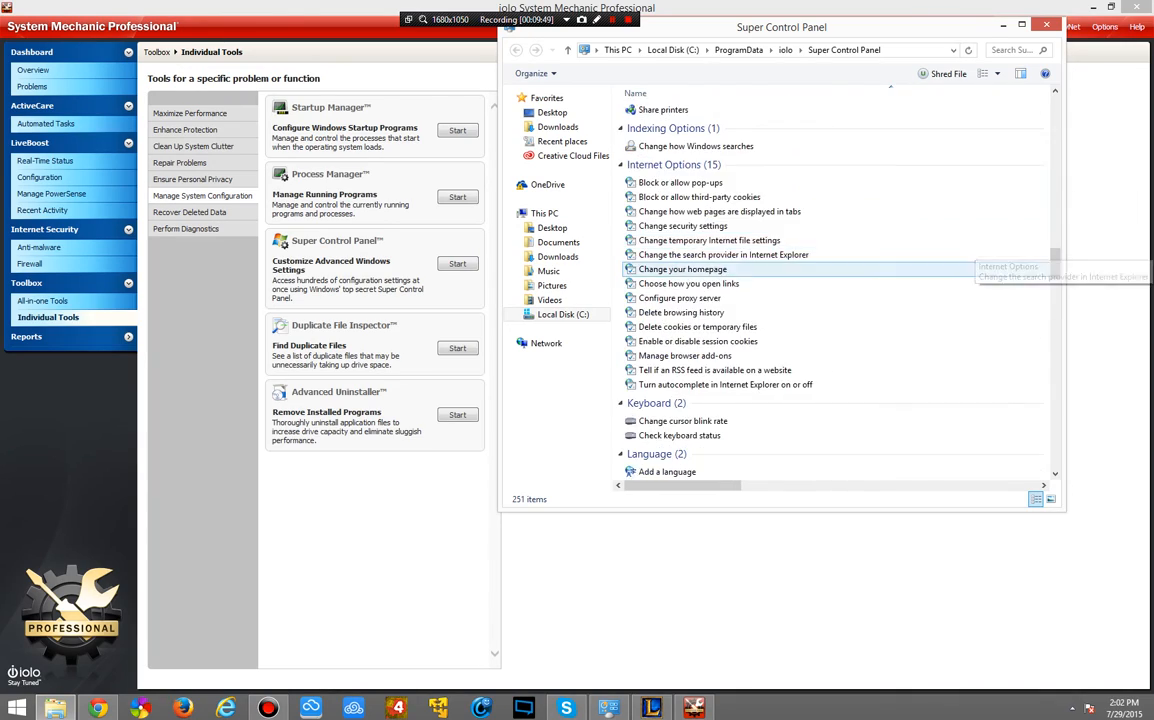
scroll("down", 3)
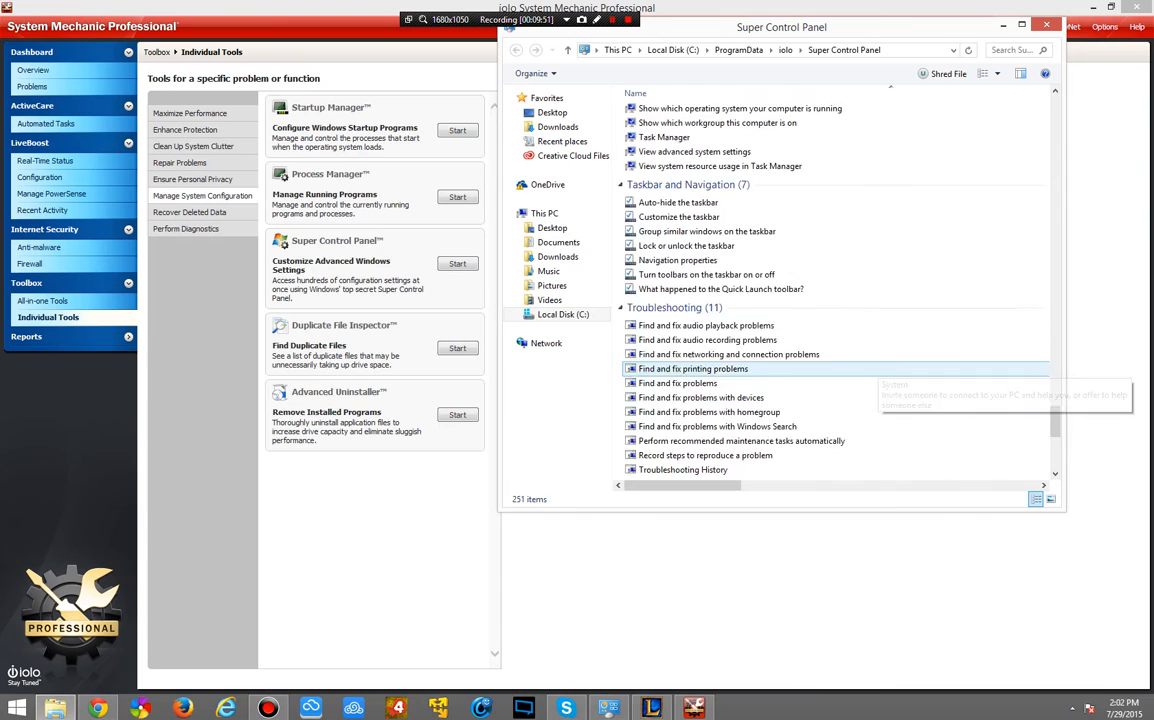
scroll("down", 3)
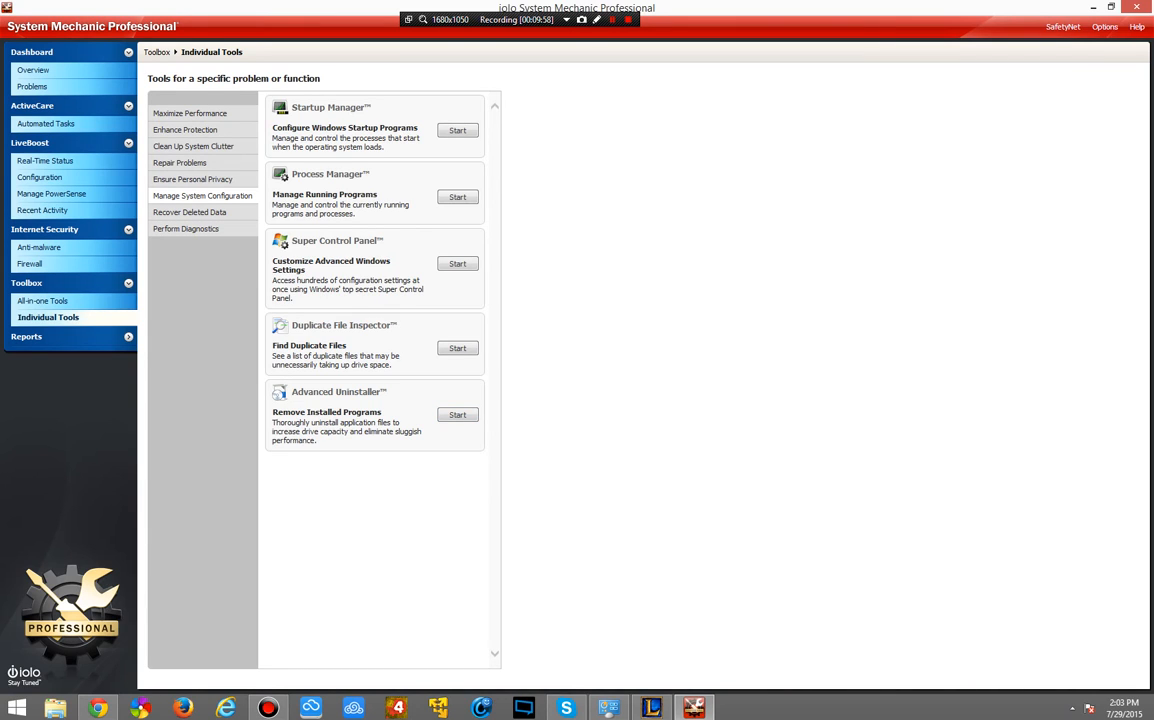
Dismiss the Explorer window, browse Recover Deleted Data, then show the Enhance Protection tools again
left_click(189, 212)
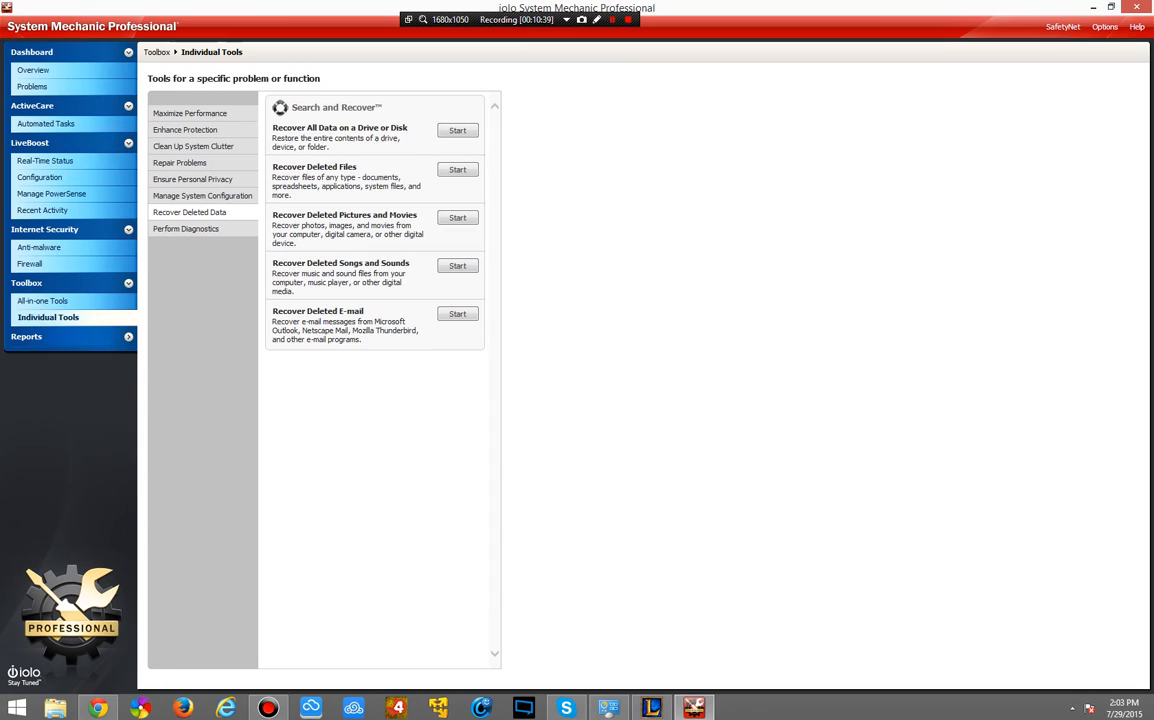
left_click(27, 303)
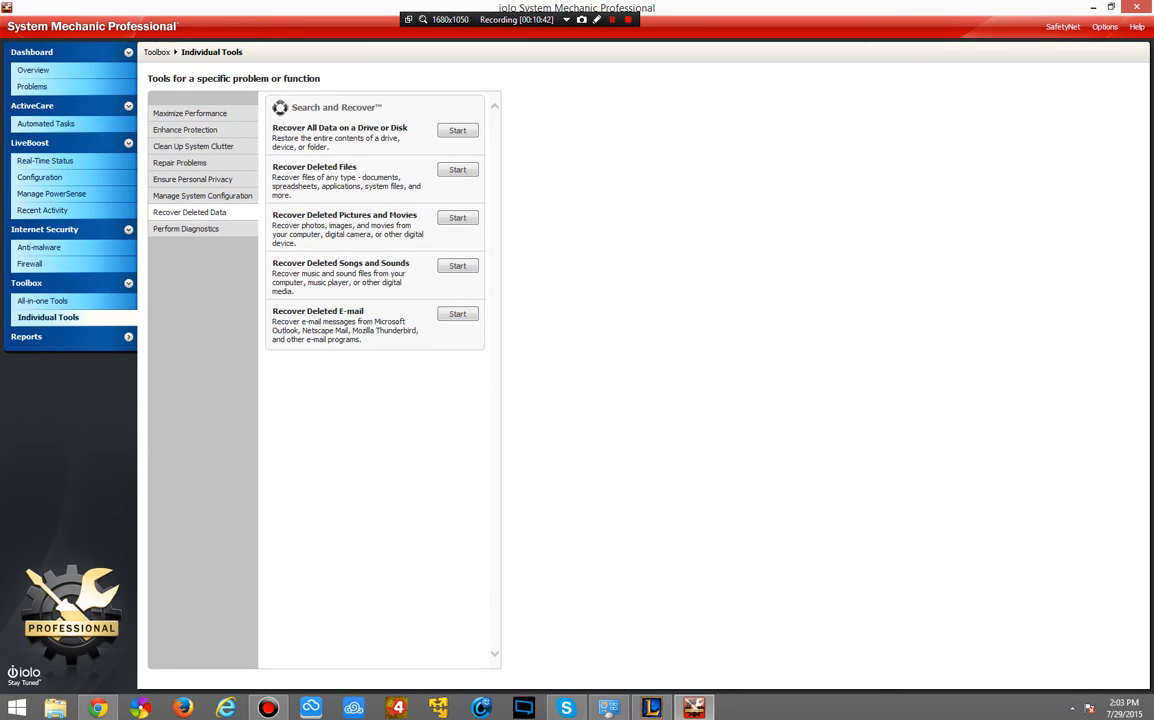
left_click(186, 228)
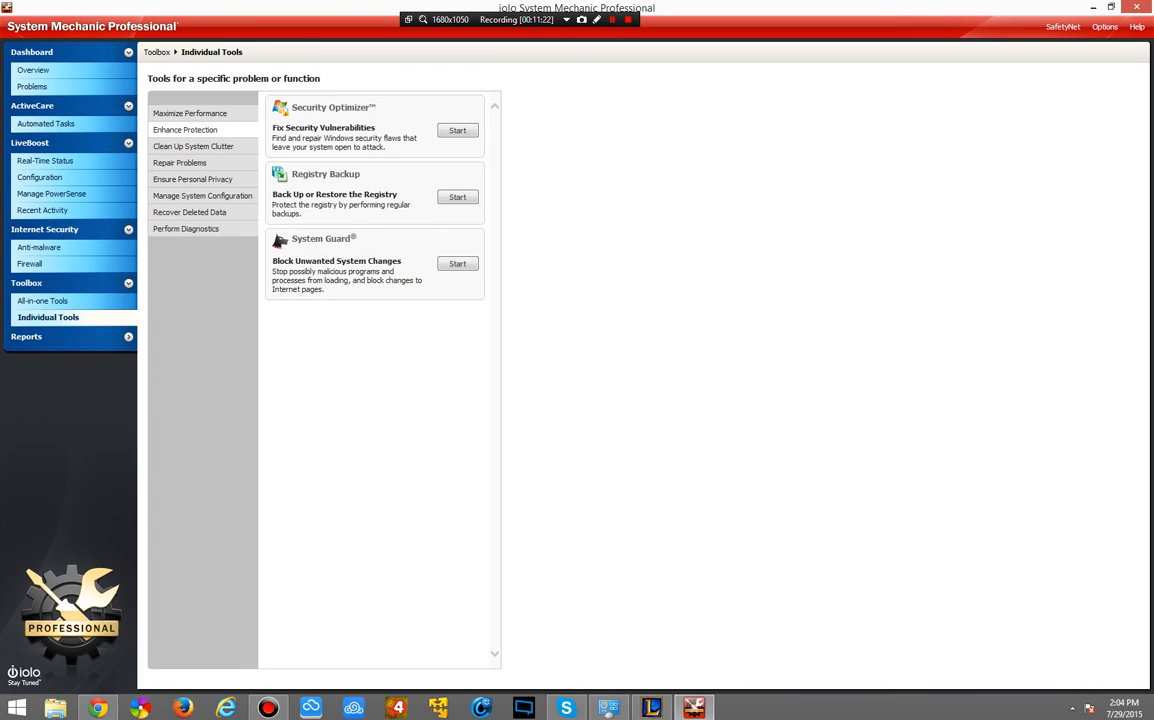
Restore the window to its smaller size and show the Firewall page with Windows Firewall enabled
left_click(193, 146)
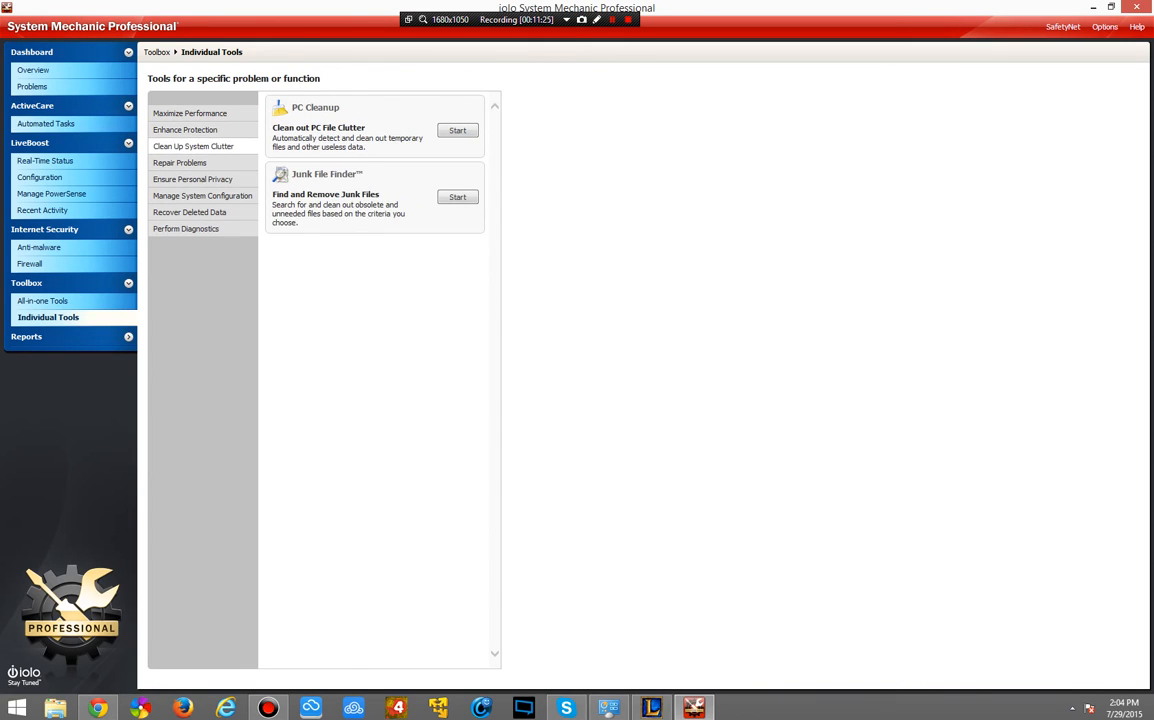
left_click(43, 247)
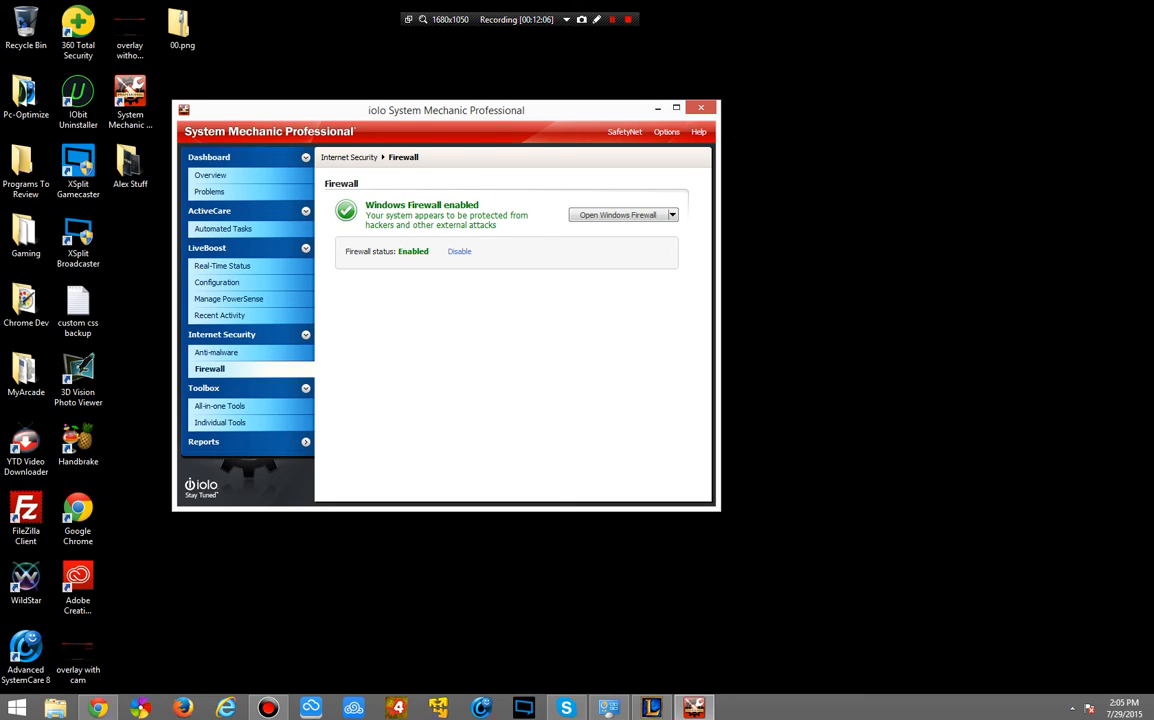
Review LiveBoost real-time status, fragment prevention statistics and processor usage details
left_click(222, 265)
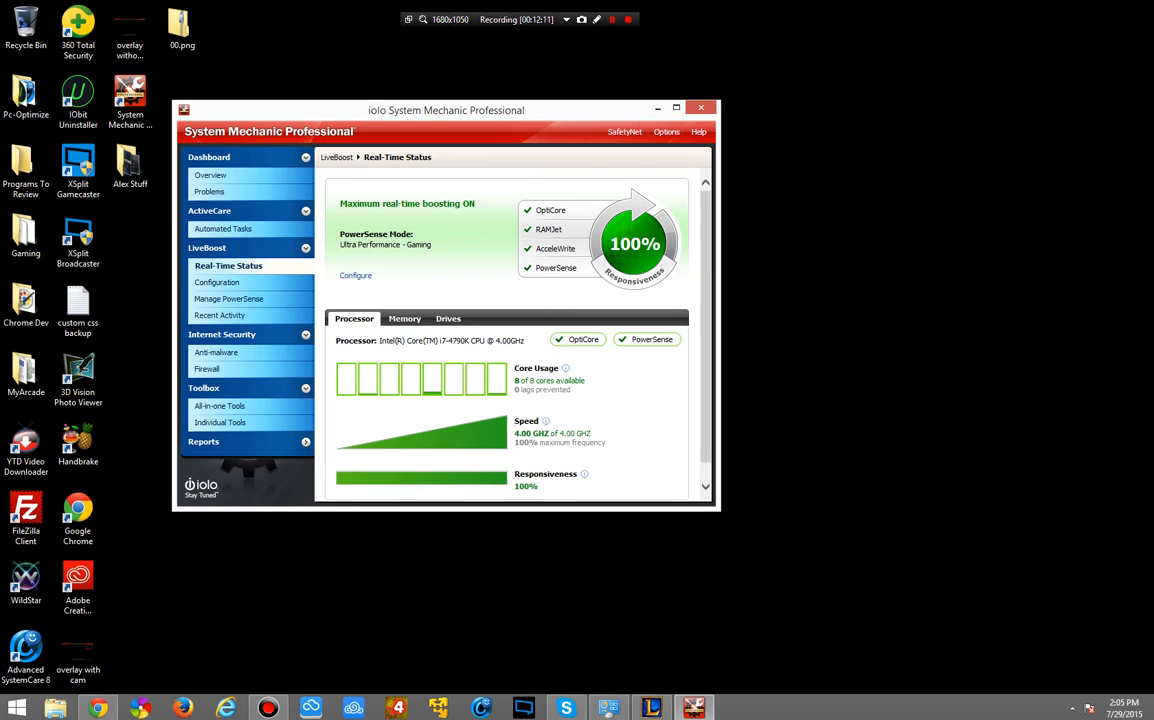
left_click(448, 318)
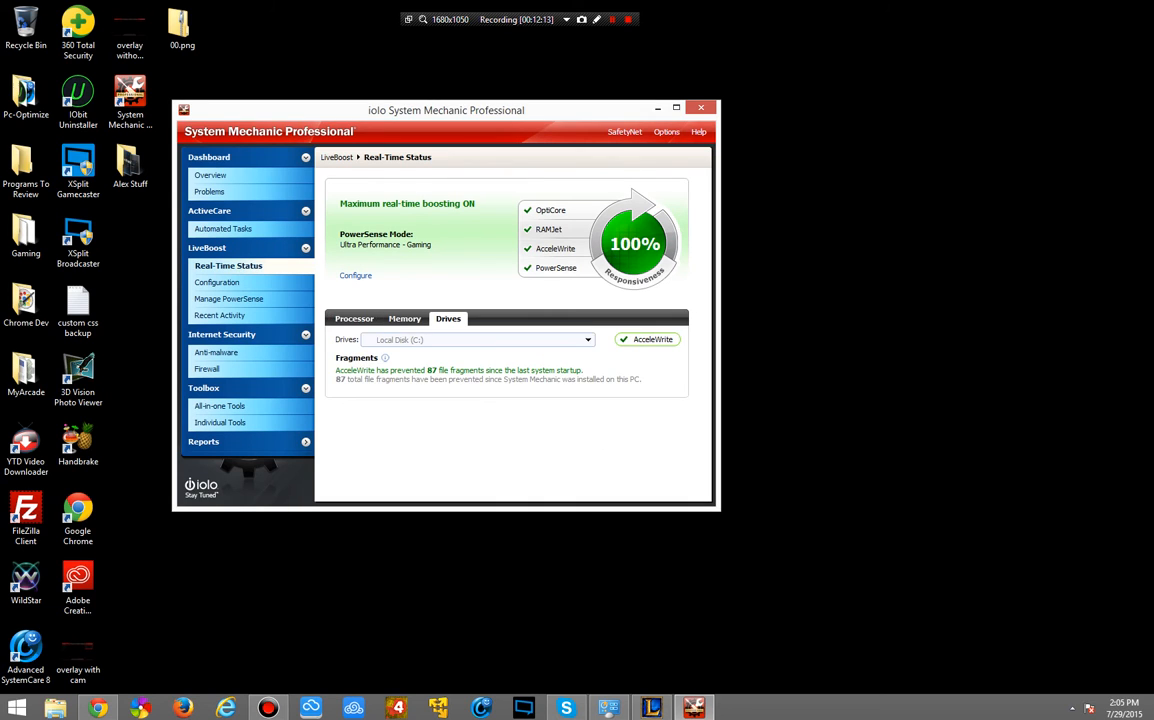
left_click(354, 318)
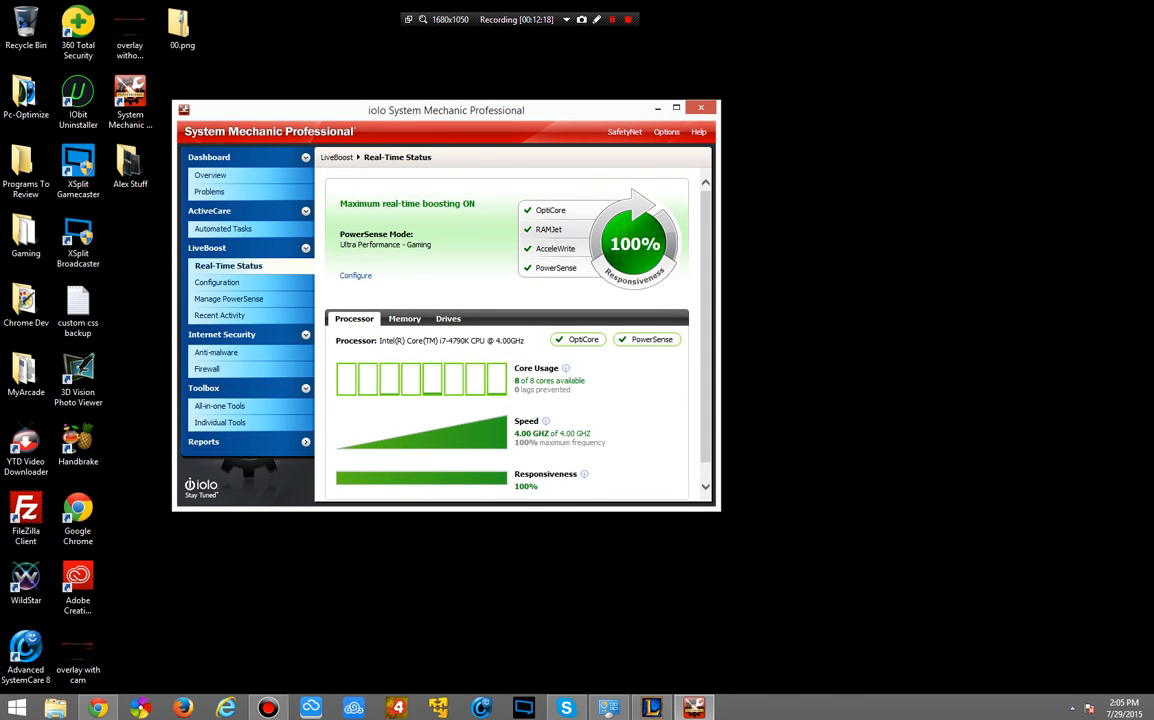
Return to the Dashboard Overview showing System Status Fair, with Advanced SystemCare beside it
left_click(223, 228)
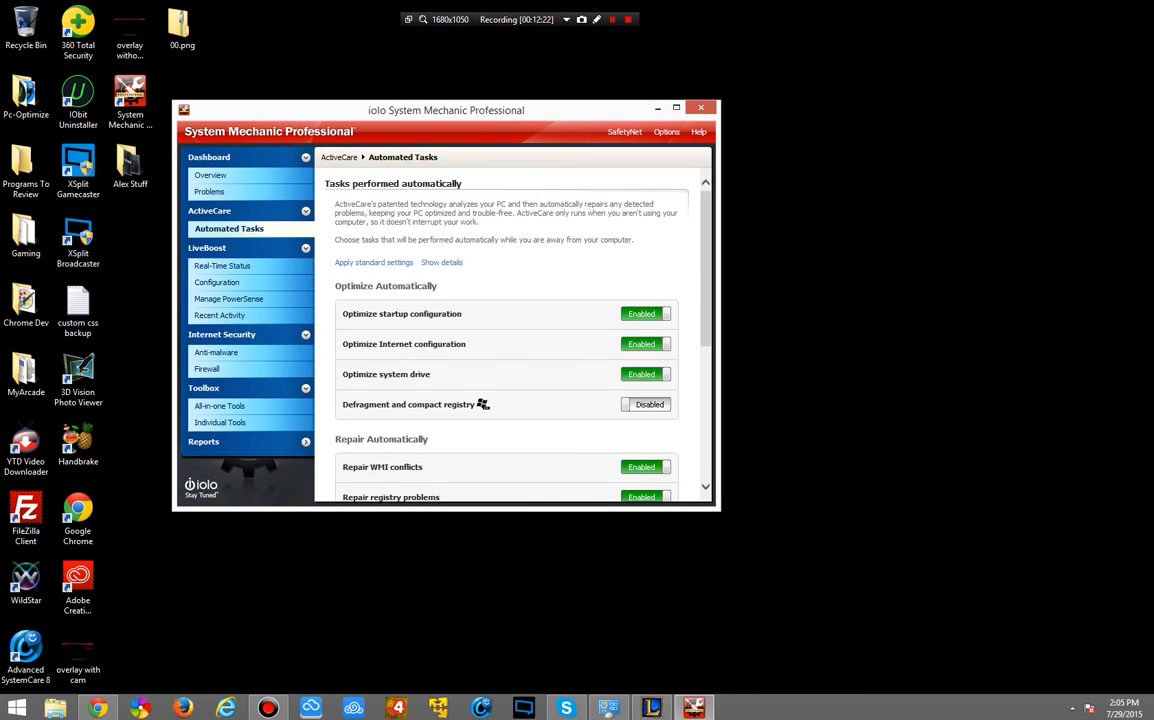
scroll("down", 3)
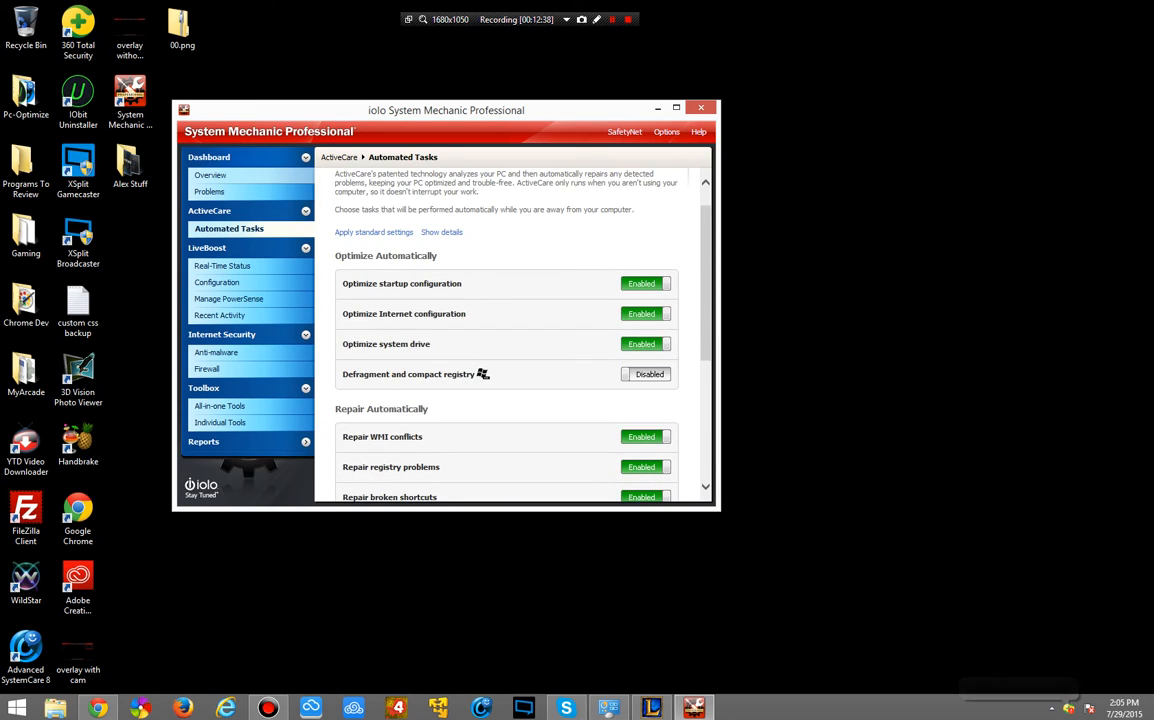
left_click(213, 175)
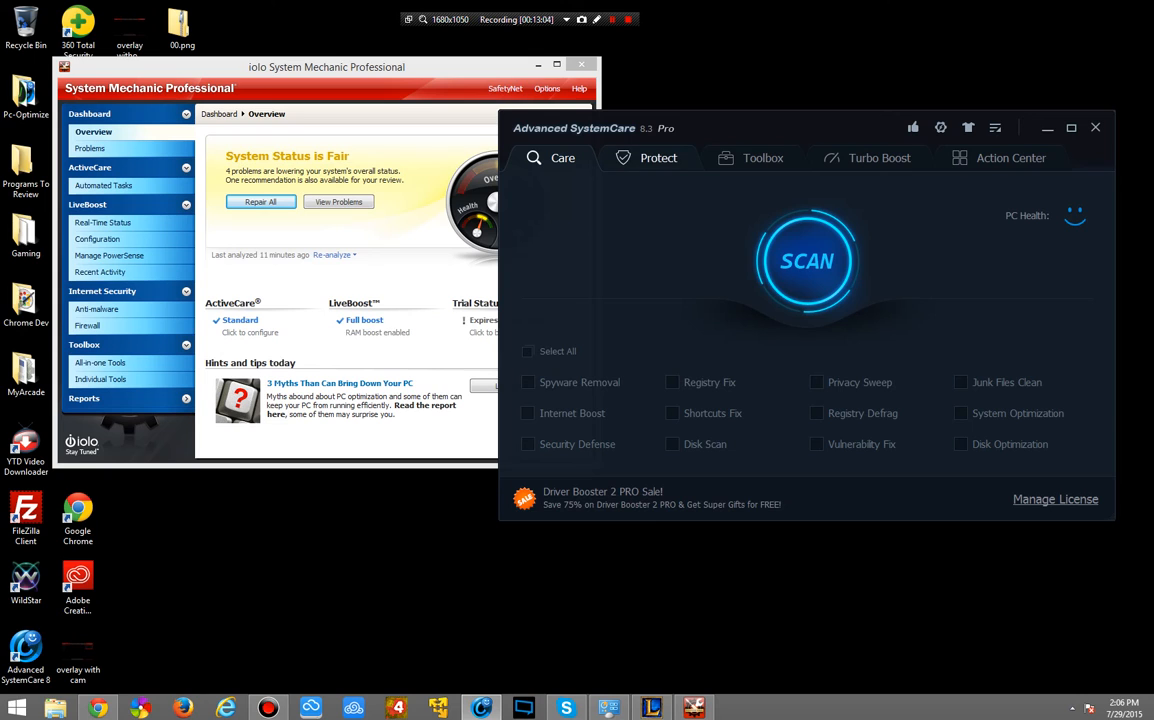
View Advanced SystemCare's Toolbox, Turbo Boost and Action Center screens, then put the window away
left_click(762, 157)
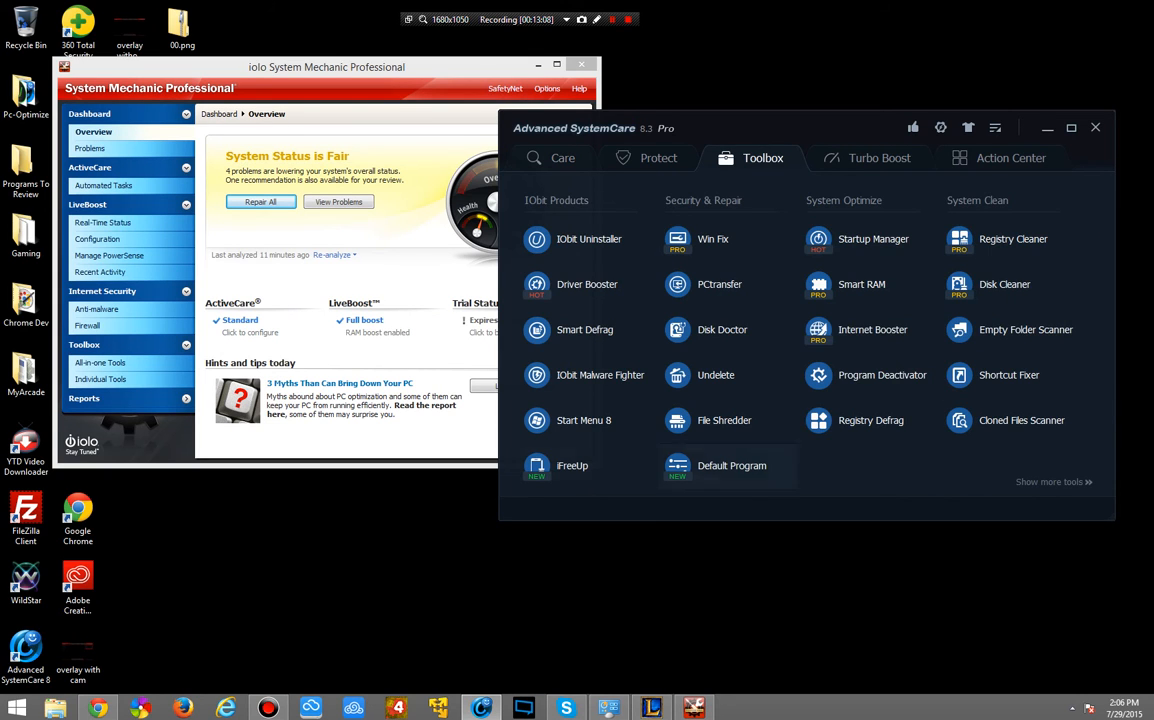
left_click(878, 157)
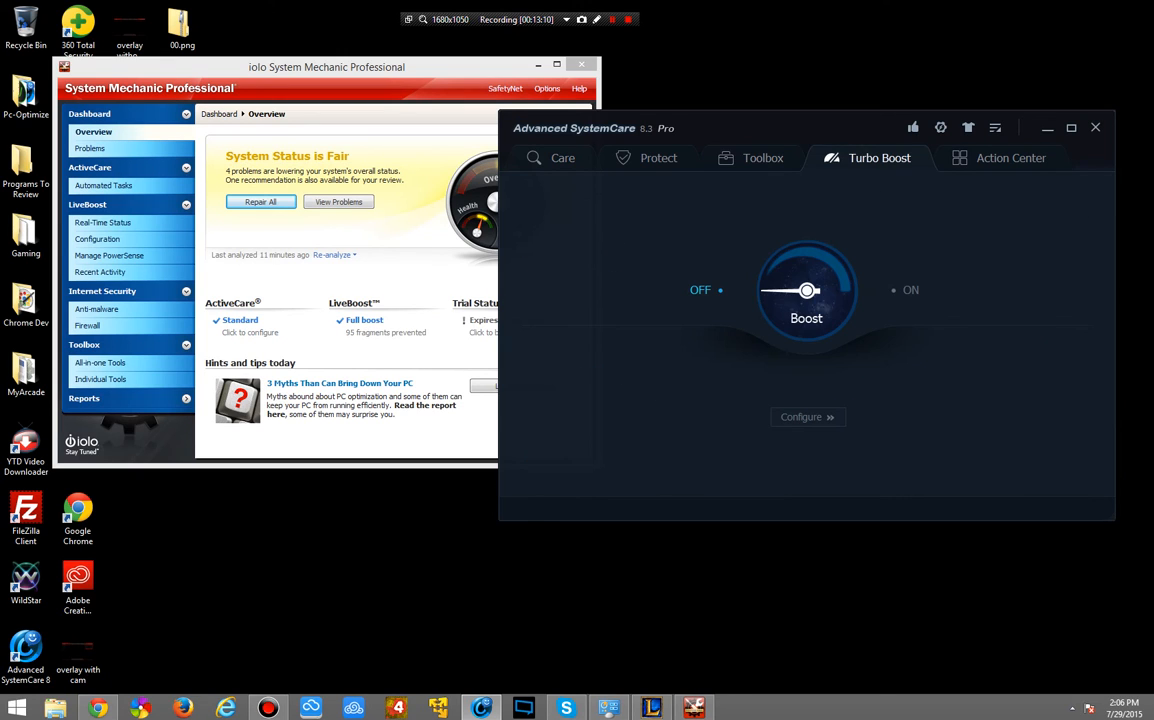
left_click(762, 157)
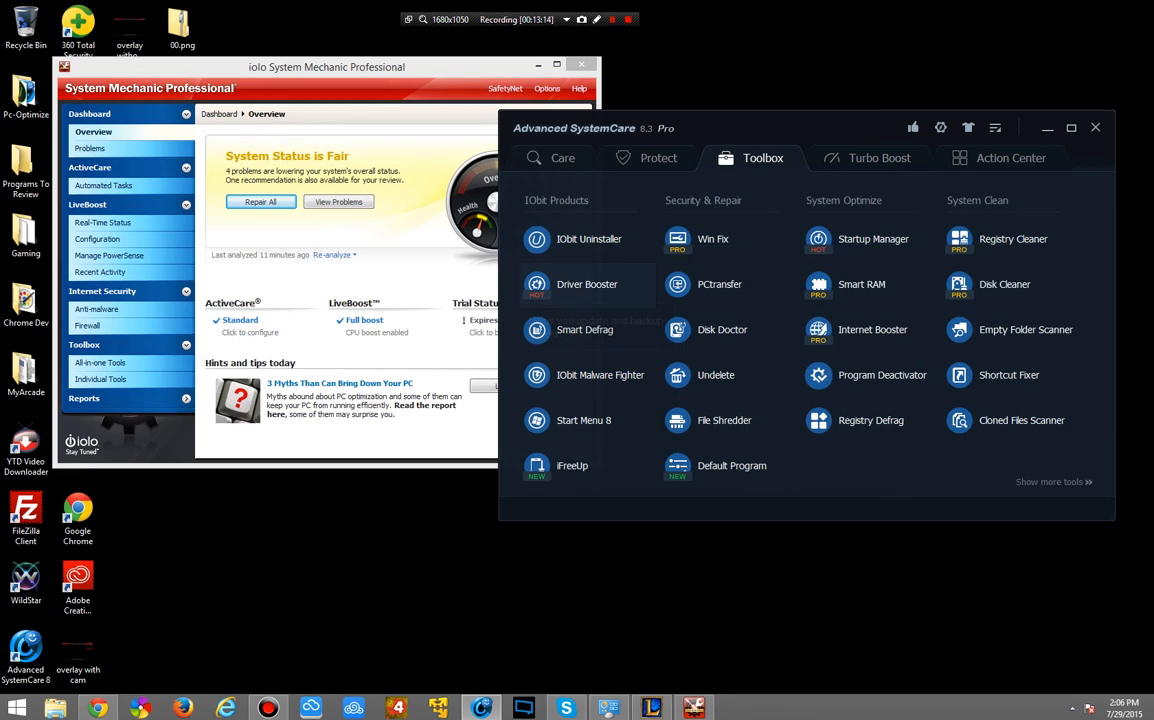
left_click(1010, 157)
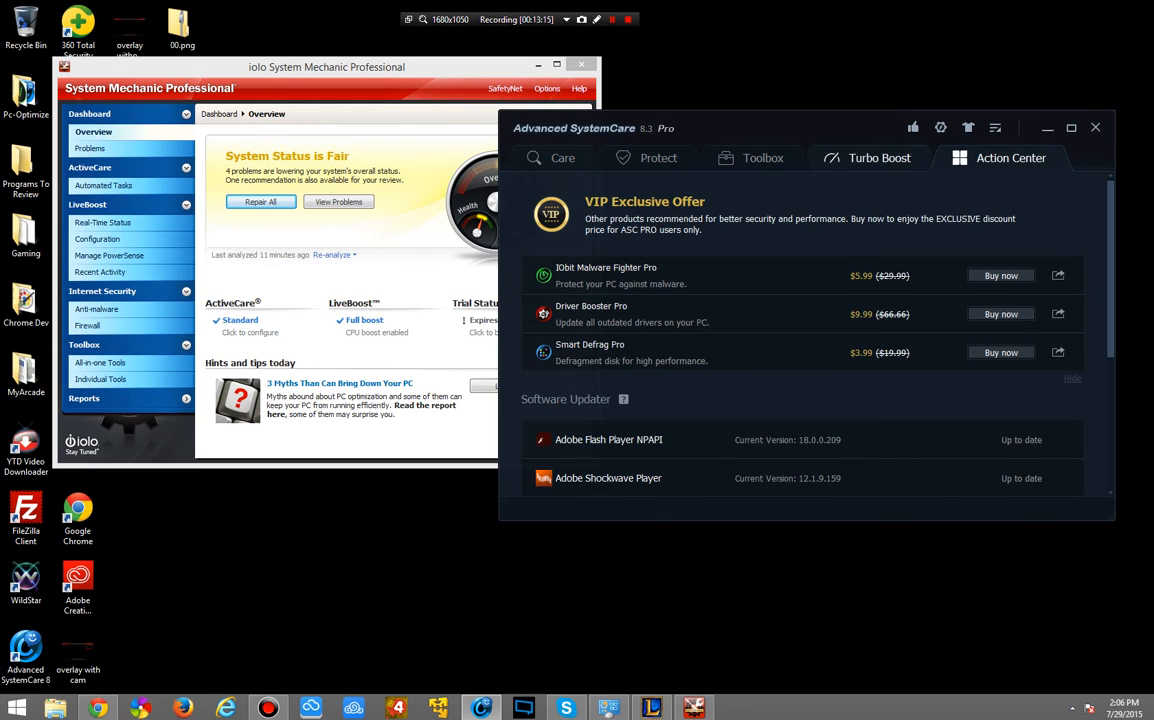
left_click(762, 157)
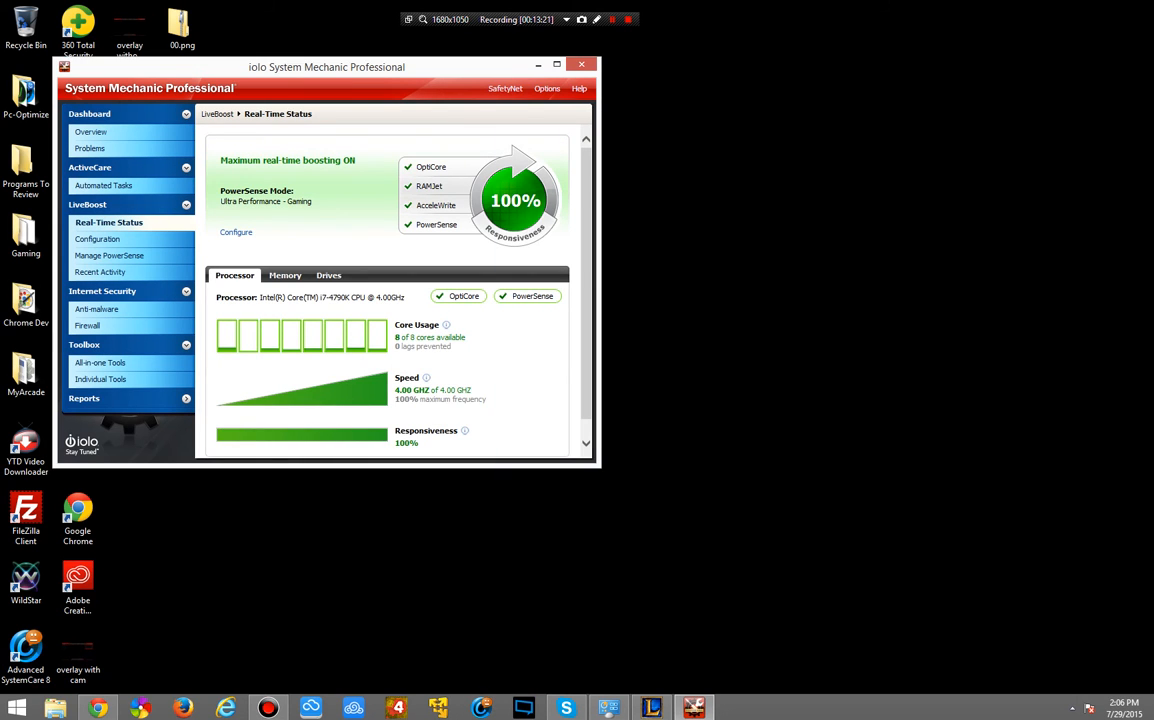
Show System Mechanic's Problems list of four problems and move the window to the upper left
left_click_drag(327, 67, 573, 95)
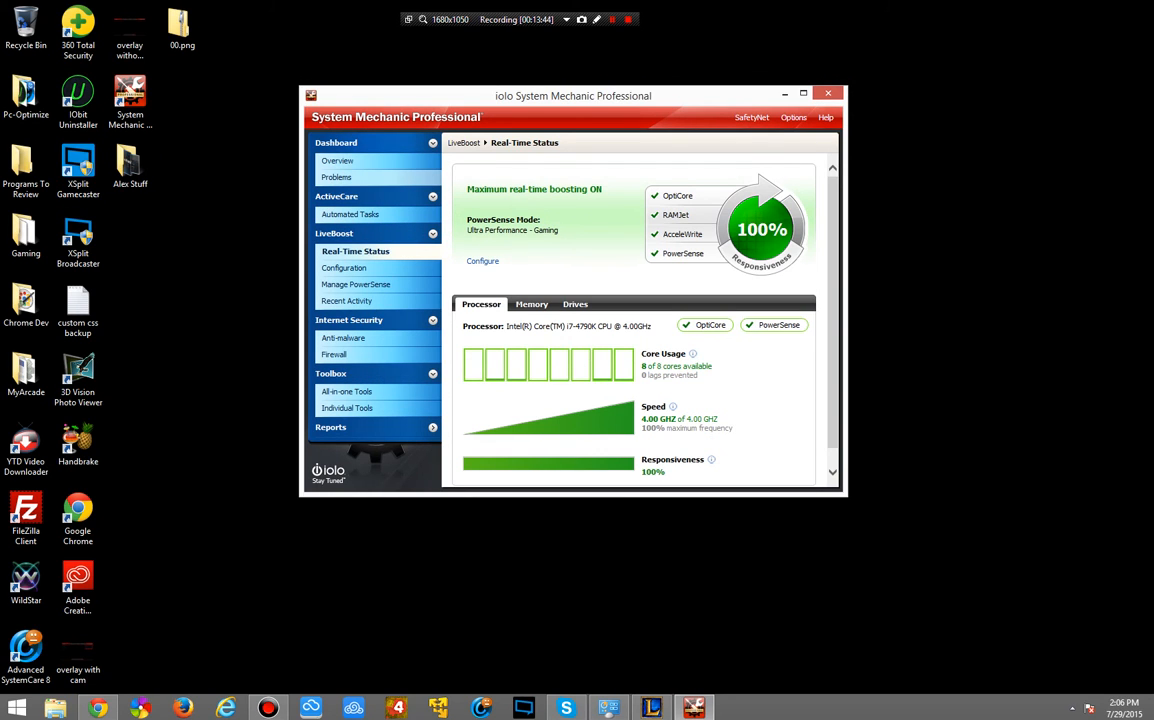
left_click(339, 177)
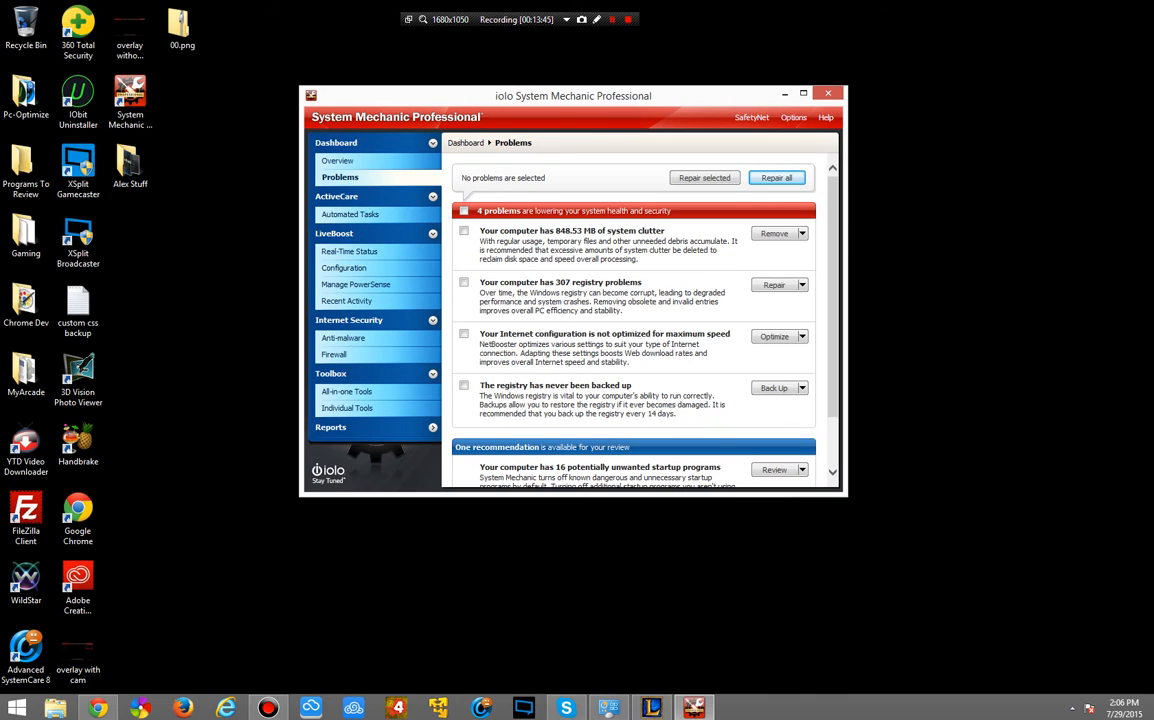
left_click_drag(573, 95, 267, 6)
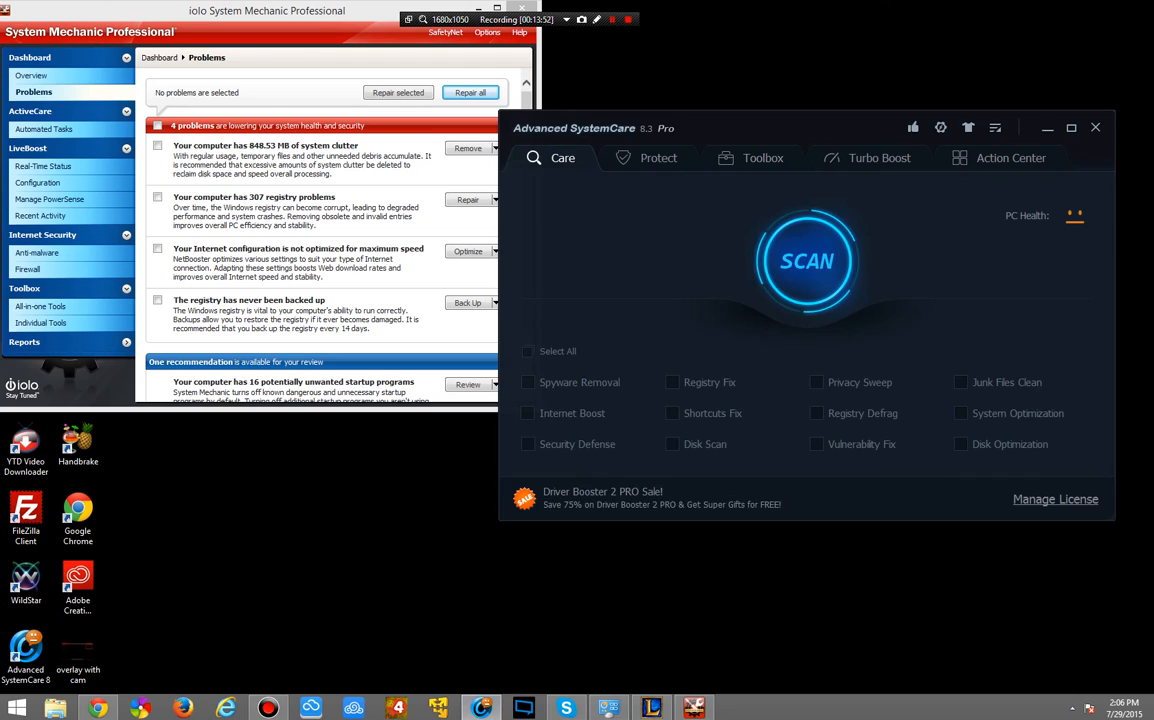
Scan in Advanced SystemCare to find 264 registry errors, then start repairing System Mechanic's 307
left_click(806, 260)
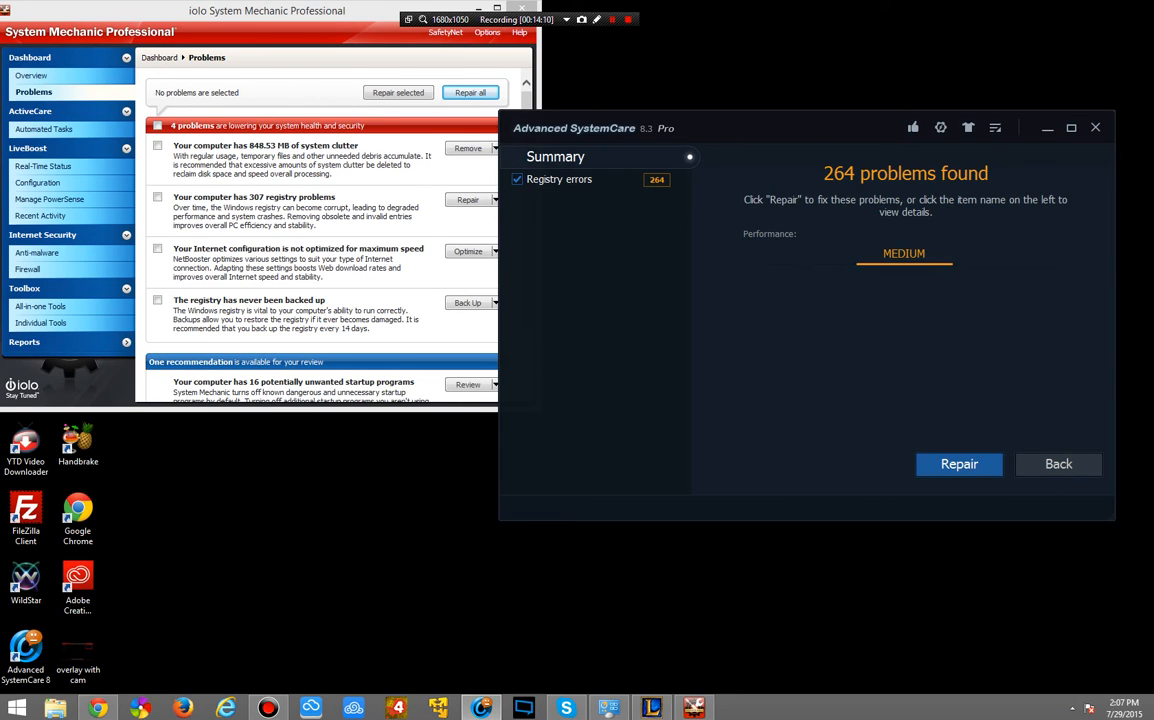
left_click(559, 179)
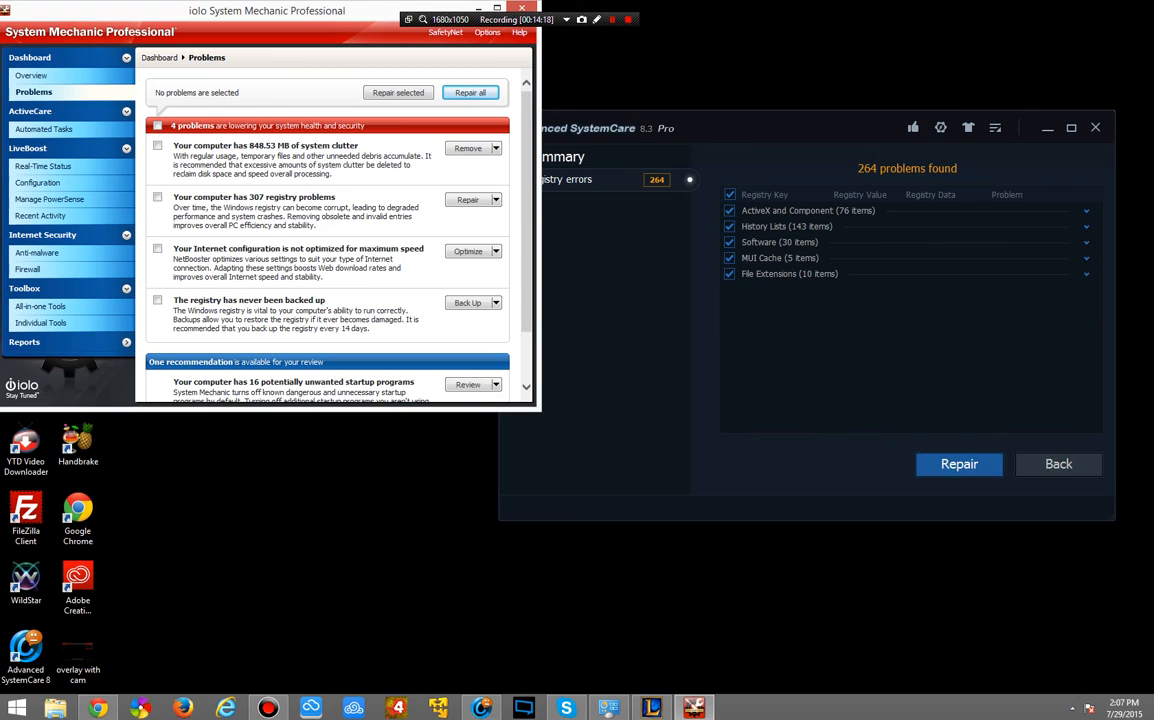
left_click(495, 199)
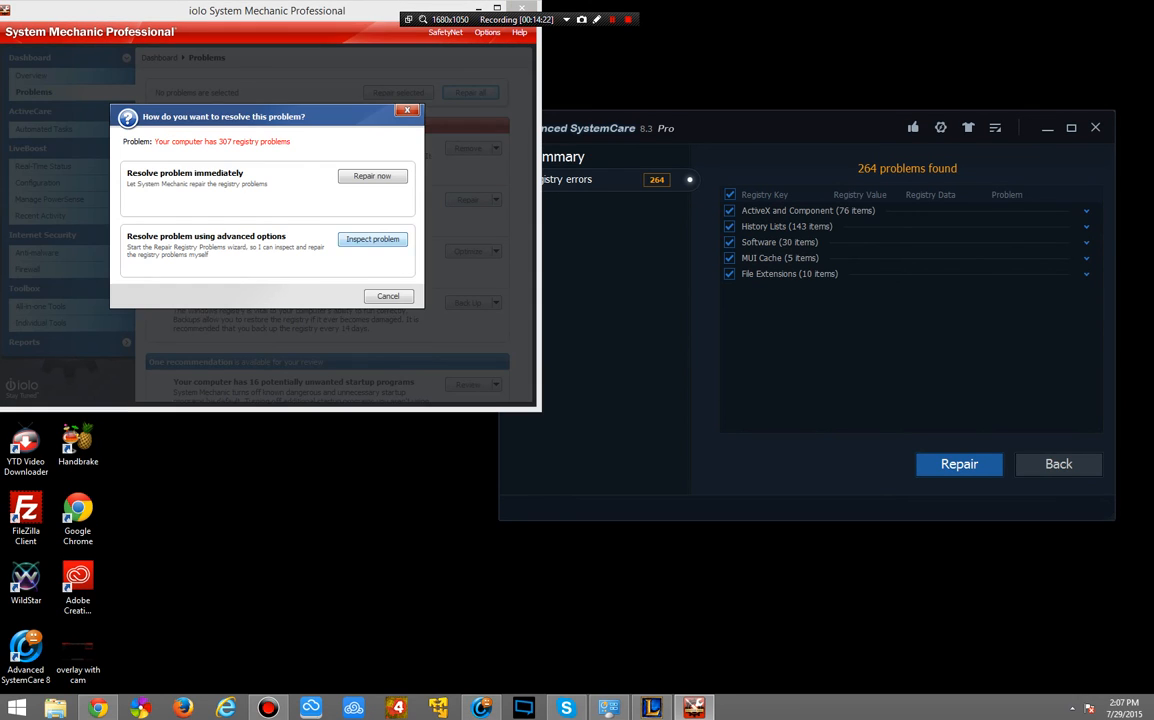
Inspect the 307 registry problems by group and expand Advanced SystemCare's 30 Software items
left_click(372, 238)
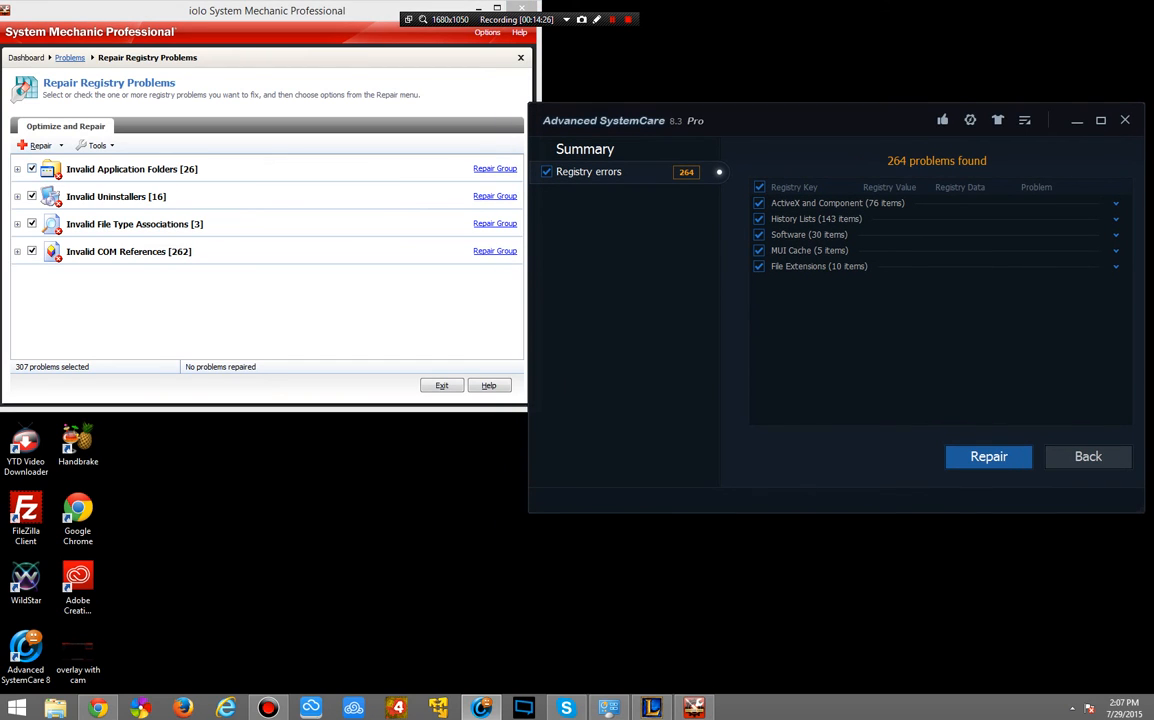
left_click(17, 169)
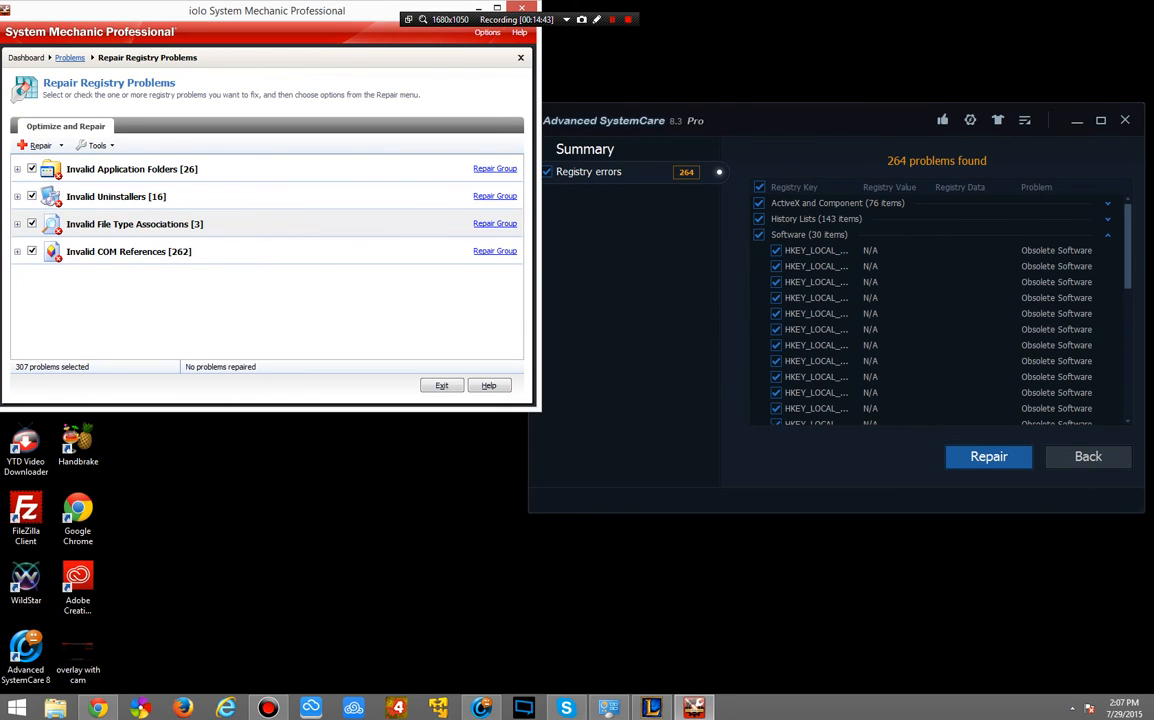
left_click(17, 223)
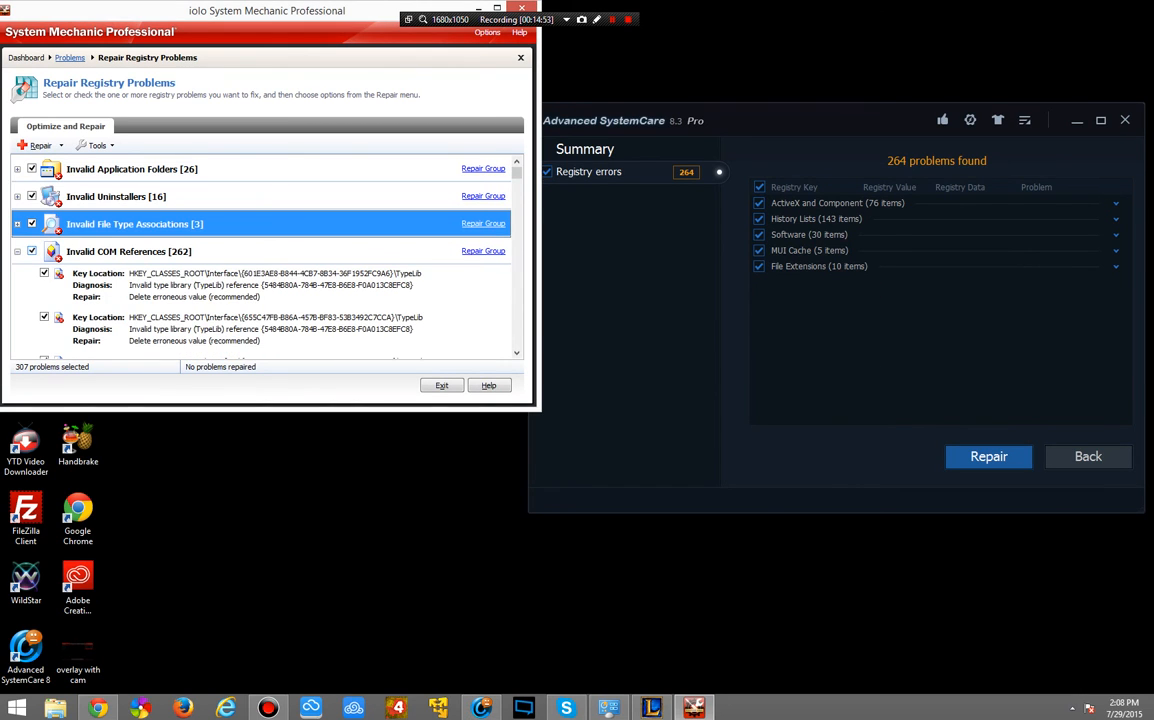
scroll("down", 3)
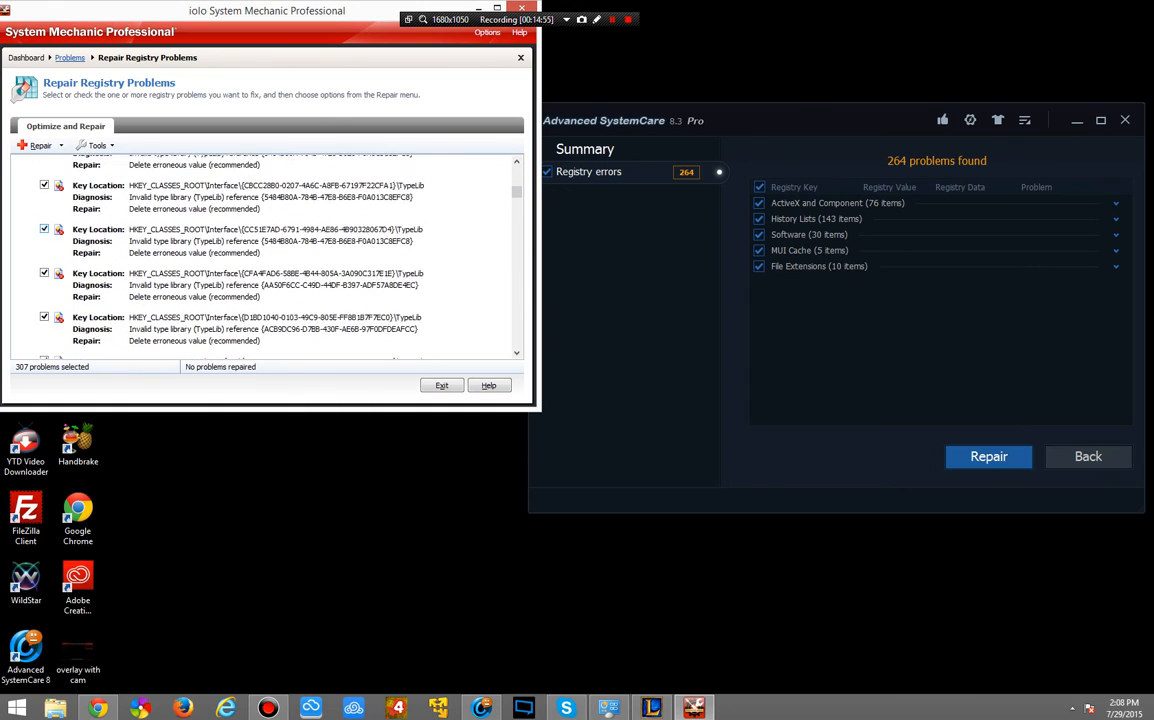
scroll("down", 3)
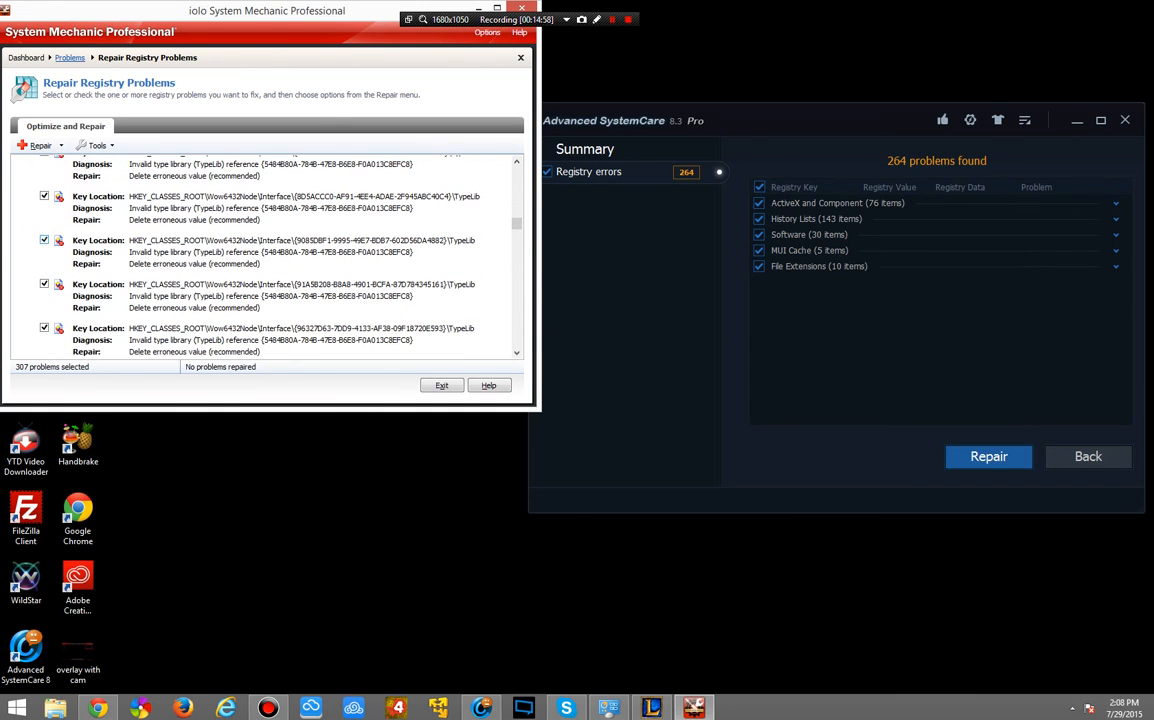
scroll("down", 3)
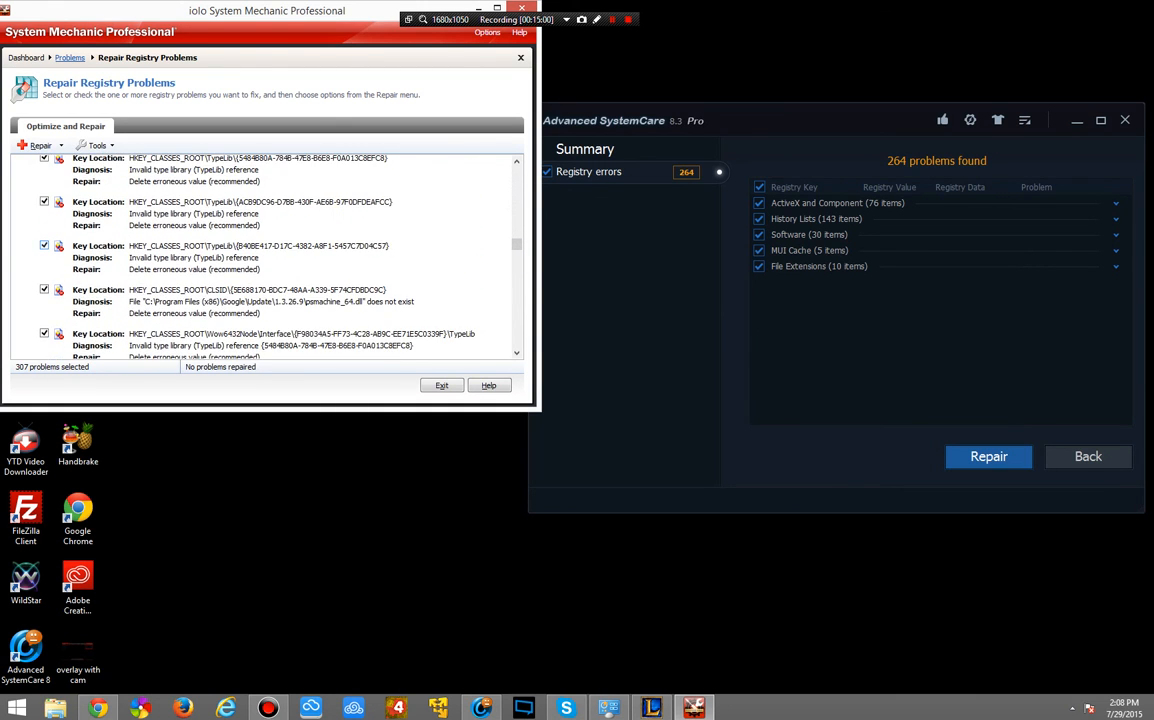
scroll("down", 3)
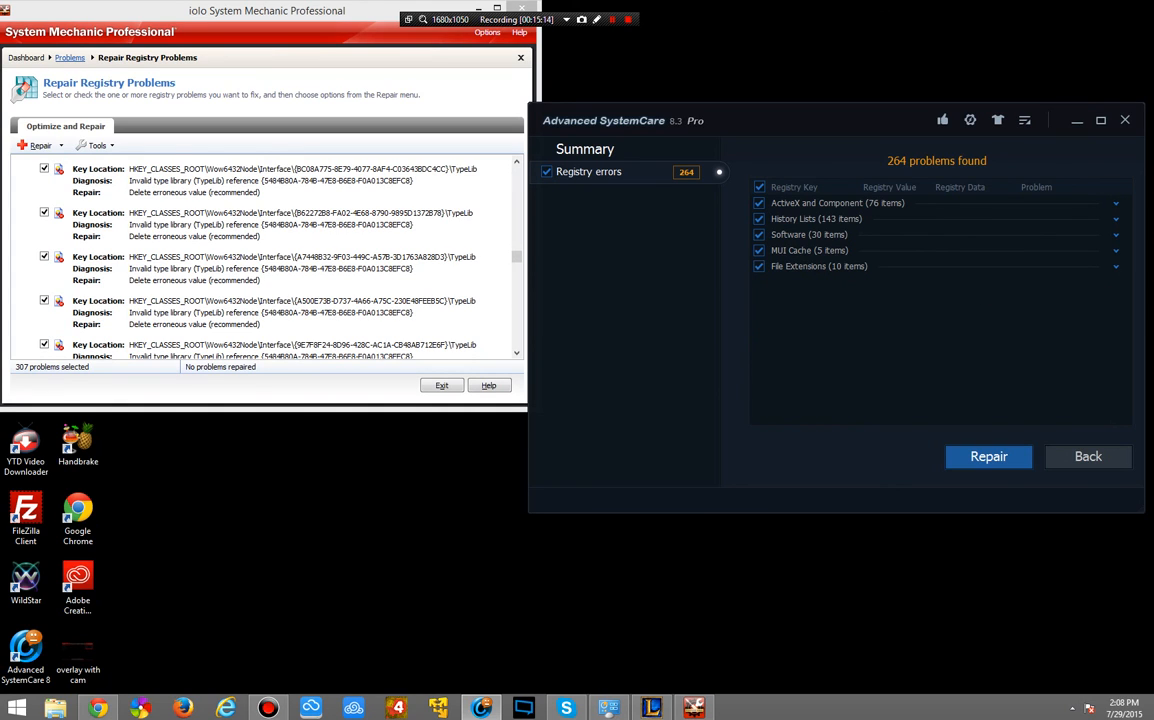
left_click(1114, 250)
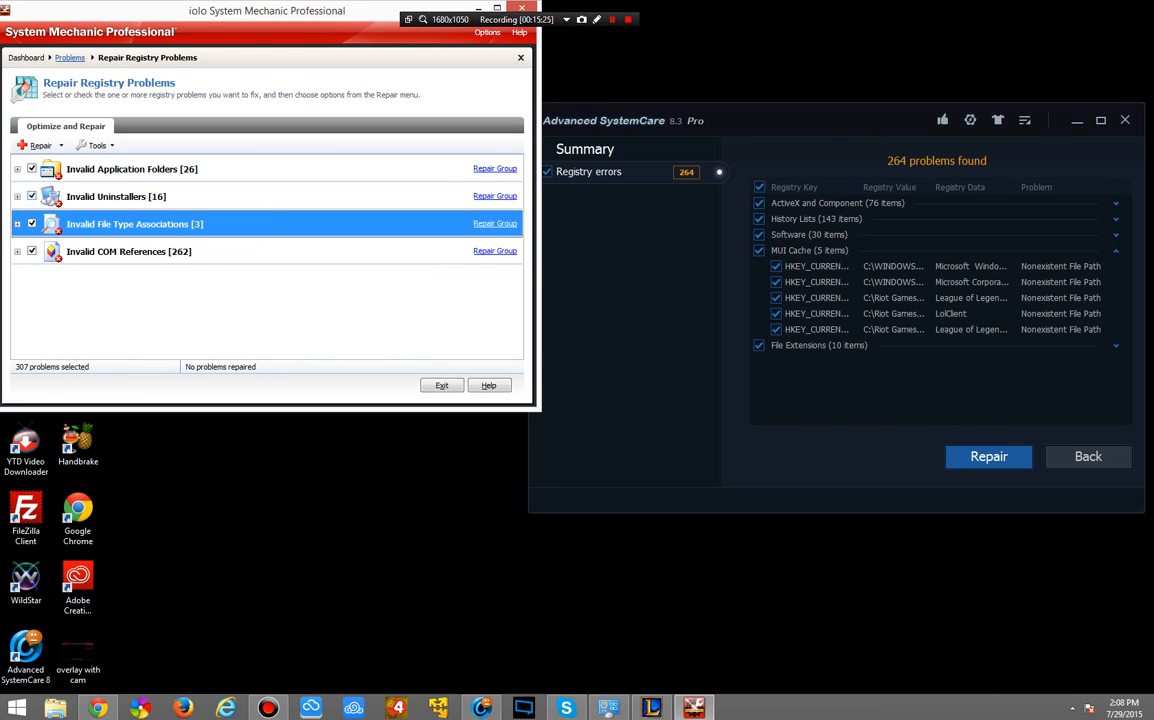
left_click(115, 196)
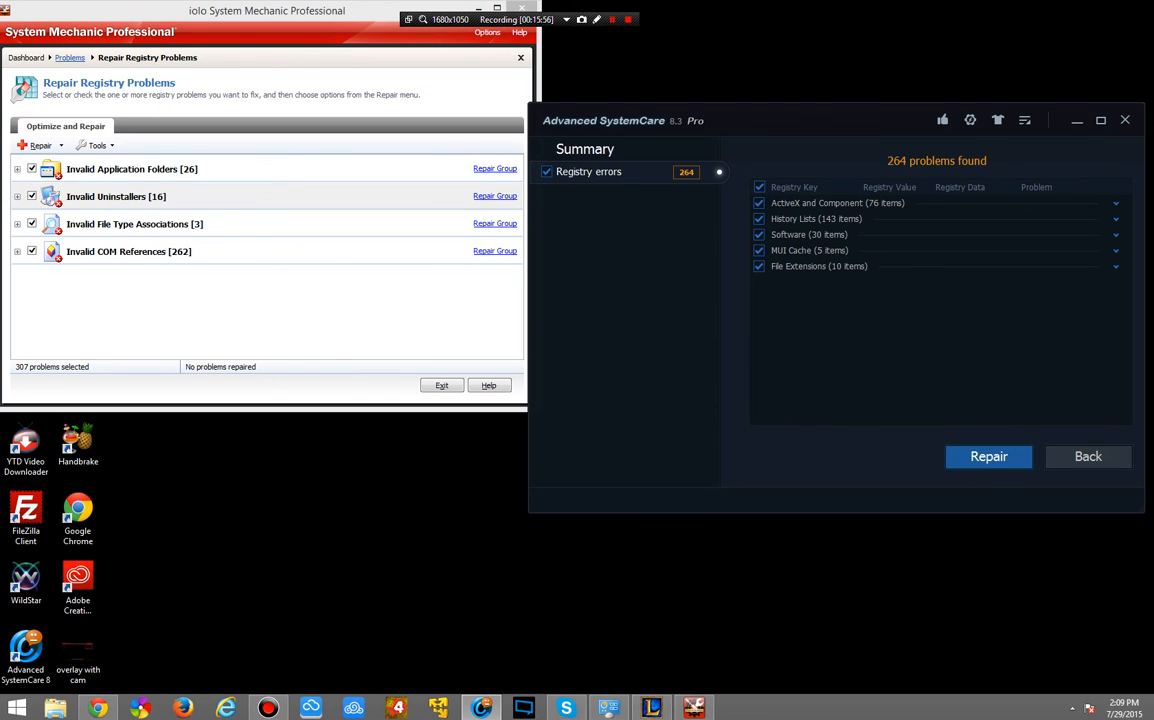
left_click(1115, 250)
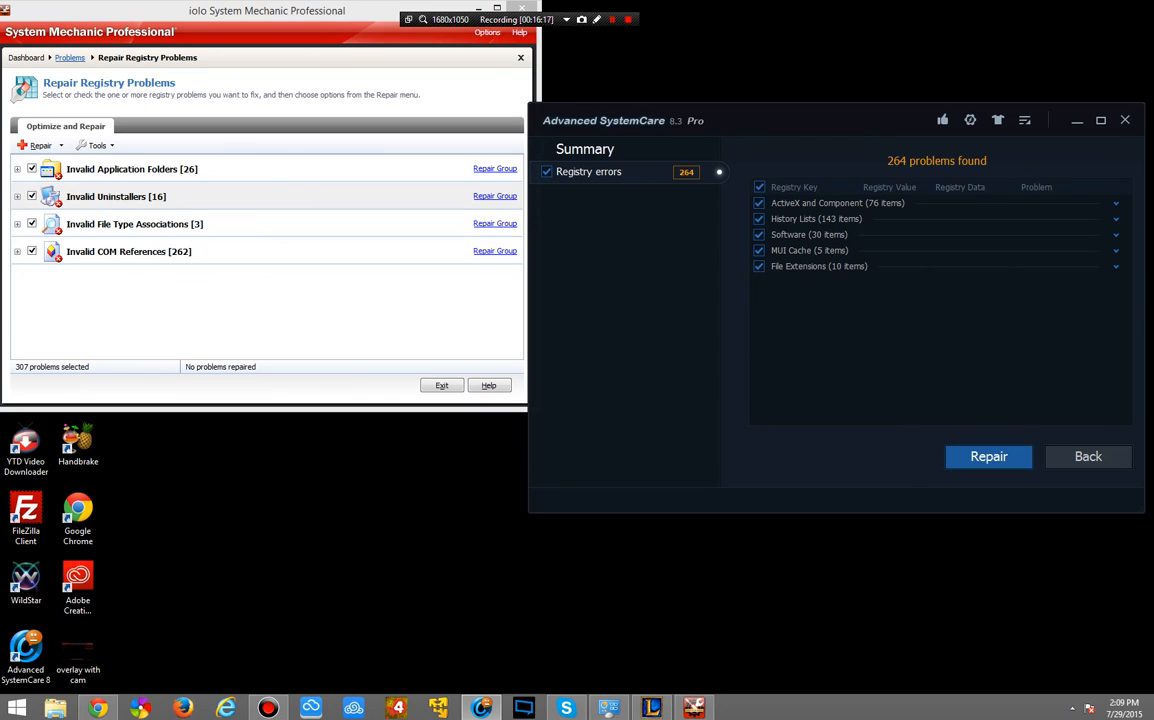
left_click(115, 196)
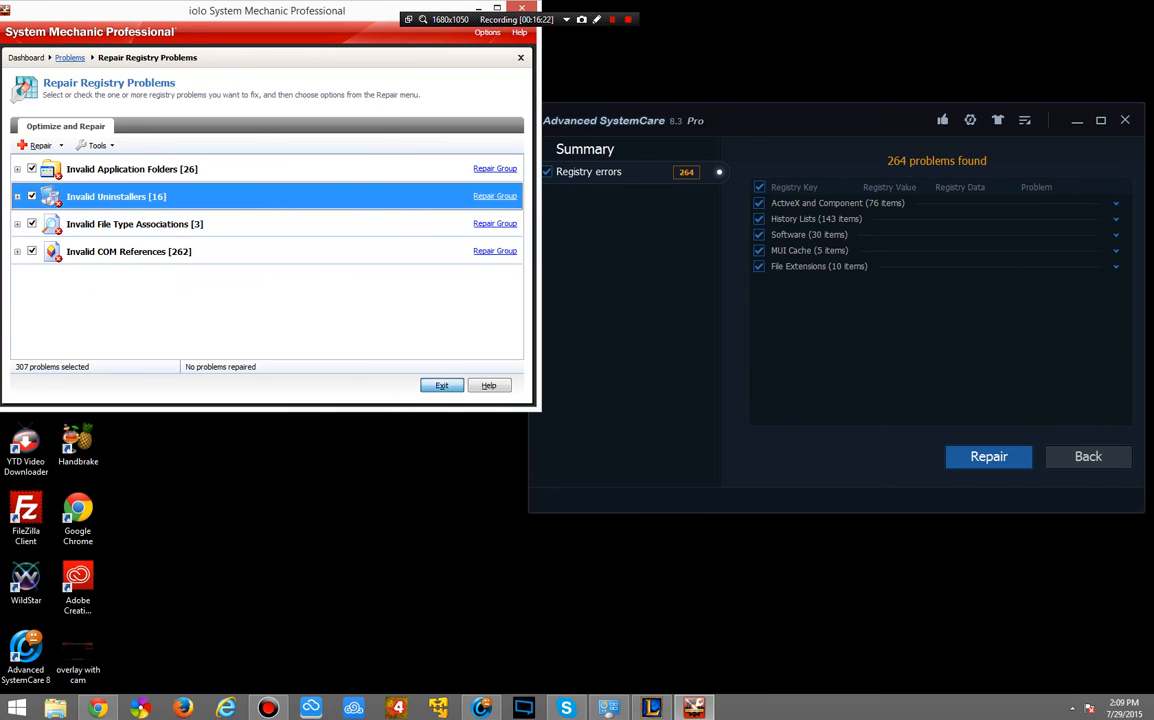